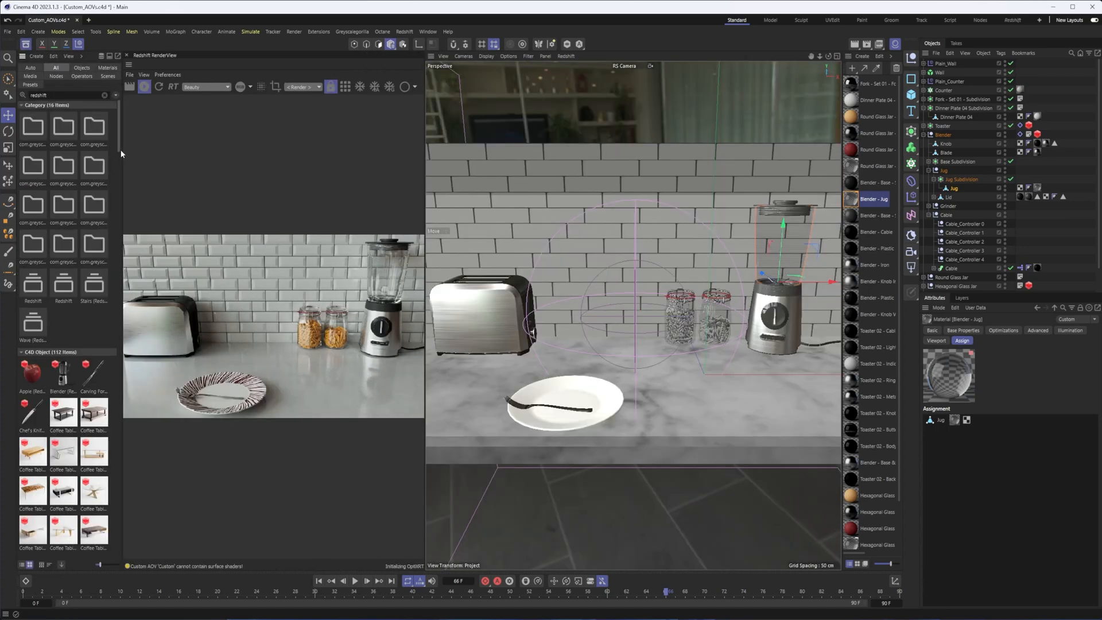
Step: Widen the Asset Browser and scroll through its kitchen objects and materials
drag(121, 153, 153, 150)
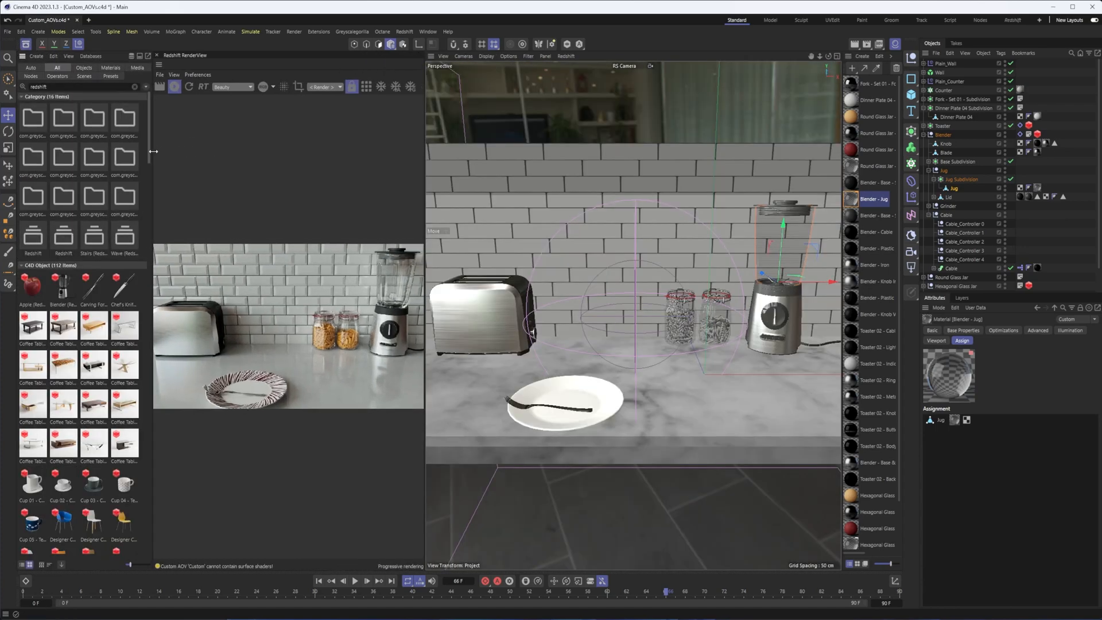
scroll(down, 3)
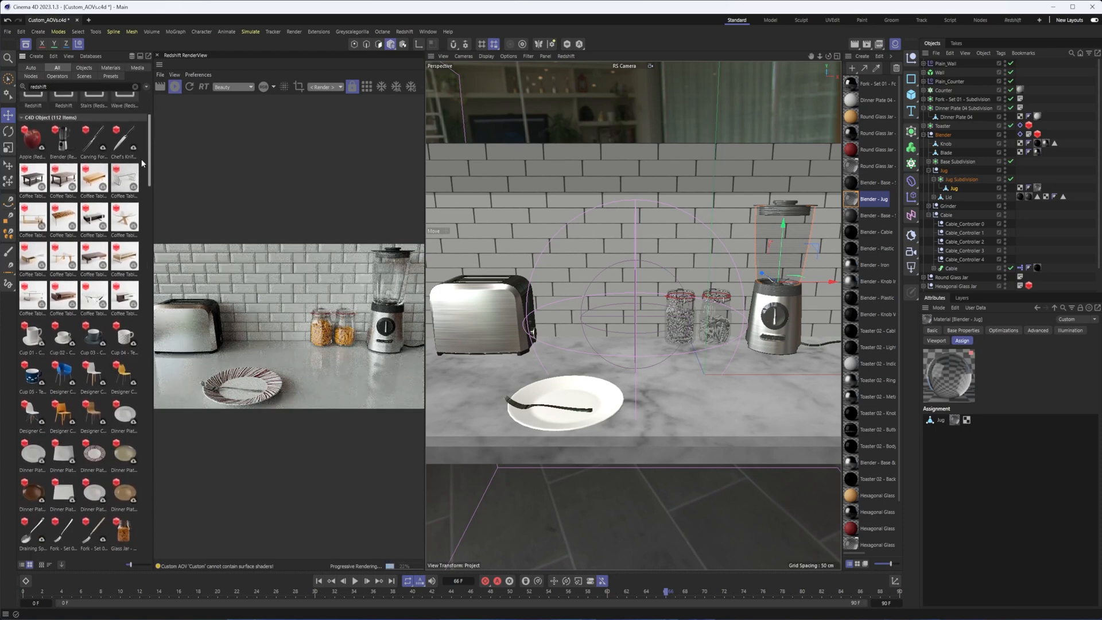
scroll(down, 3)
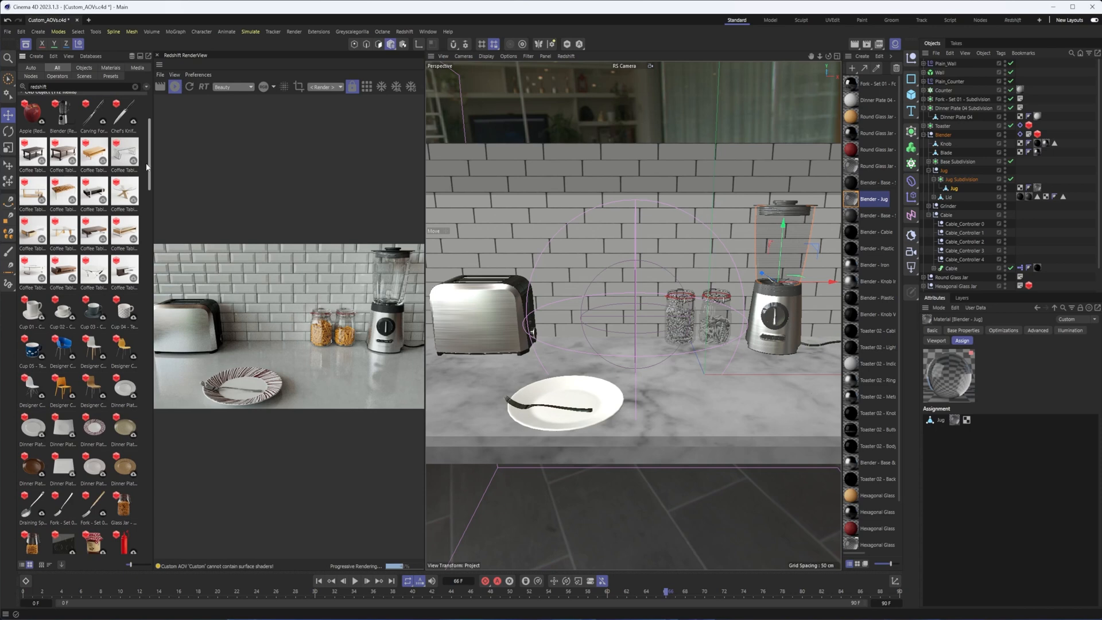
scroll(down, 3)
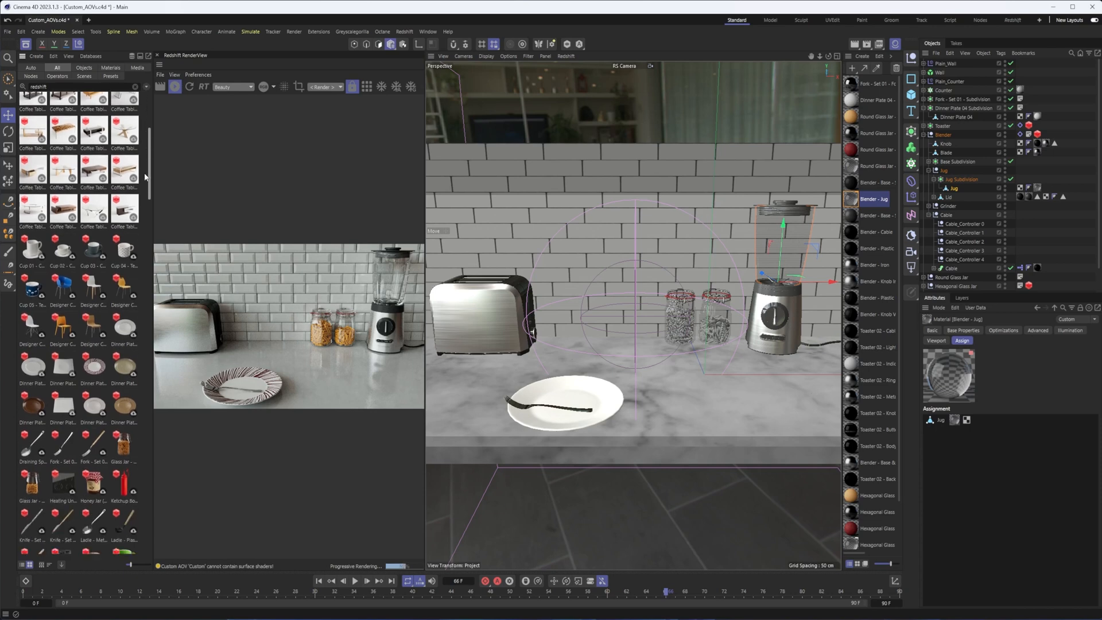
scroll(down, 3)
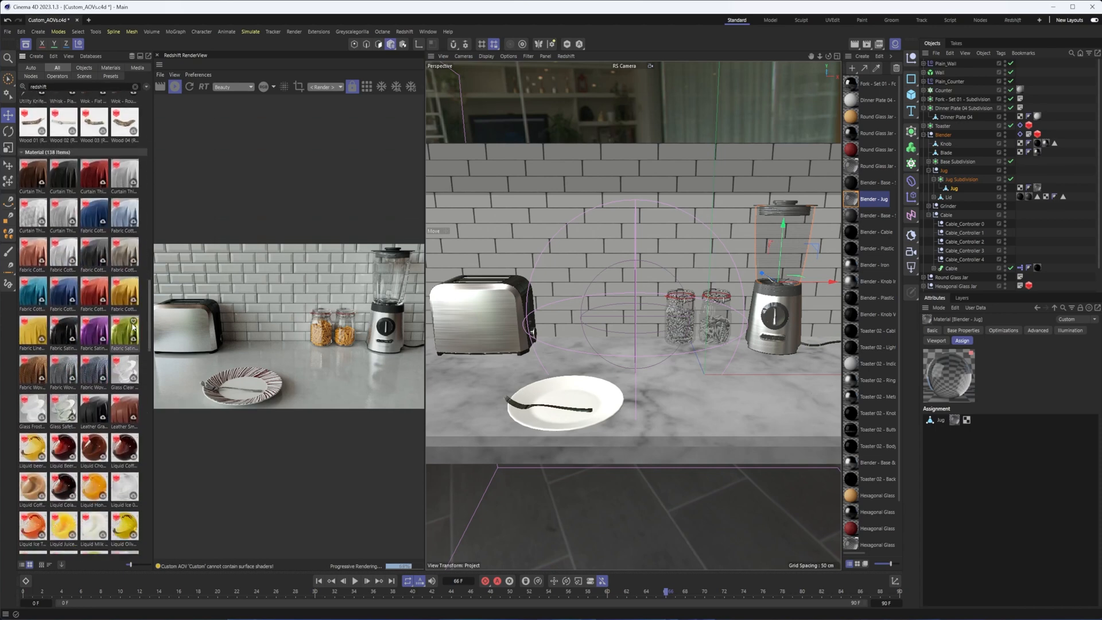
mouse_move(90, 240)
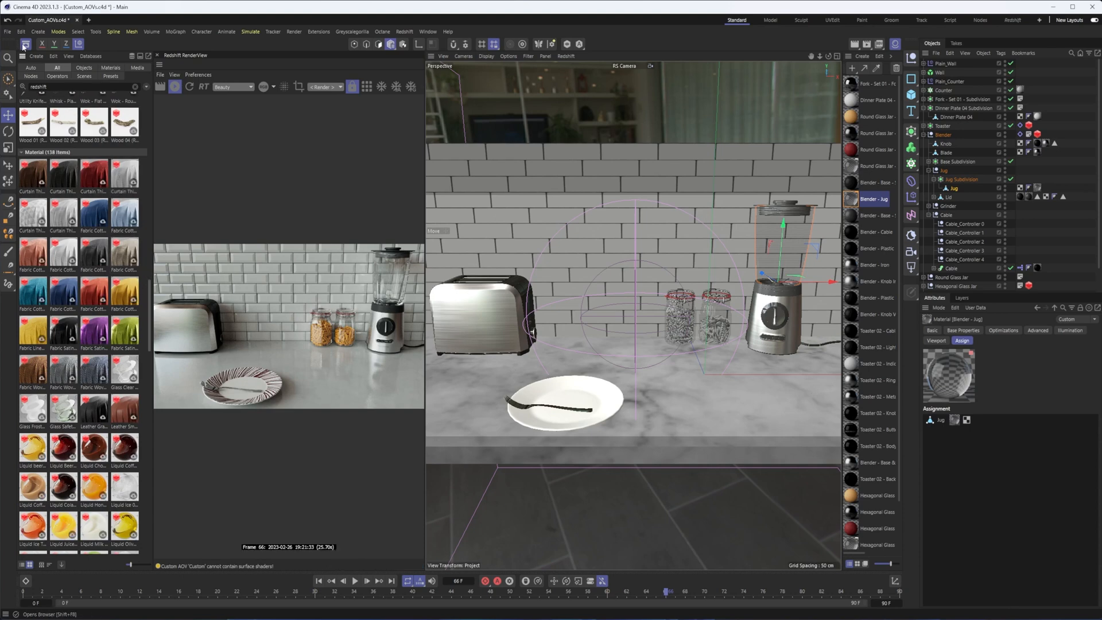
mouse_move(24, 45)
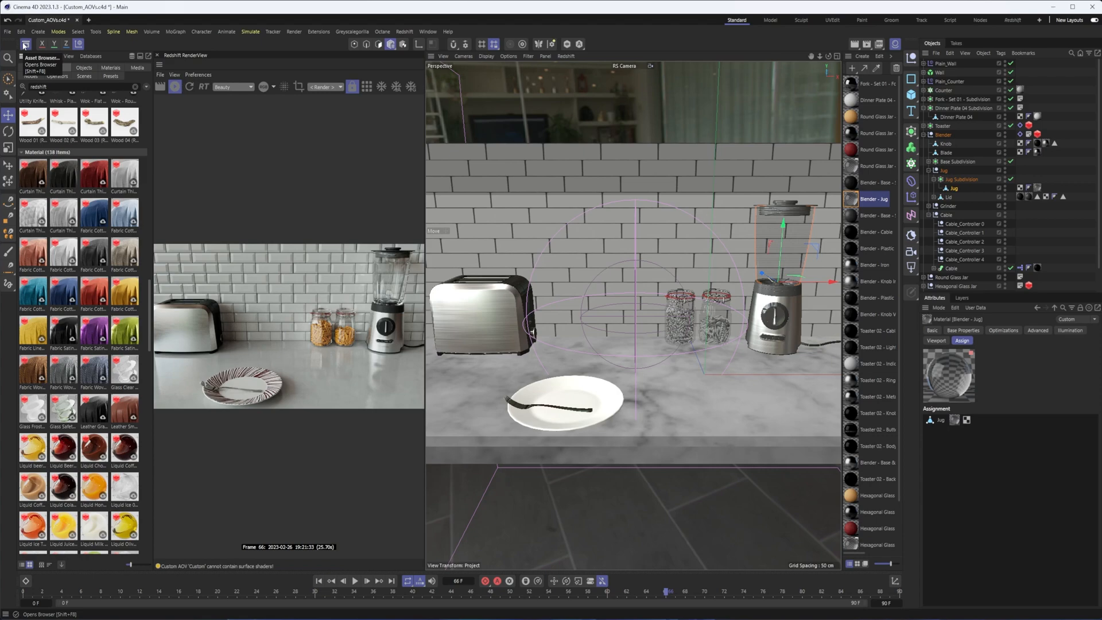
scroll(down, 3)
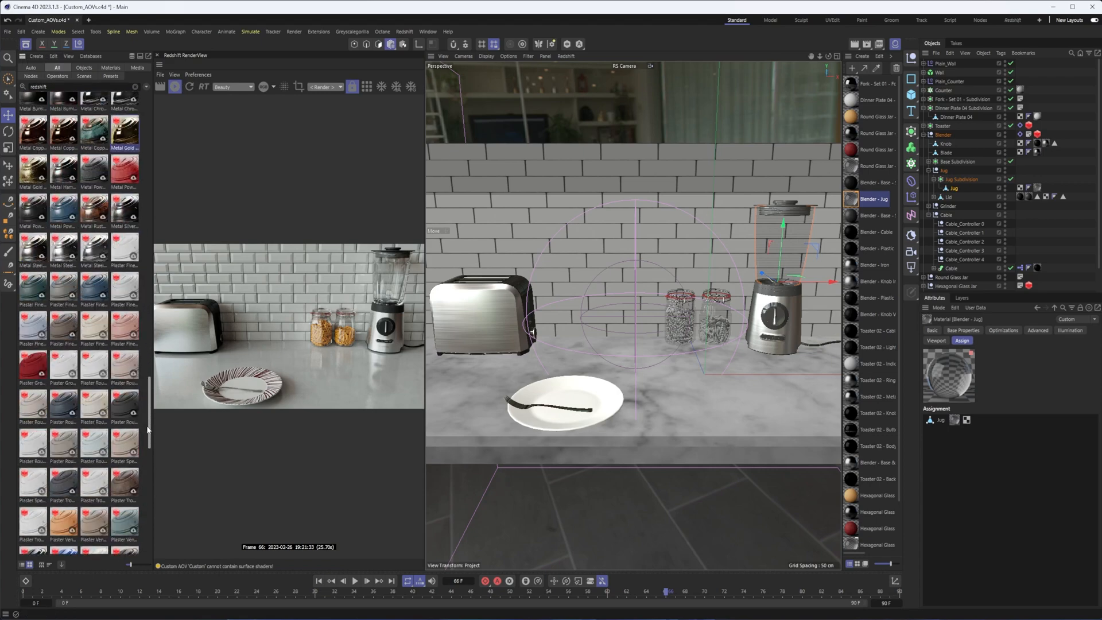
scroll(down, 3)
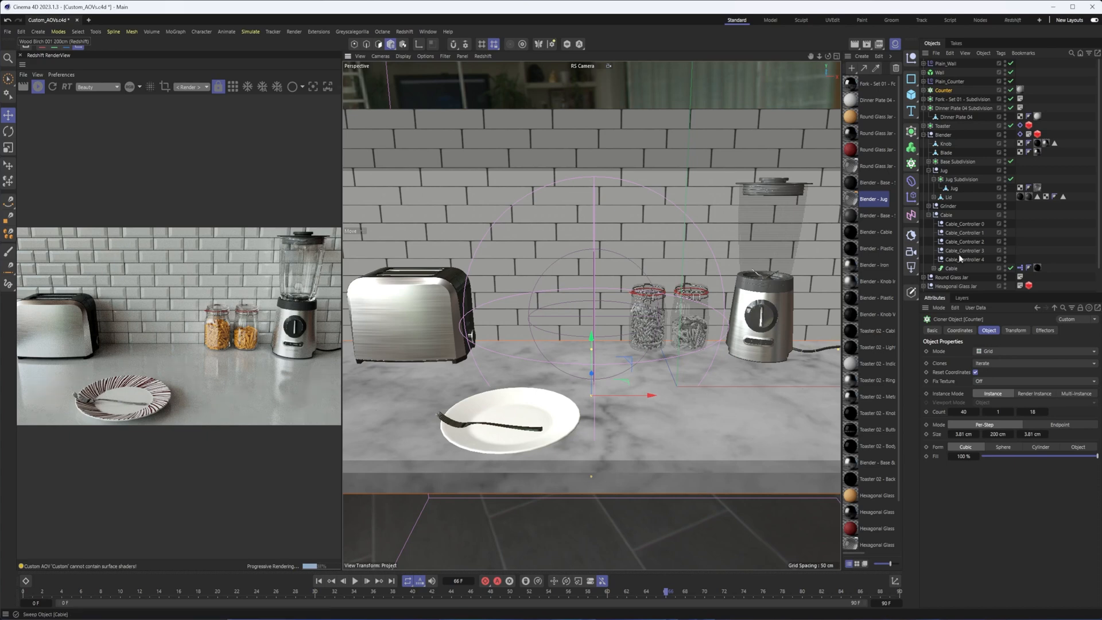
Step: Select the RS Dome Light's HDRI Link Plus tag to show its settings
scroll(down, 3)
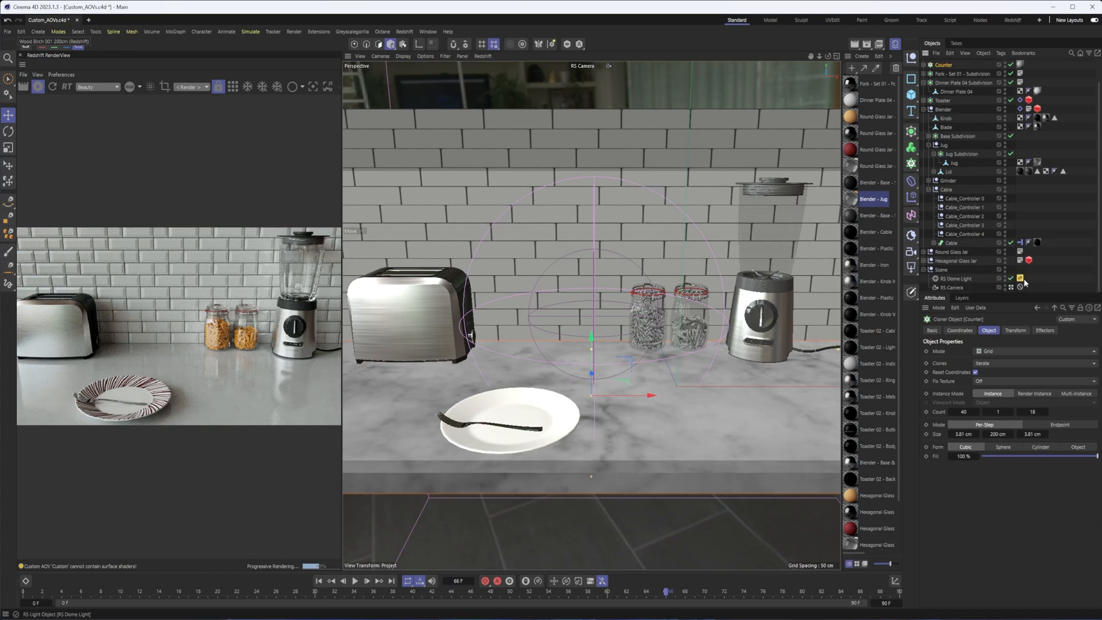
click(1021, 278)
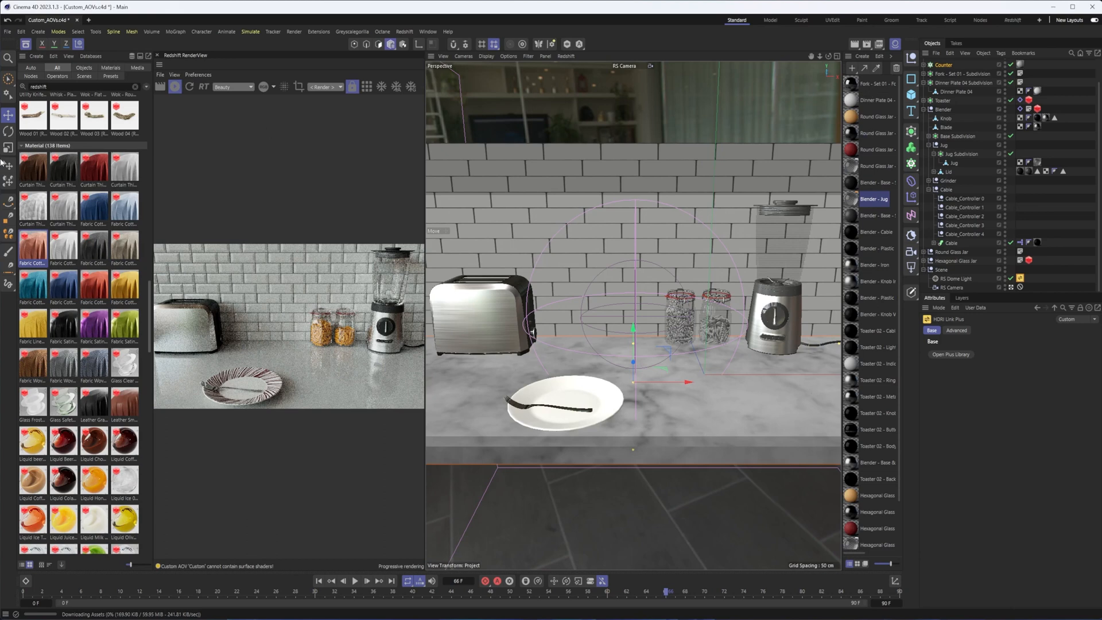
Step: Add the Fabric Cotton material to the scene and close its node graph
click(875, 82)
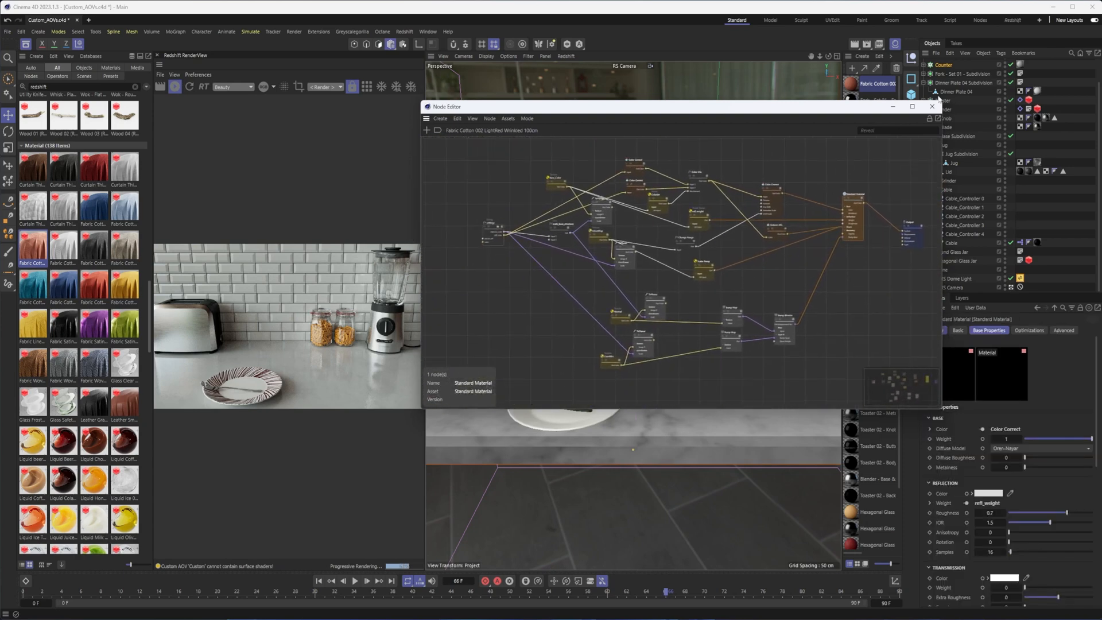
click(932, 106)
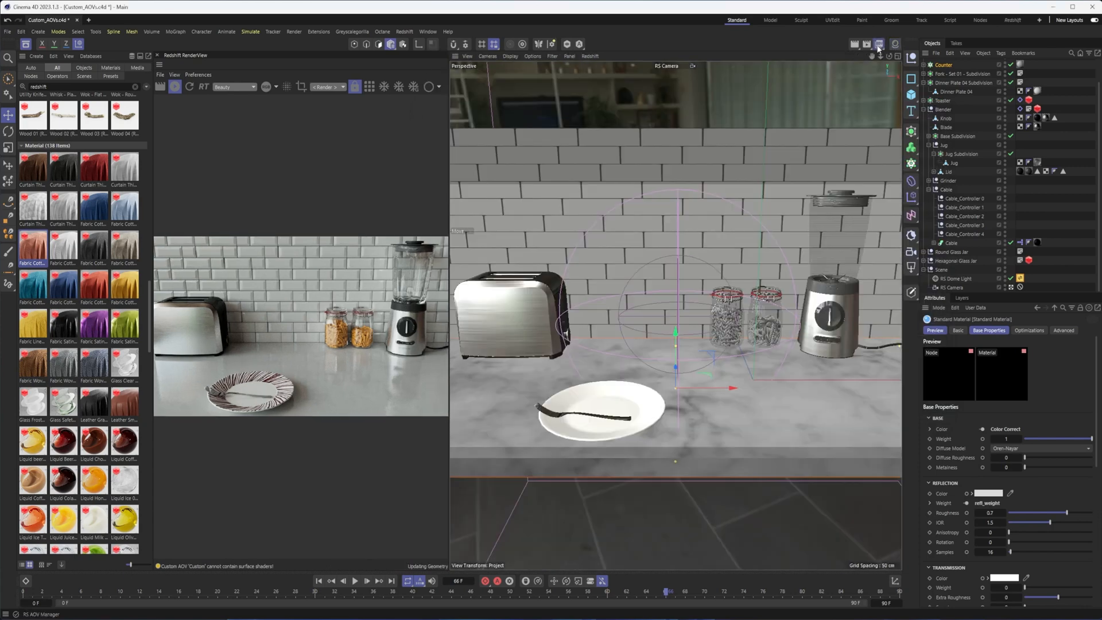
Step: In the RS AOV Manager, add a Custom AOV beside the two Puzzle Mattes and show its options
click(878, 43)
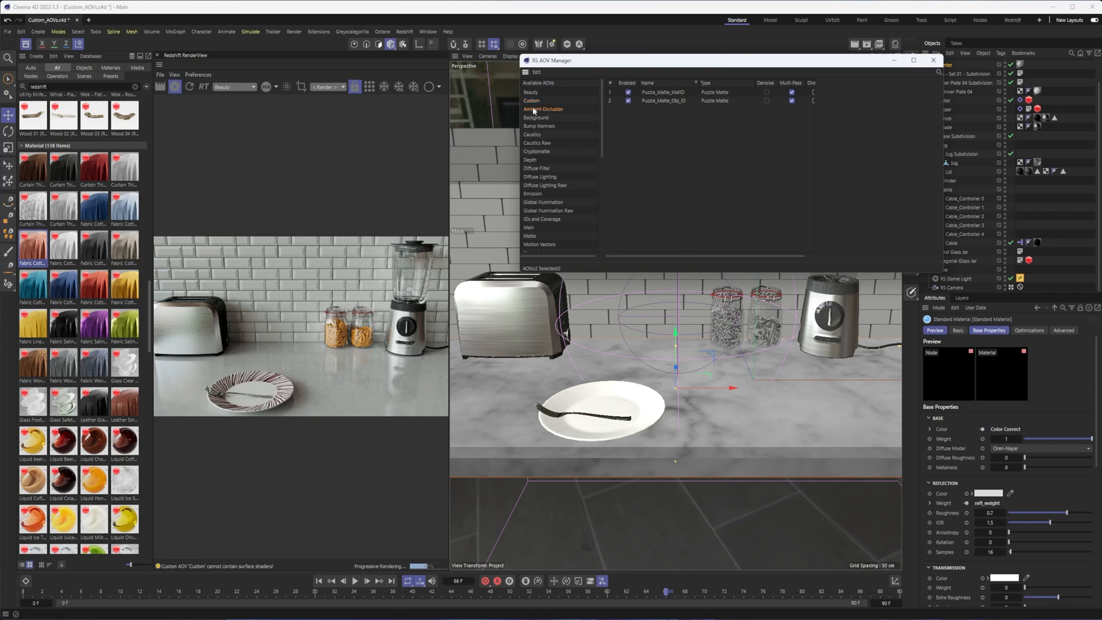
mouse_move(531, 101)
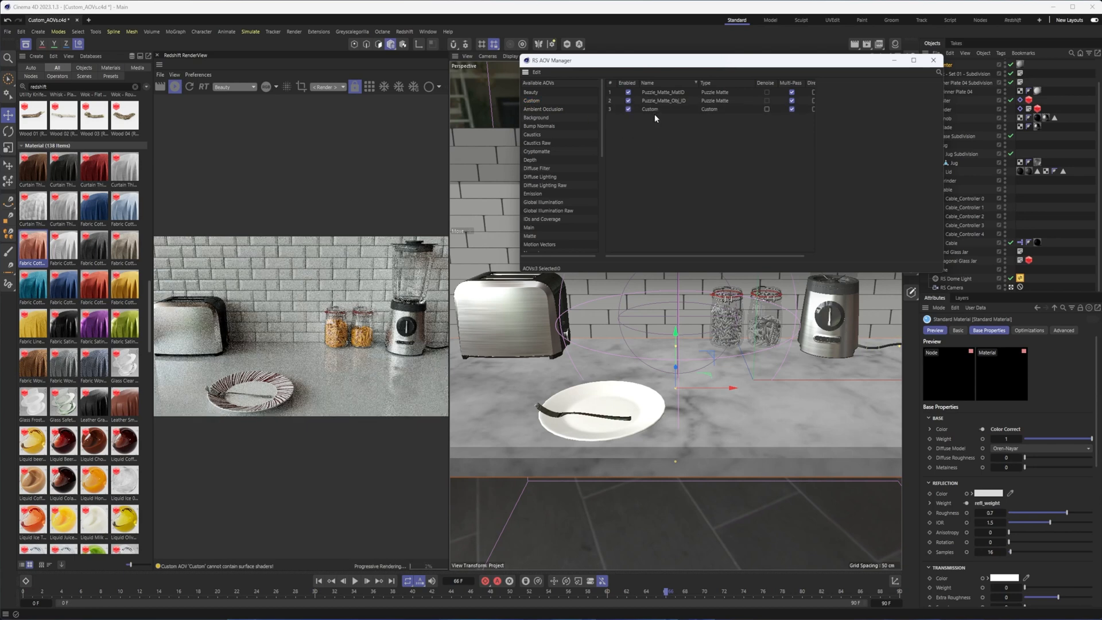
click(650, 109)
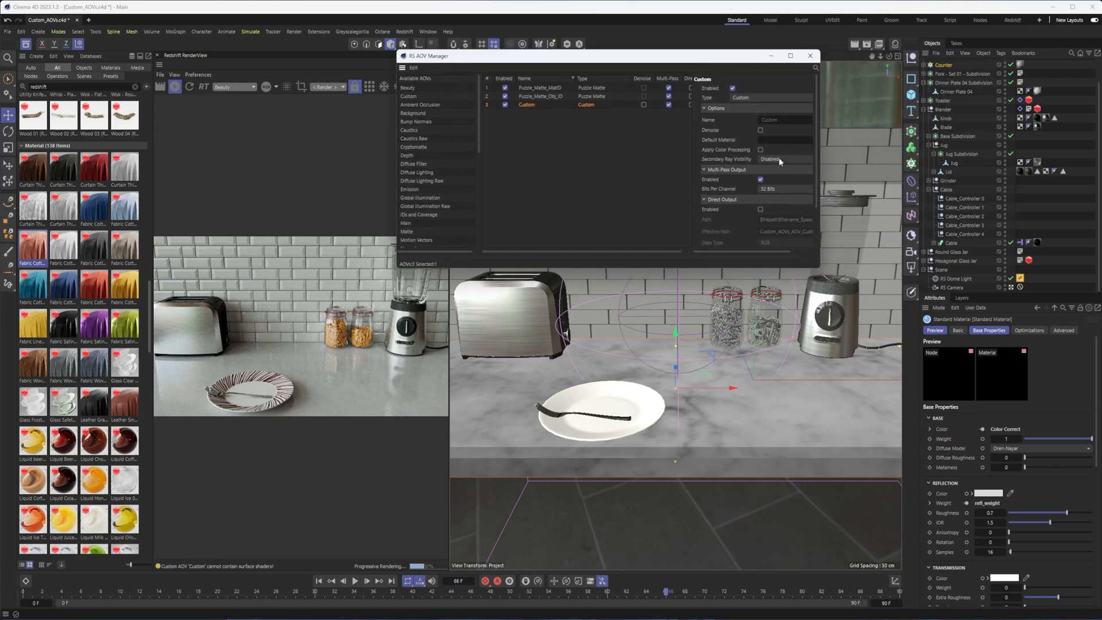
mouse_move(898, 45)
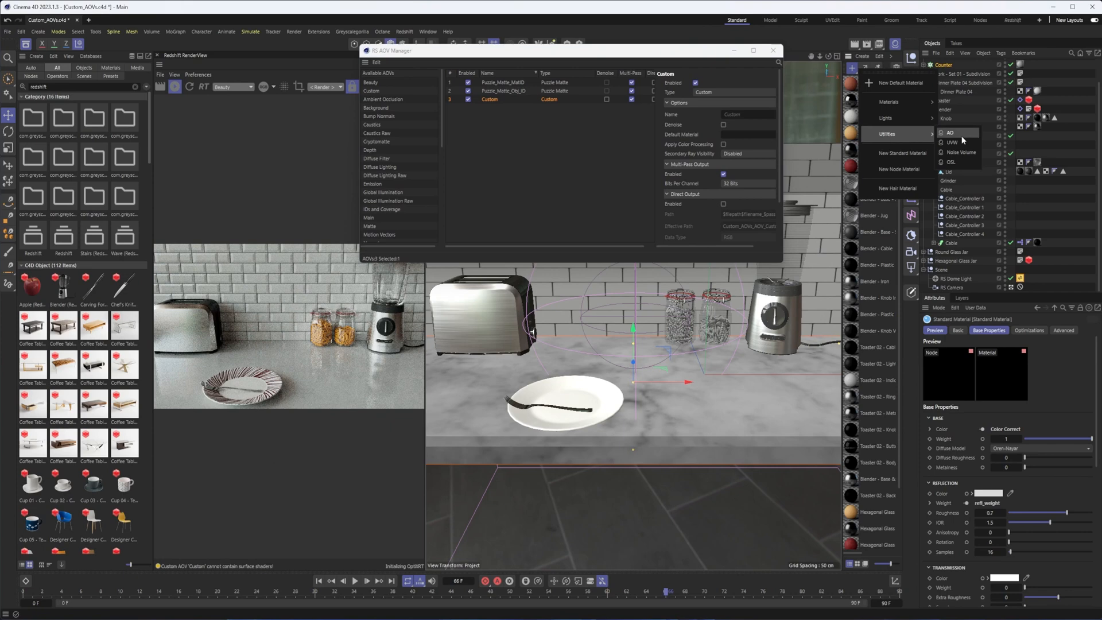
Step: Create an RS AO material to serve as the Custom AOV's default material
click(950, 133)
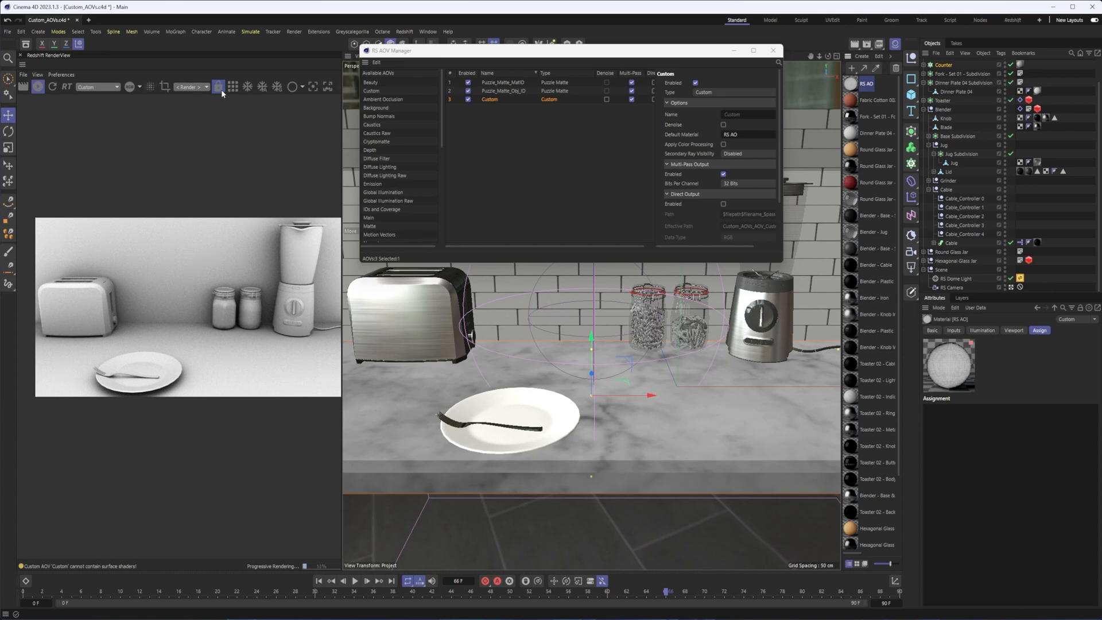
mouse_move(232, 86)
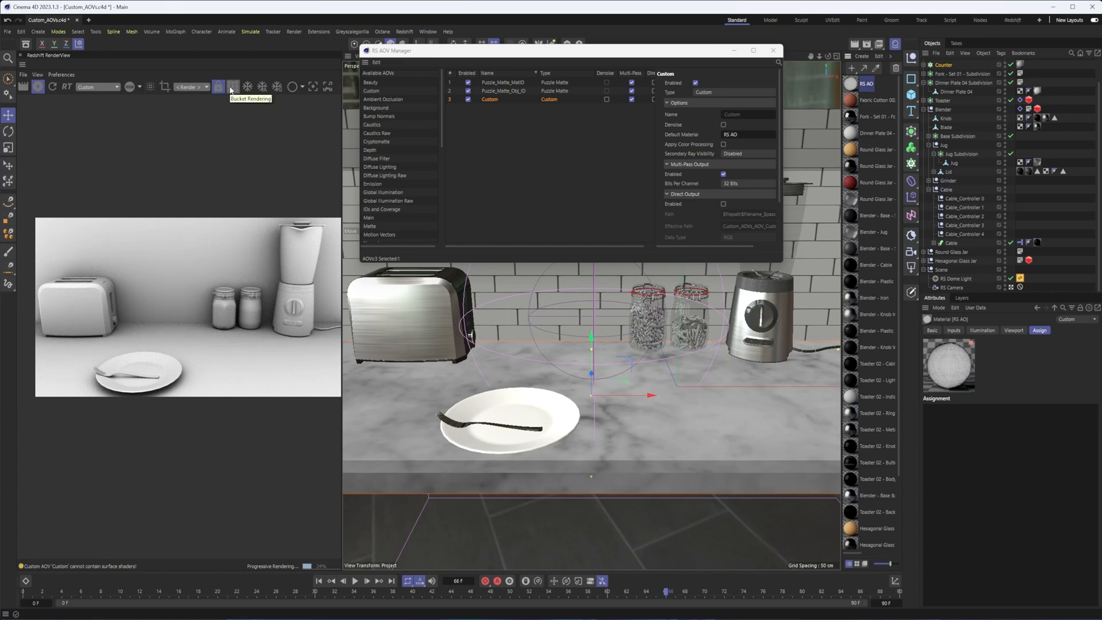
mouse_move(474, 189)
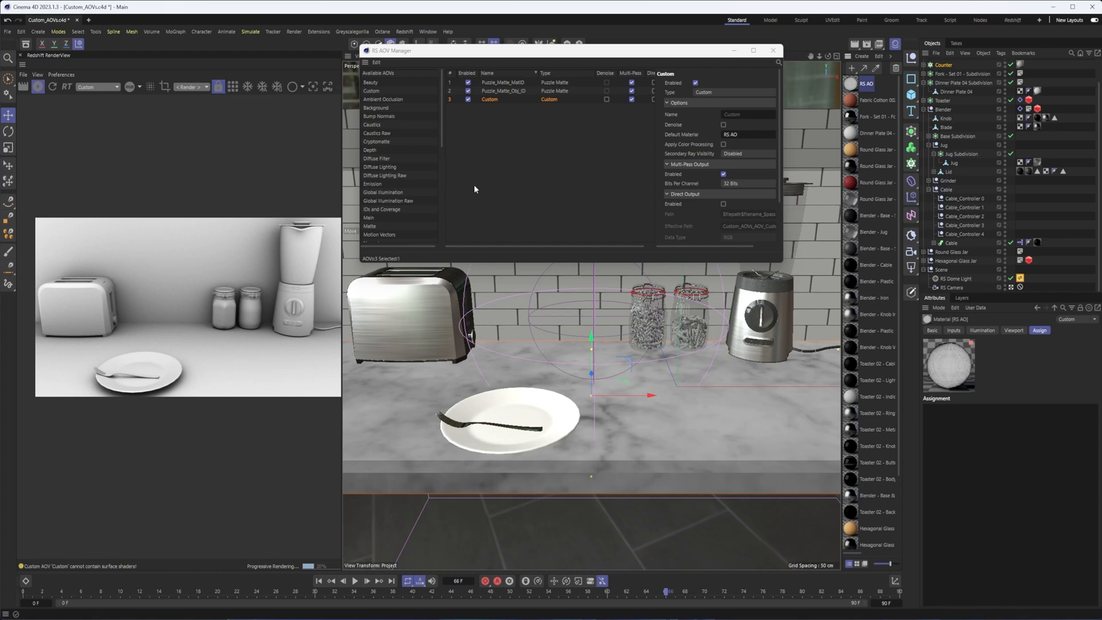
mouse_move(749, 158)
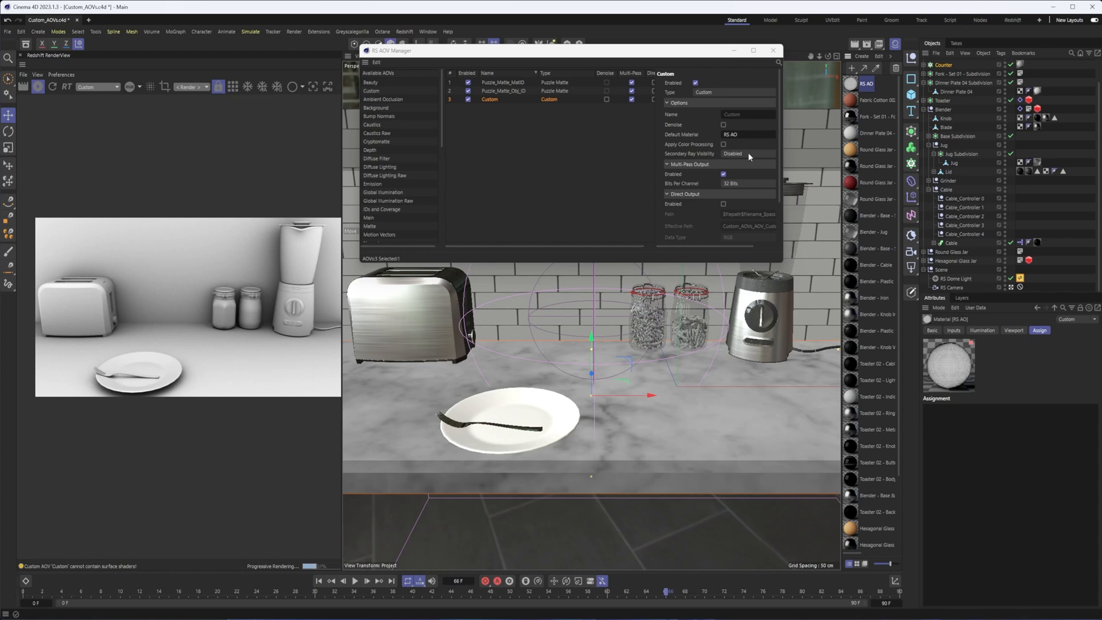
Step: Set the Custom AOV's Secondary Ray Visibility to Both and re-render
click(747, 152)
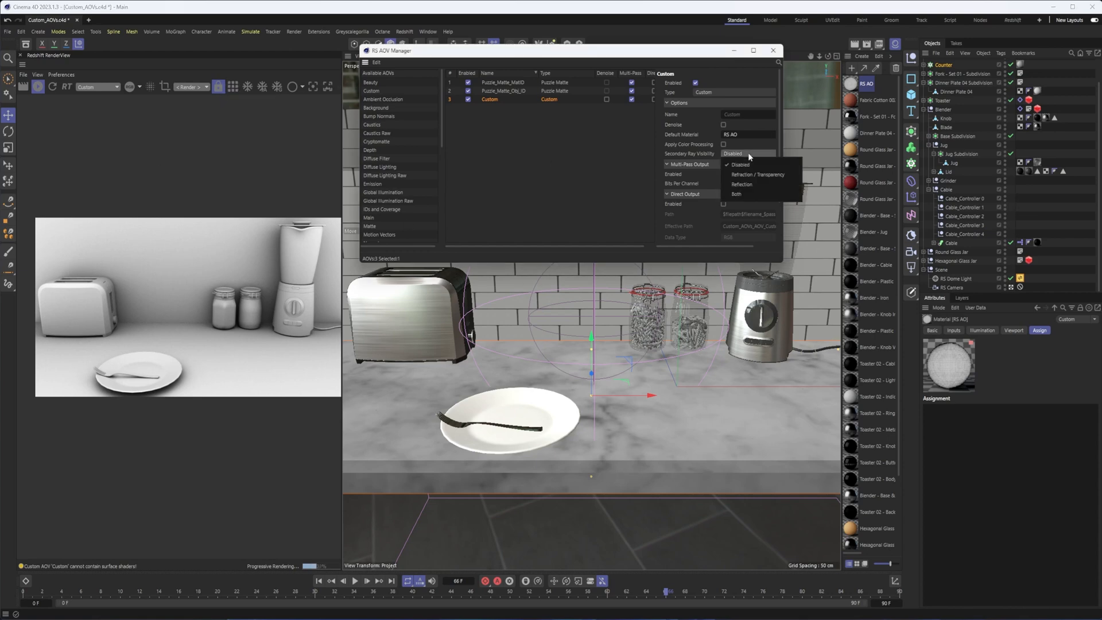
mouse_move(757, 184)
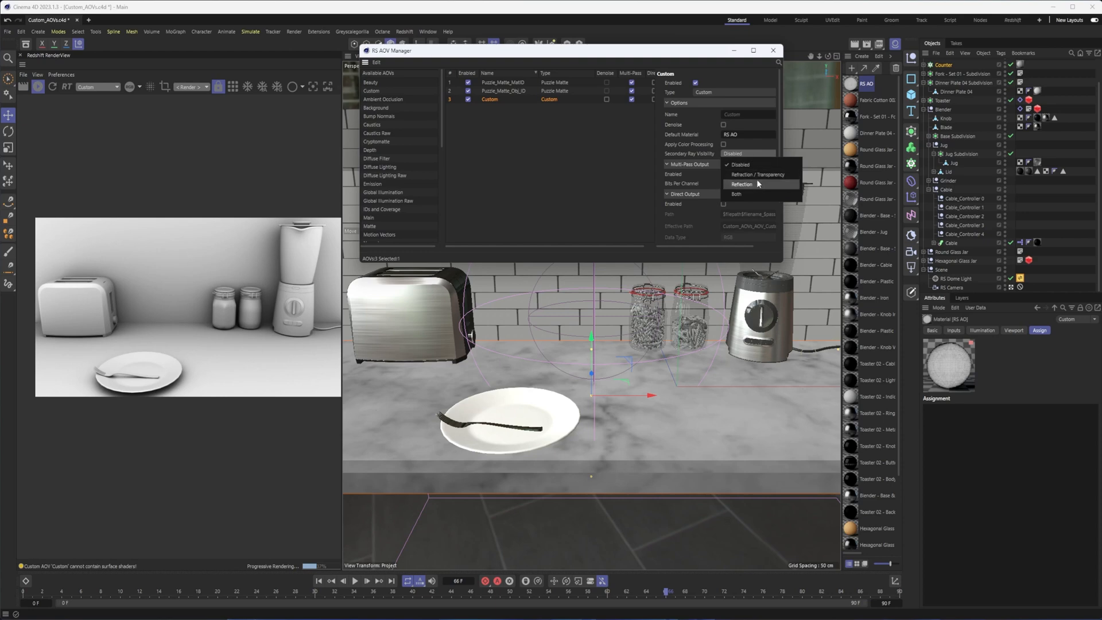
click(735, 193)
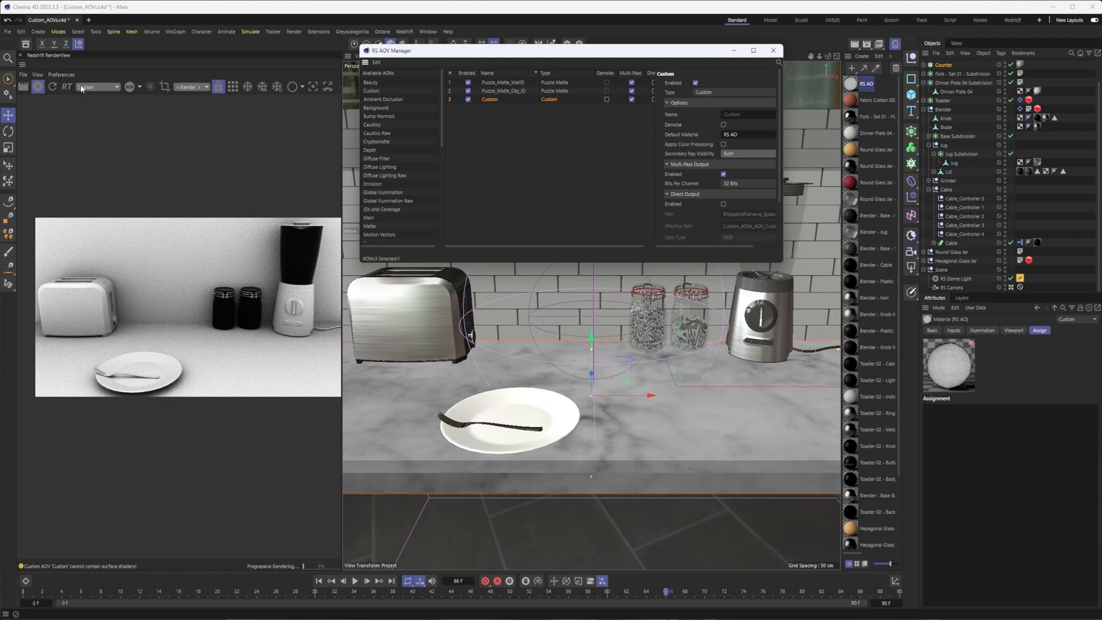
click(38, 86)
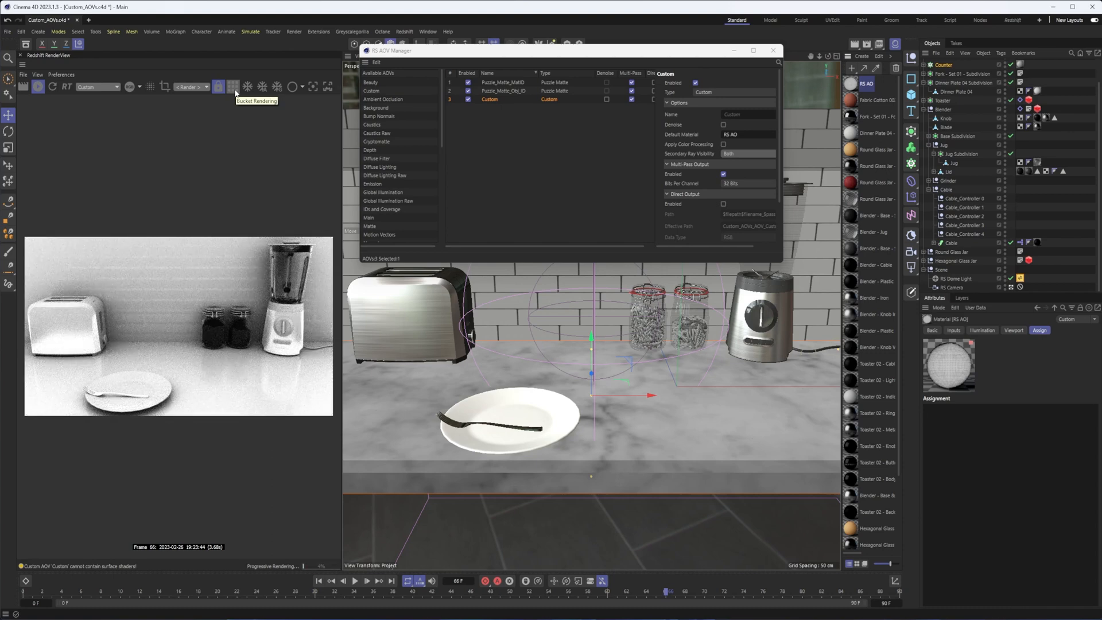
mouse_move(234, 267)
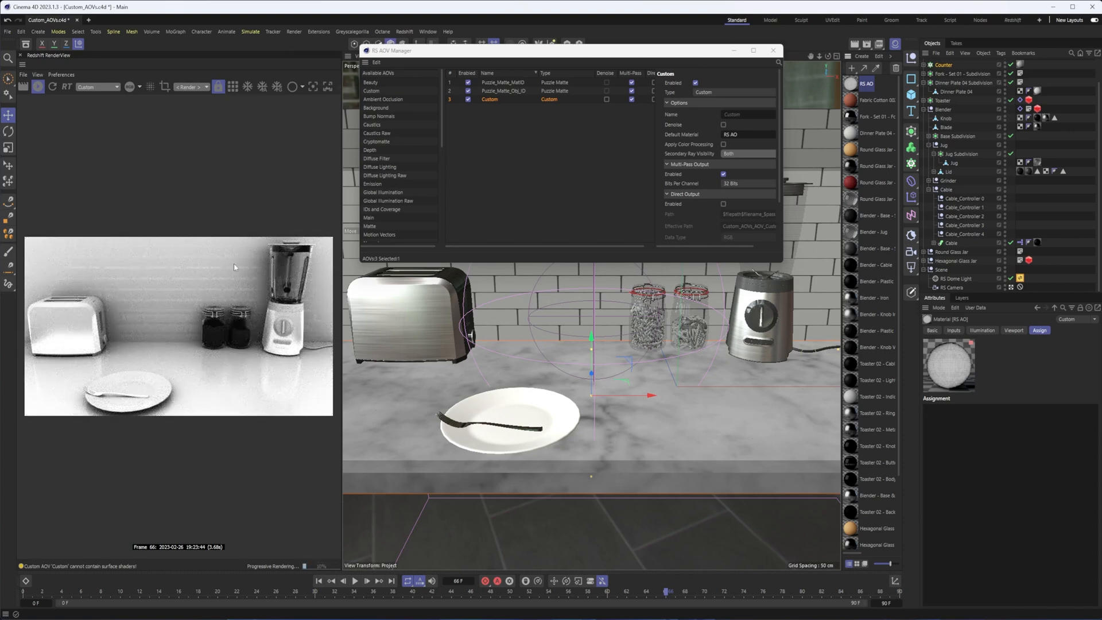
mouse_move(288, 227)
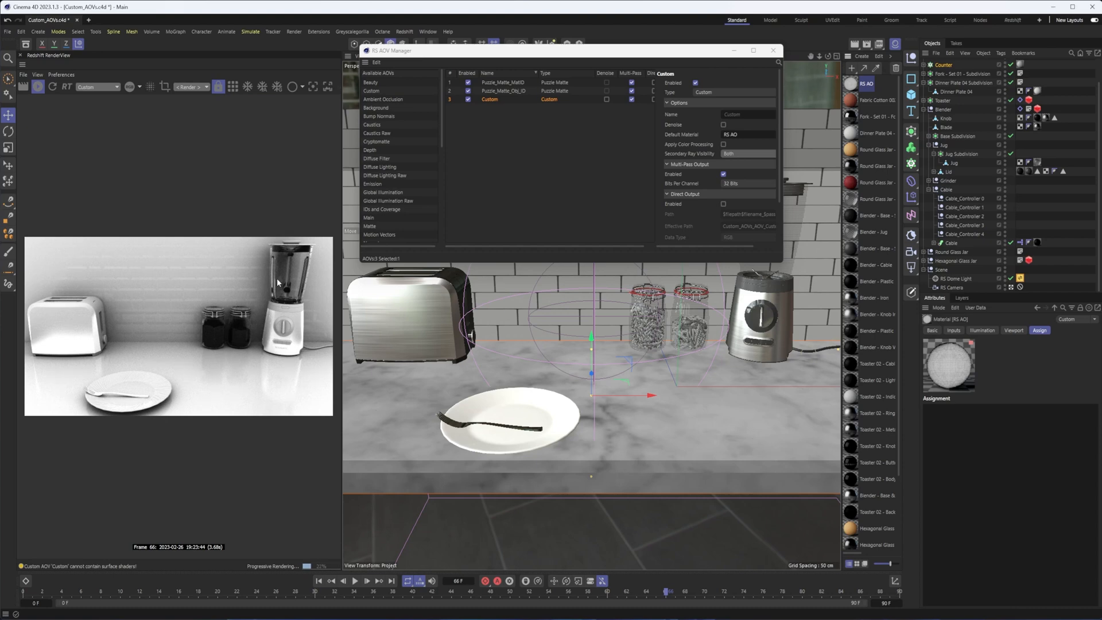
mouse_move(298, 282)
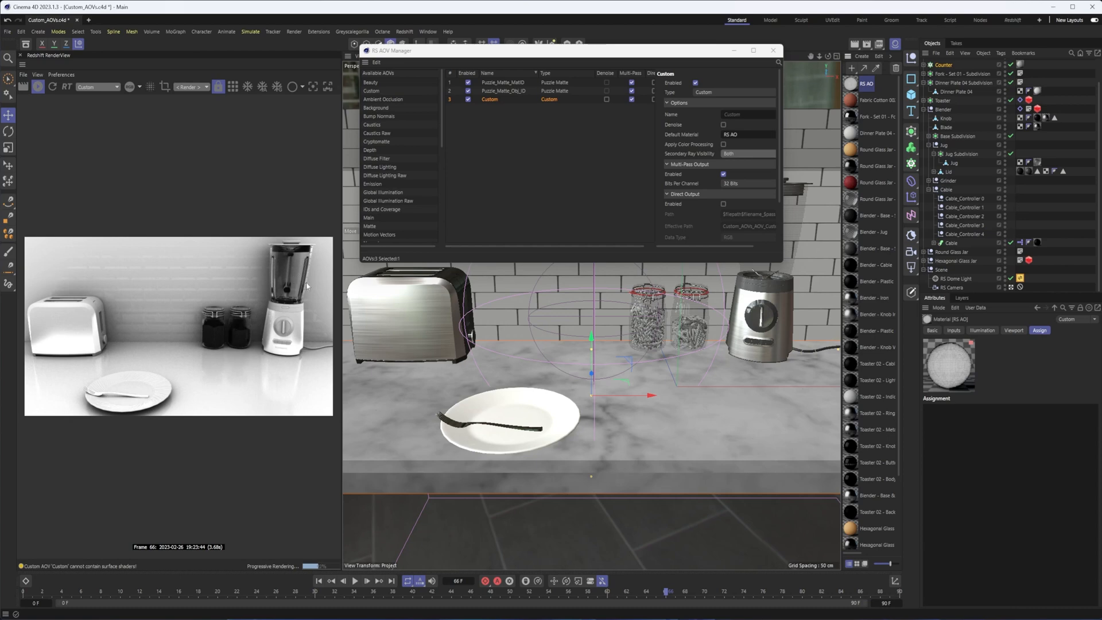
mouse_move(392, 247)
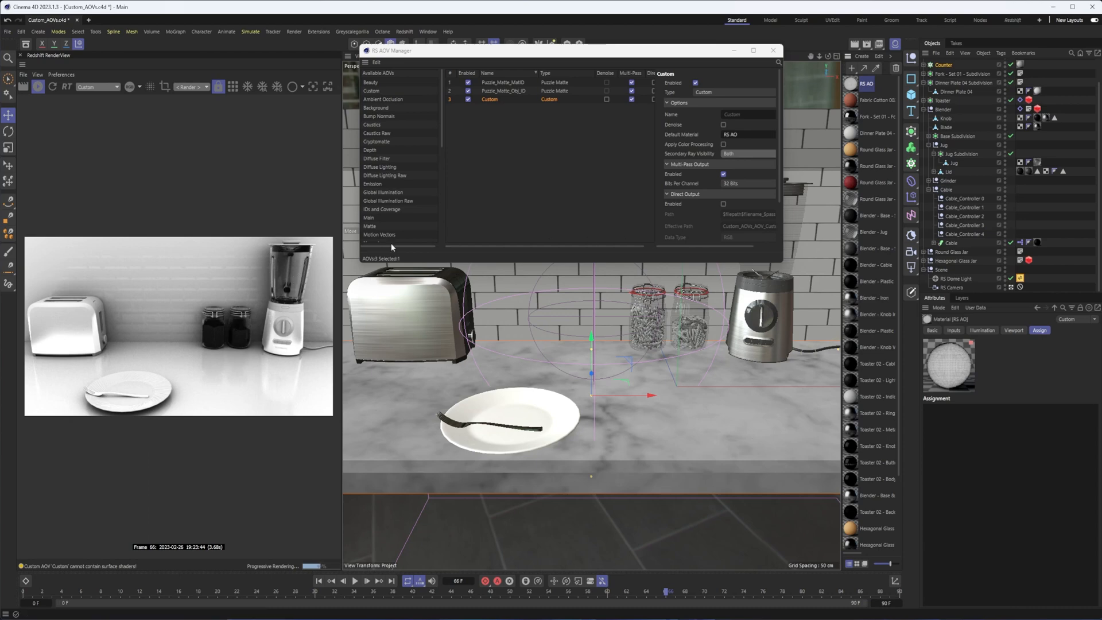
mouse_move(286, 283)
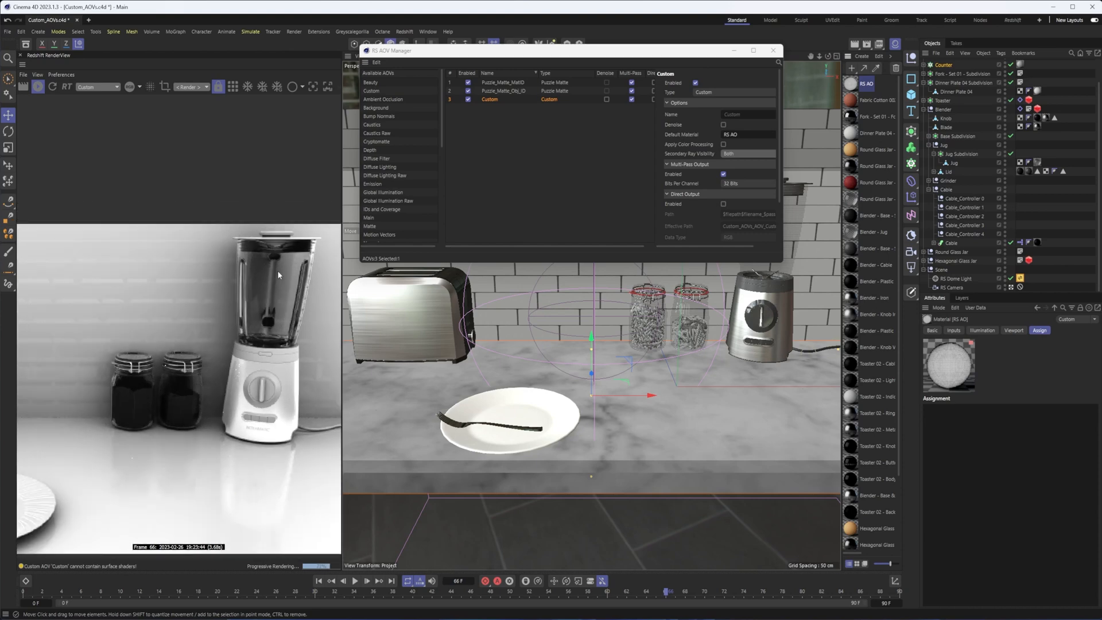
Step: Enable the RS Object's visibility override with Casts AO switched off
click(772, 50)
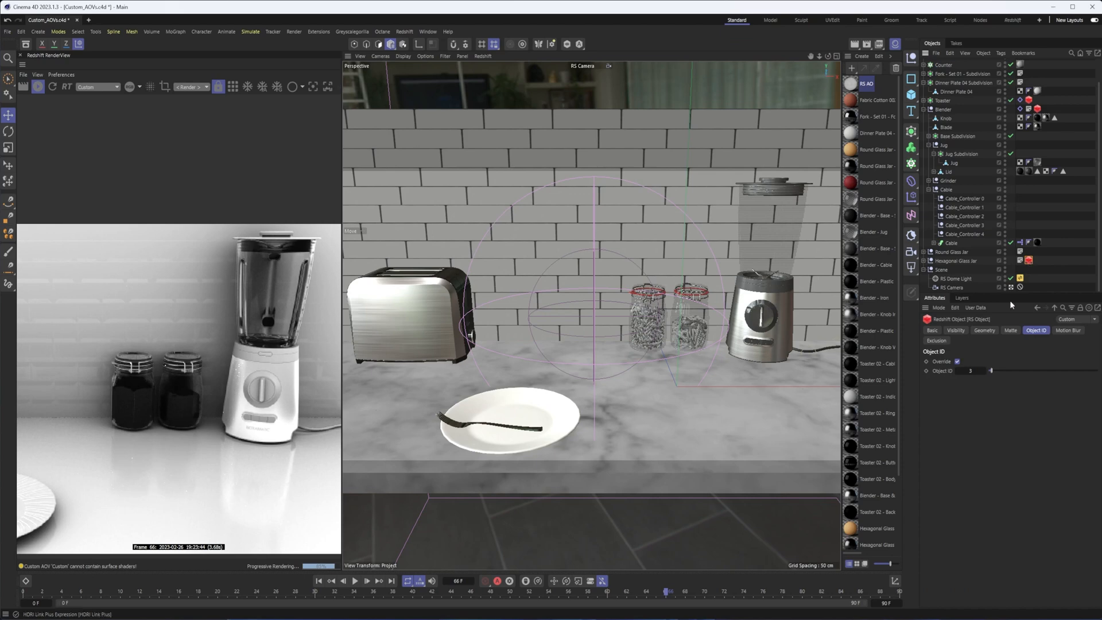
click(955, 331)
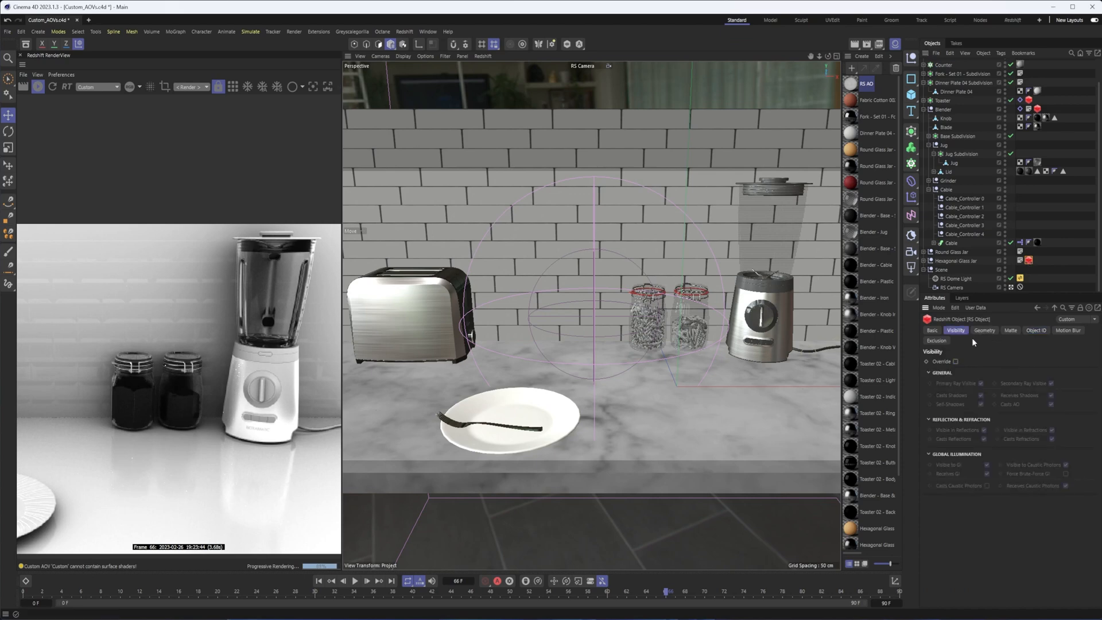
click(955, 361)
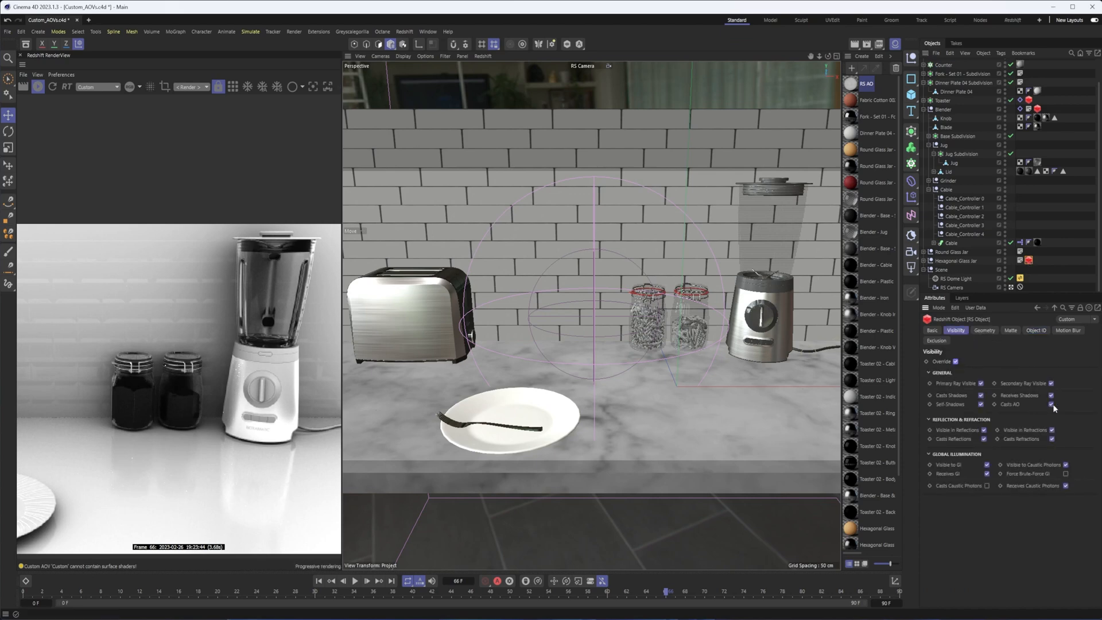
click(1052, 403)
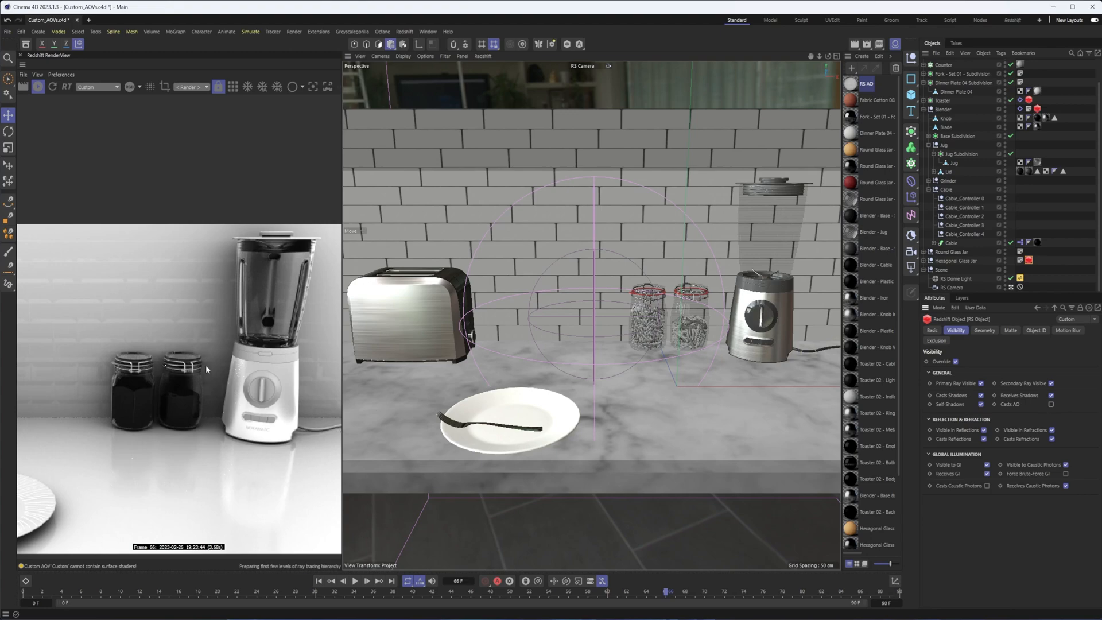
click(957, 261)
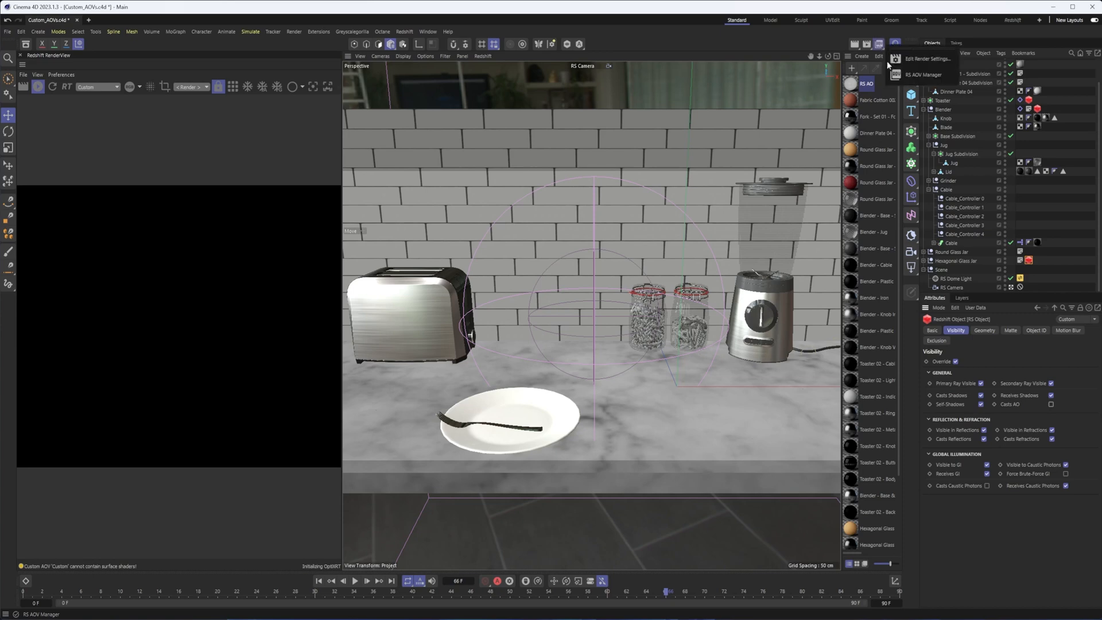
Step: Keep the Custom AOV's Secondary Ray Visibility at Disabled in the AOV Manager
click(925, 58)
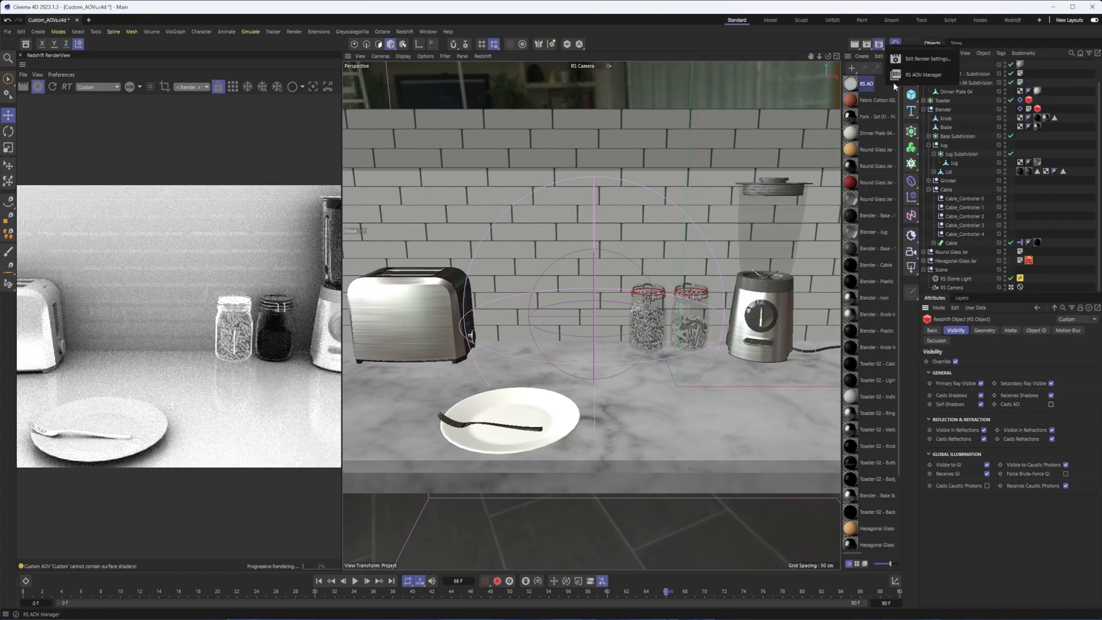
click(922, 74)
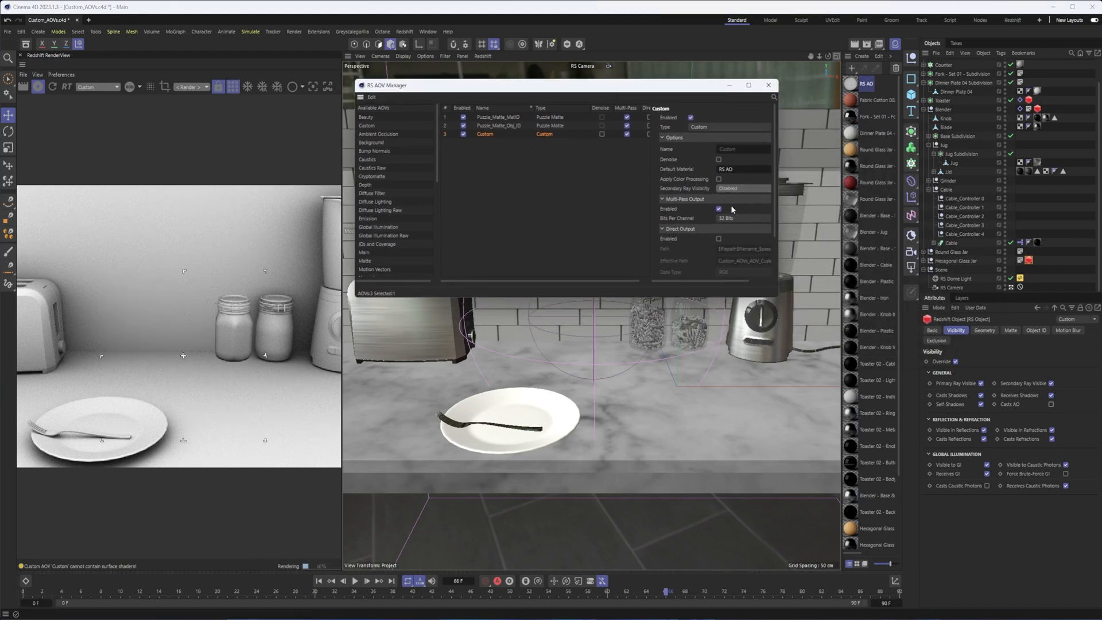
click(741, 188)
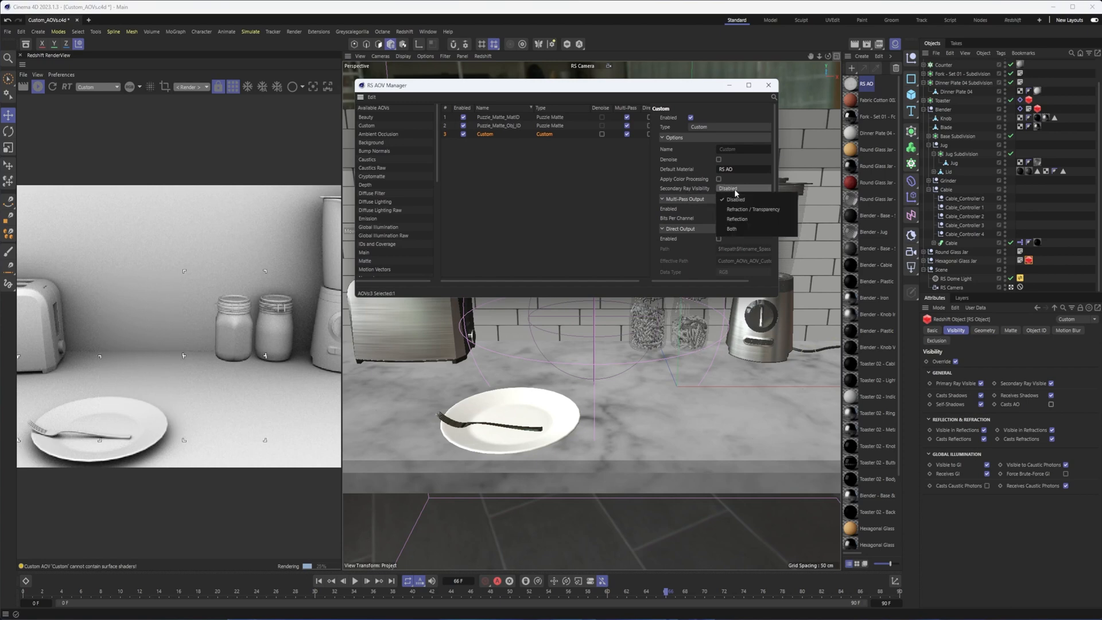
click(736, 199)
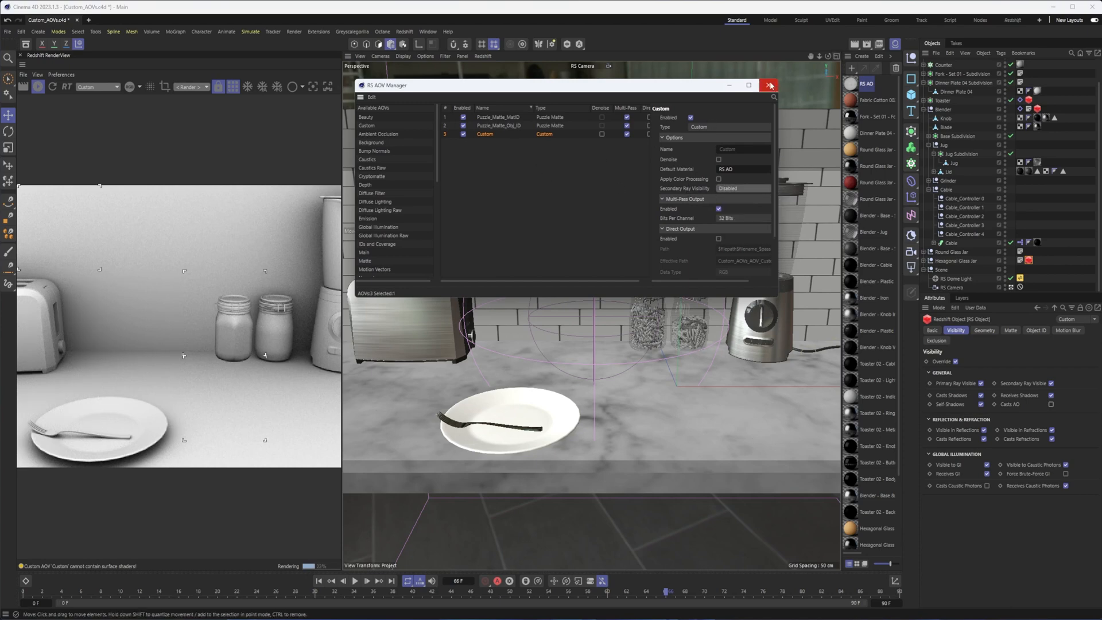
click(768, 85)
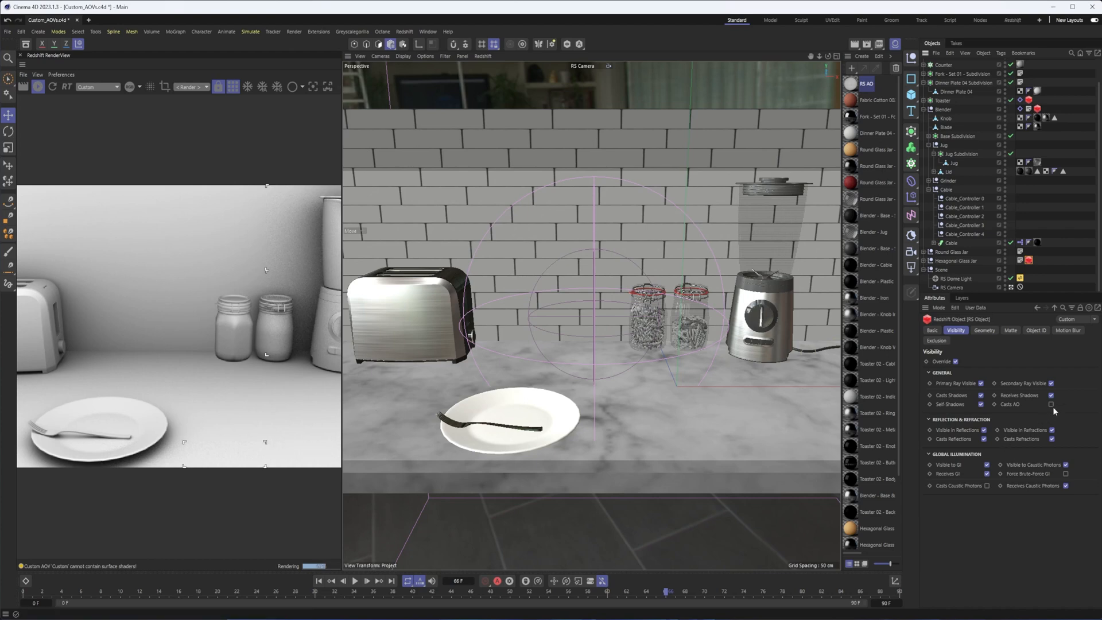
Step: Turn Casts AO back on, refresh the occlusion render and pick the blender jug
click(1051, 404)
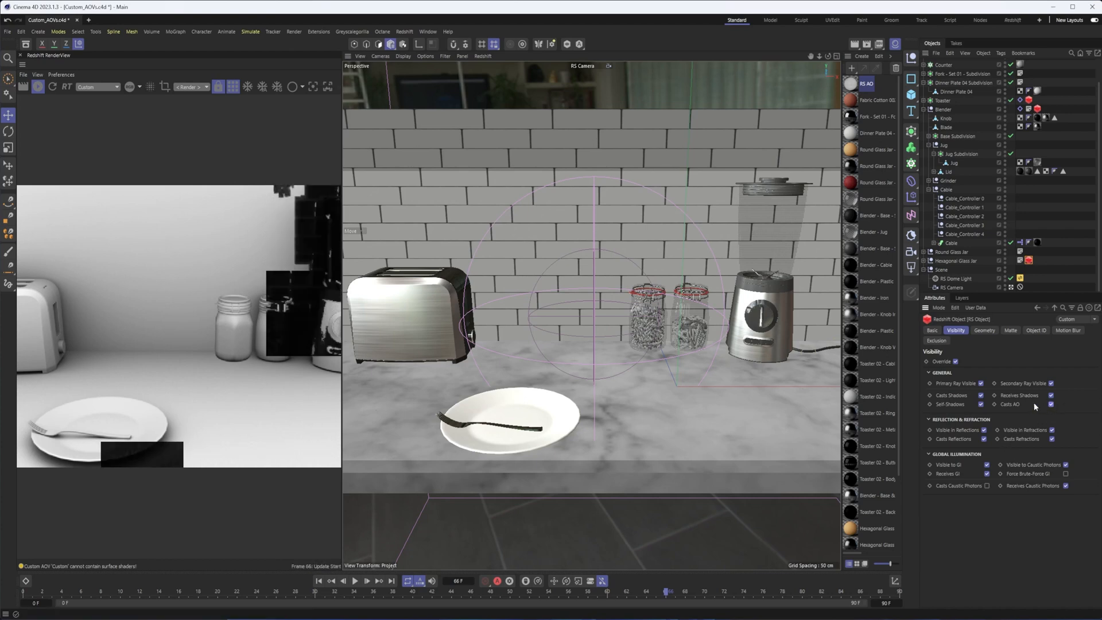
mouse_move(1034, 406)
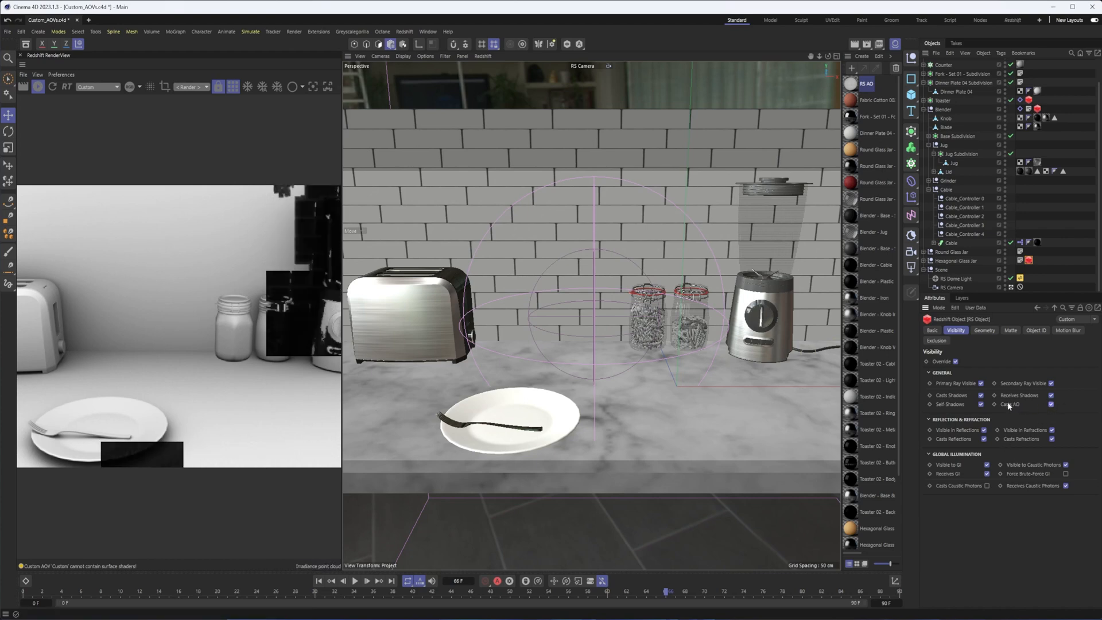
click(98, 86)
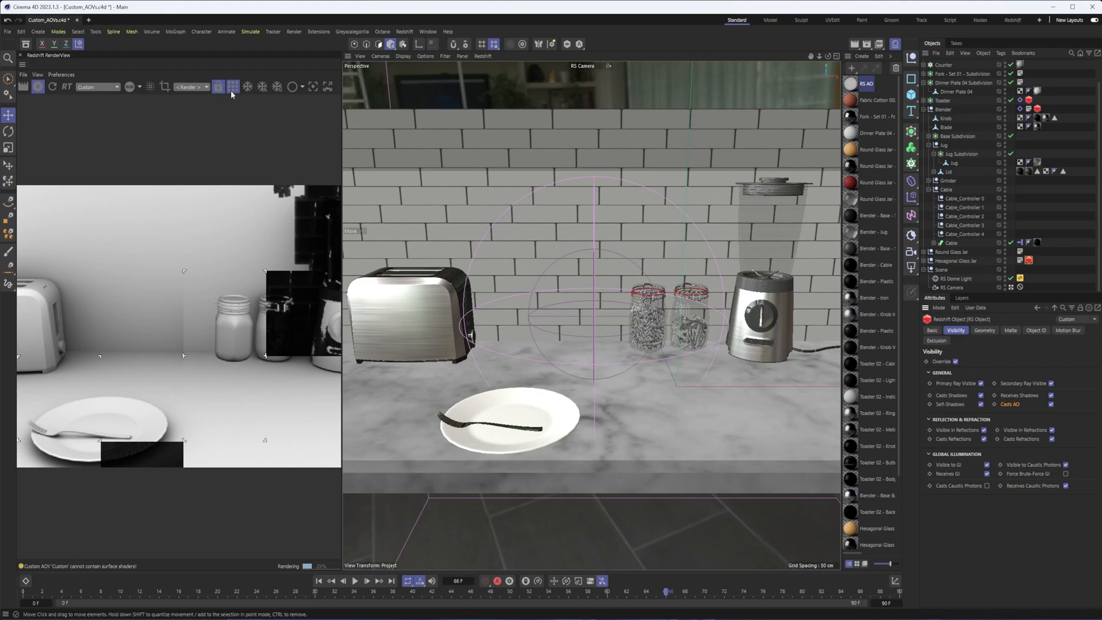
click(999, 404)
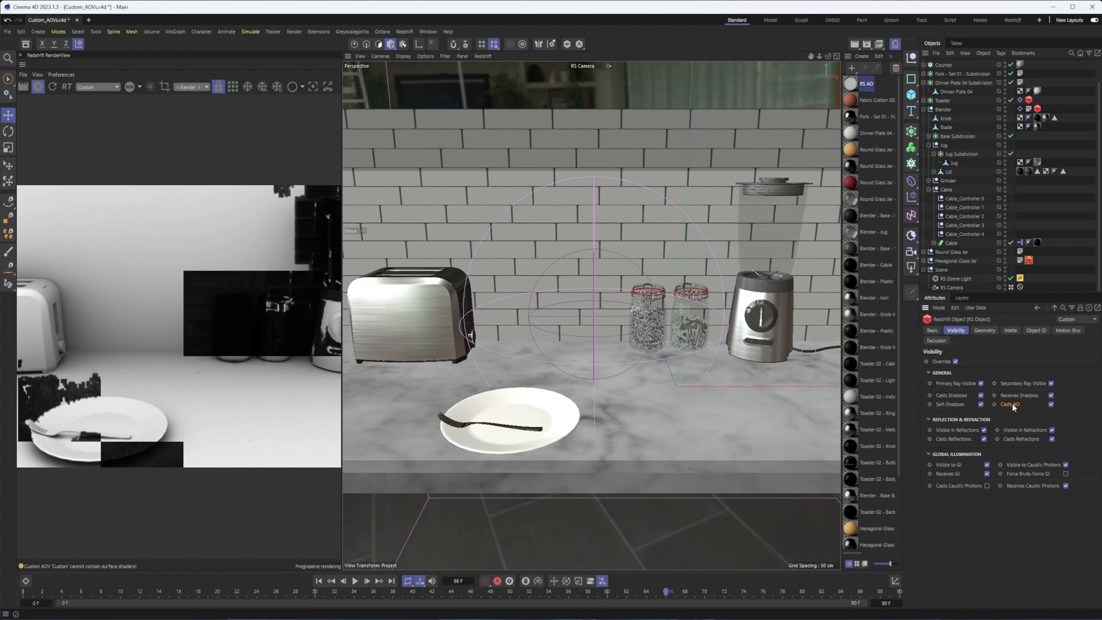
click(998, 403)
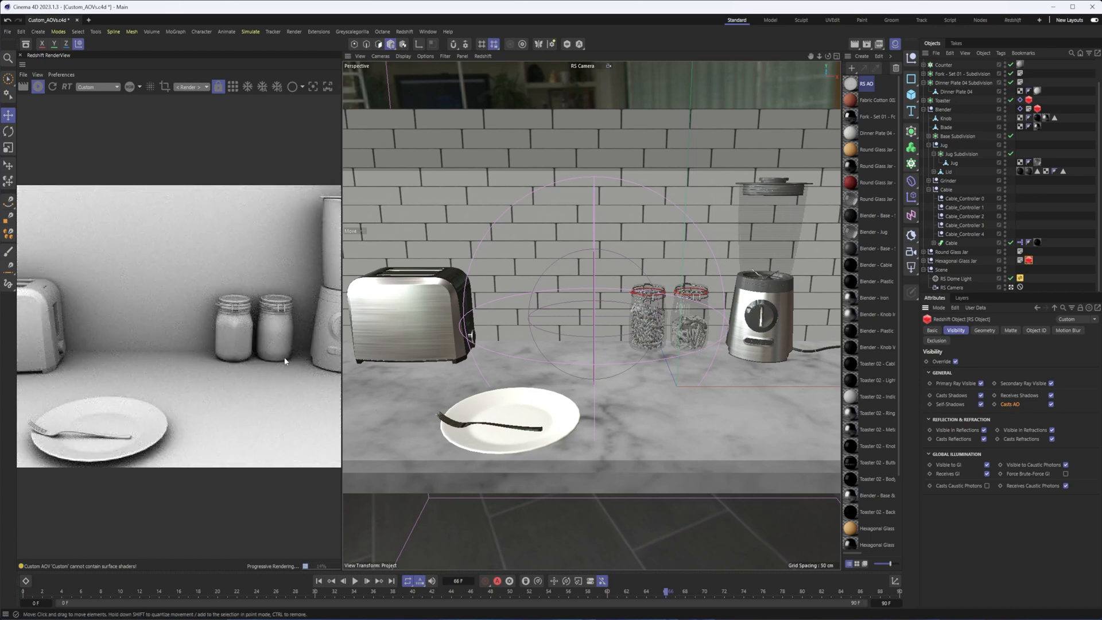
mouse_move(781, 131)
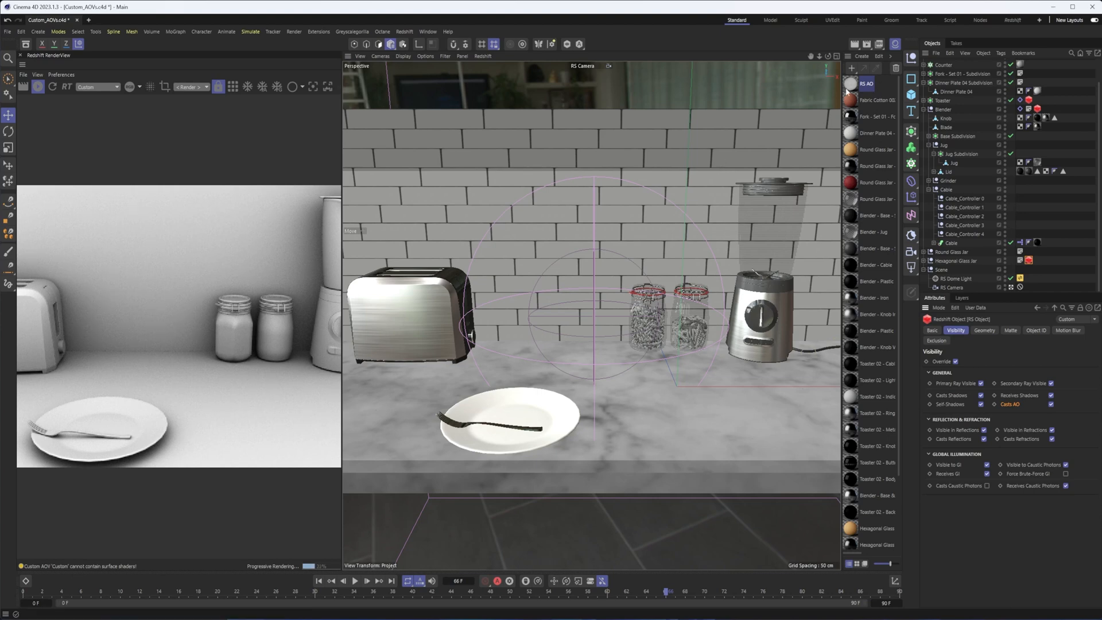
mouse_move(584, 264)
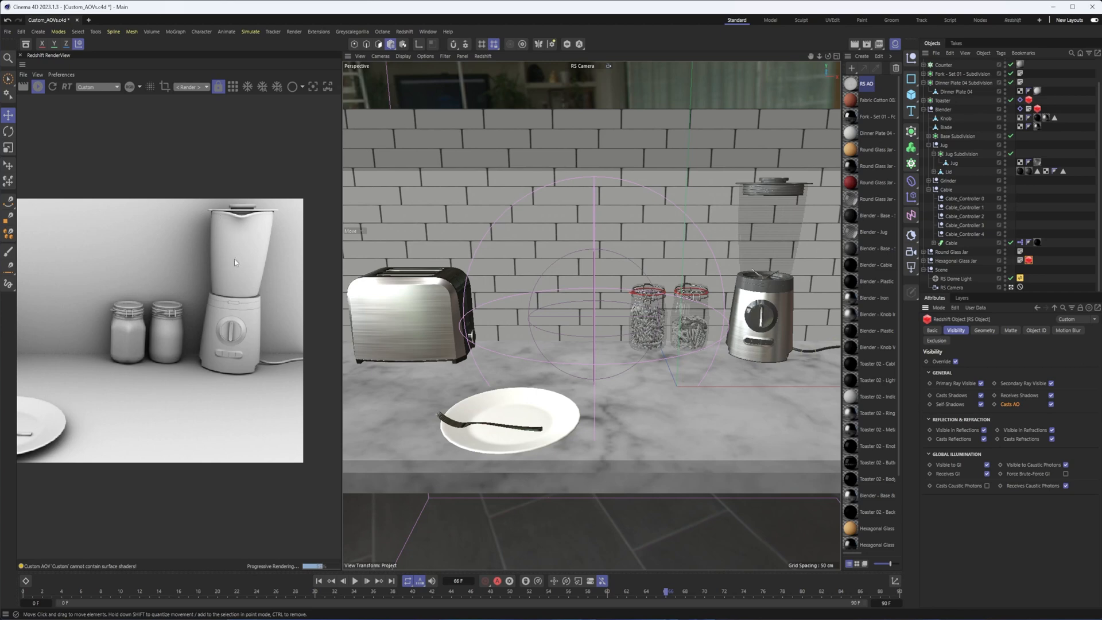
click(961, 153)
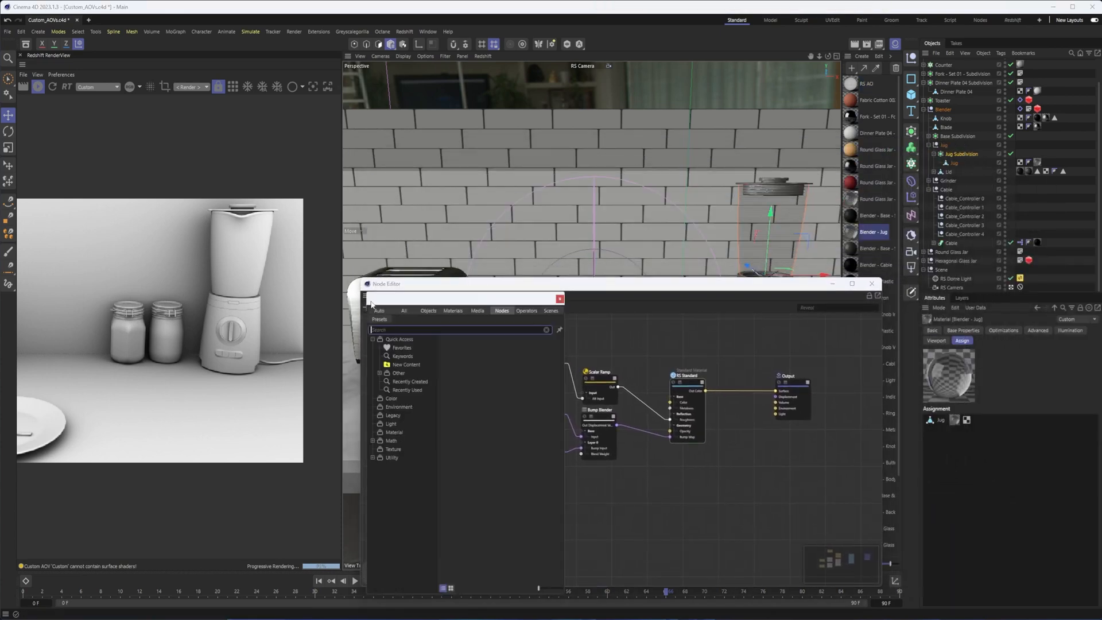
Step: Insert a Store Color To AOV node writing white to the Custom AOV for the jug material
text(store)
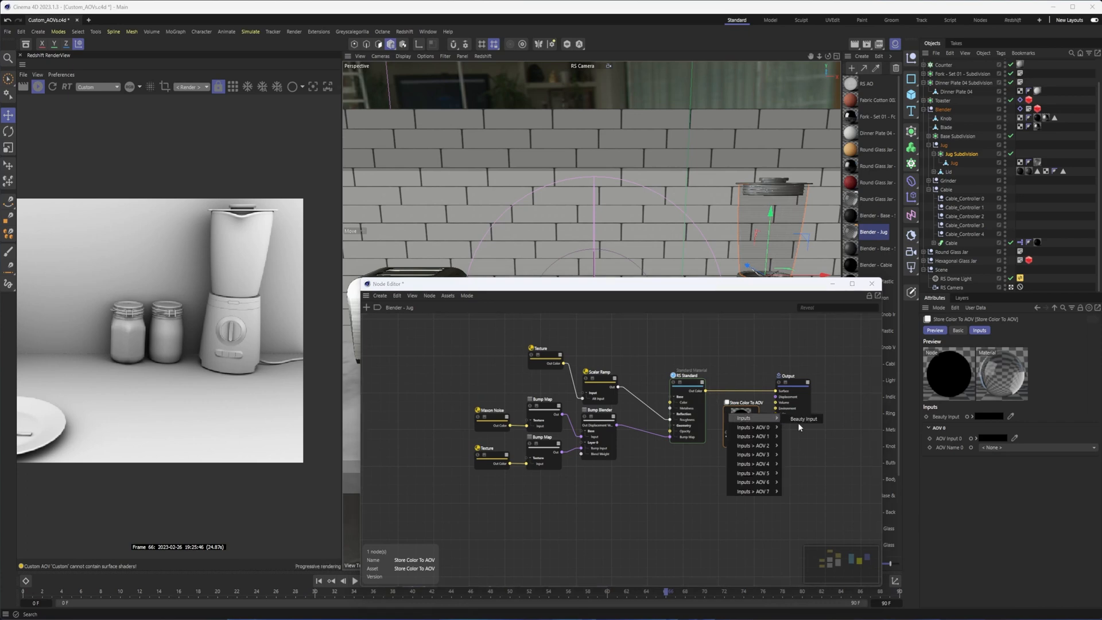
click(804, 418)
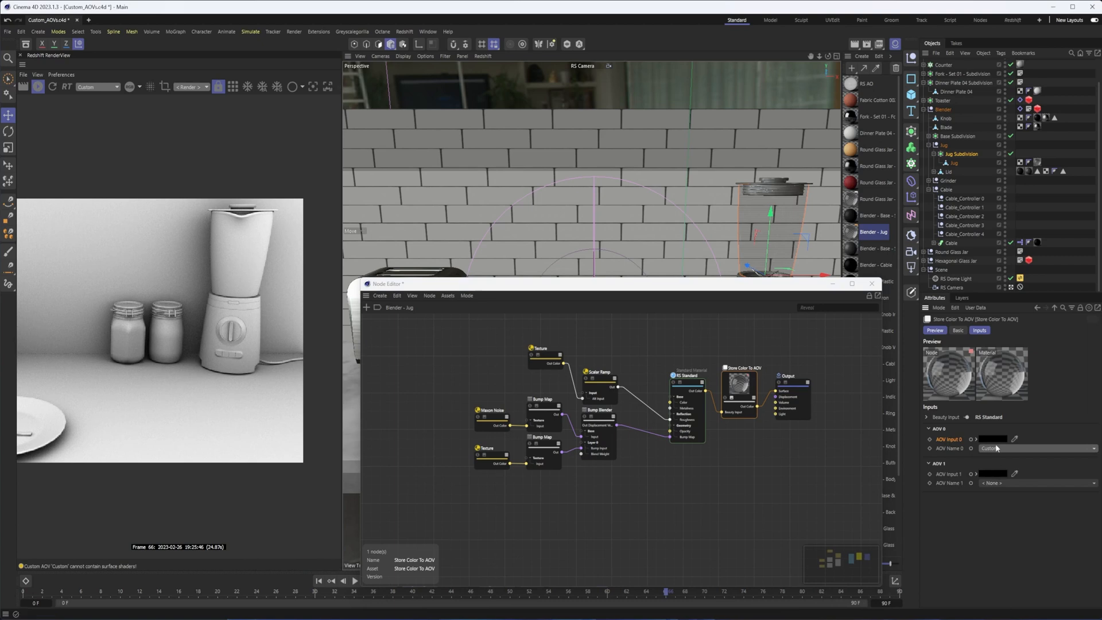
click(993, 439)
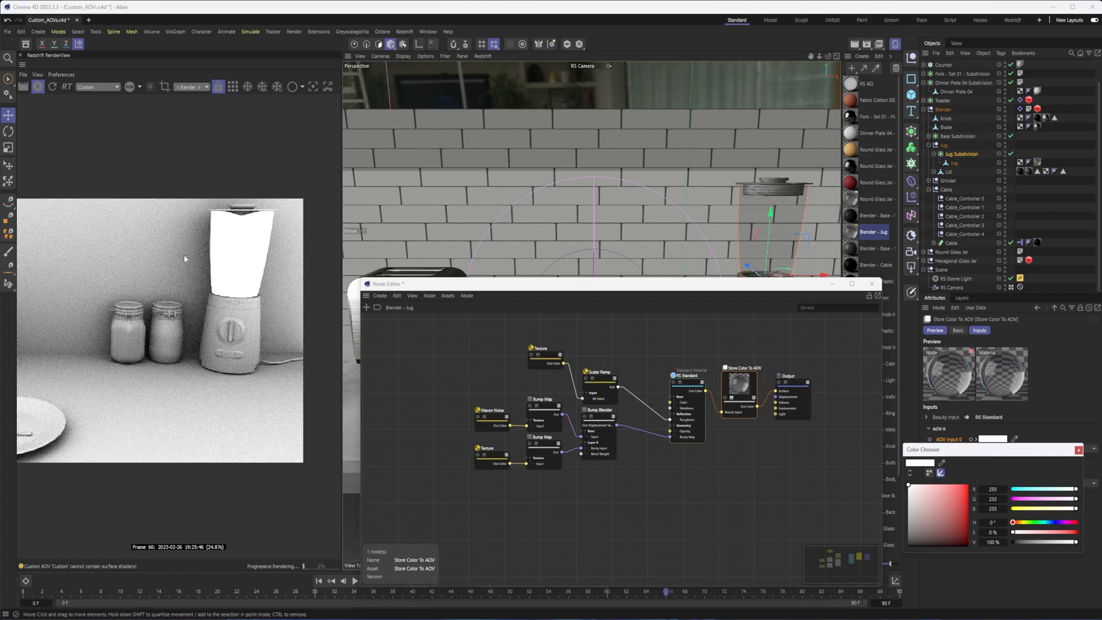
click(878, 45)
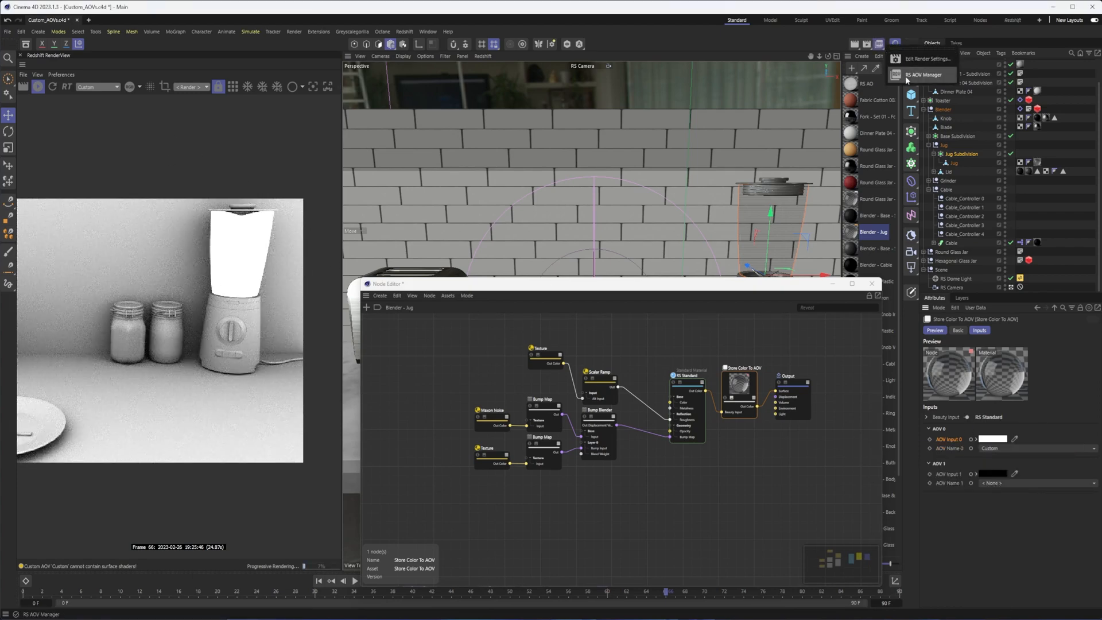
Step: Rename the Custom AOV to AO and retarget the jug's store node to it
click(925, 75)
text(AO)
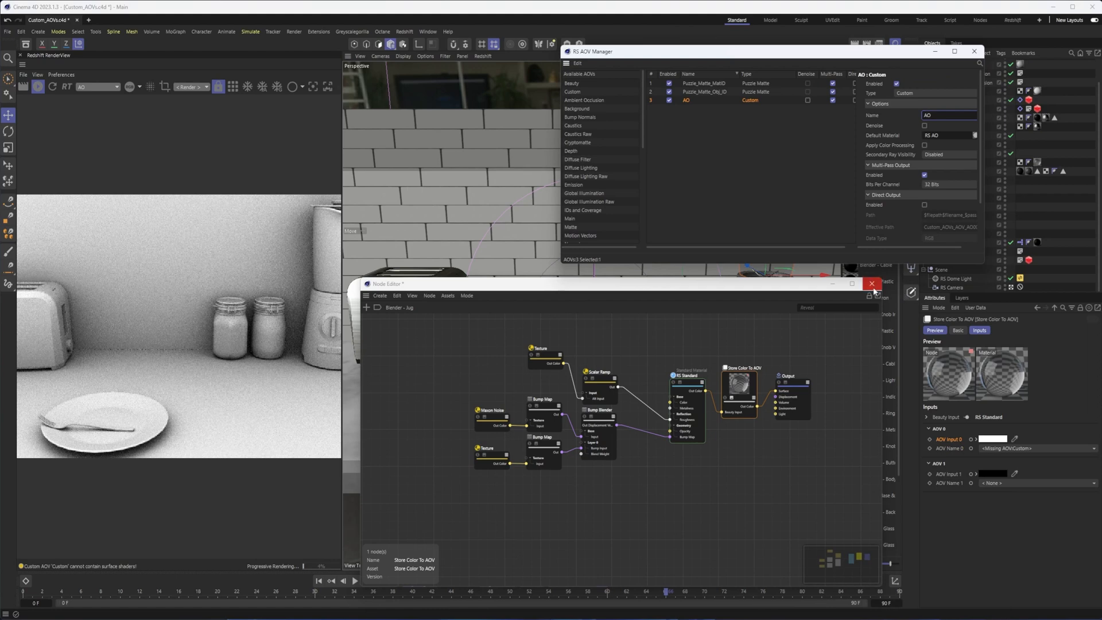
click(871, 284)
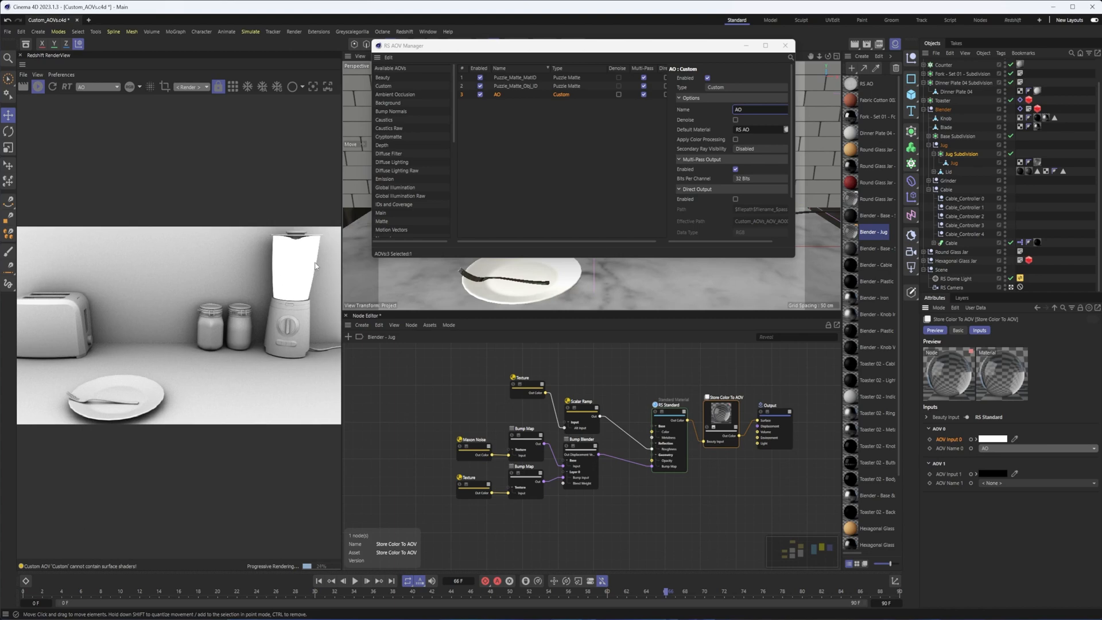
mouse_move(310, 258)
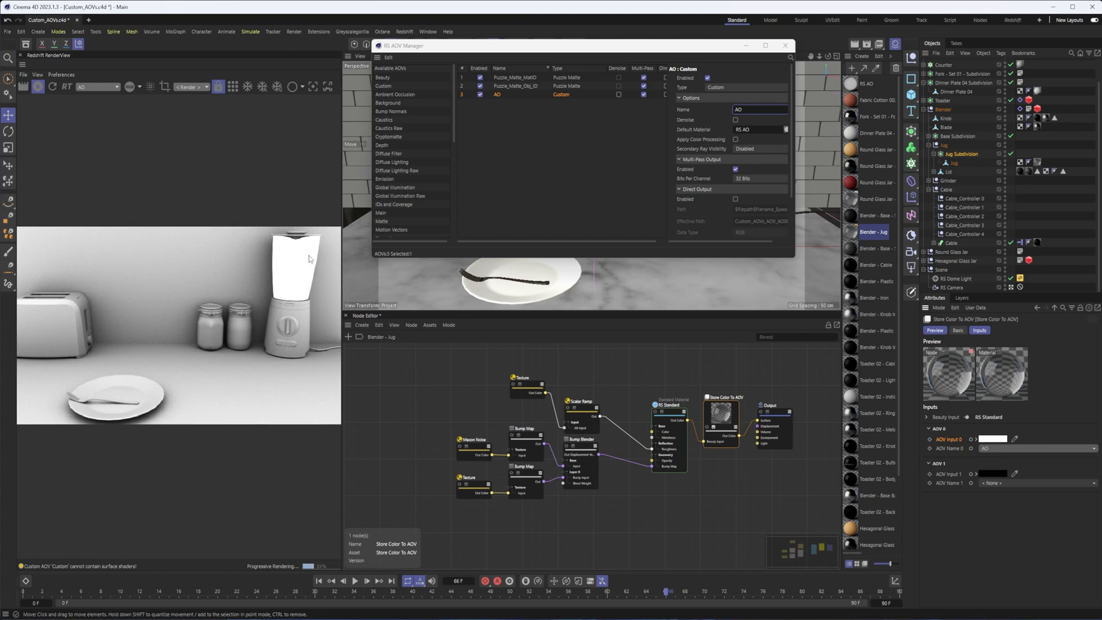
mouse_move(785, 45)
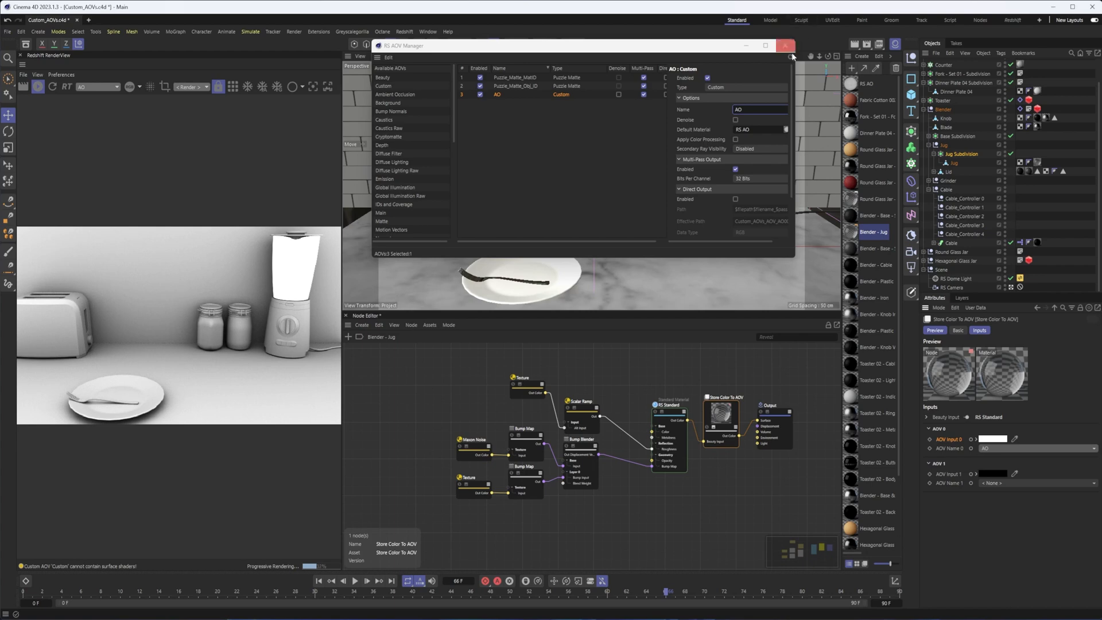
mouse_move(786, 46)
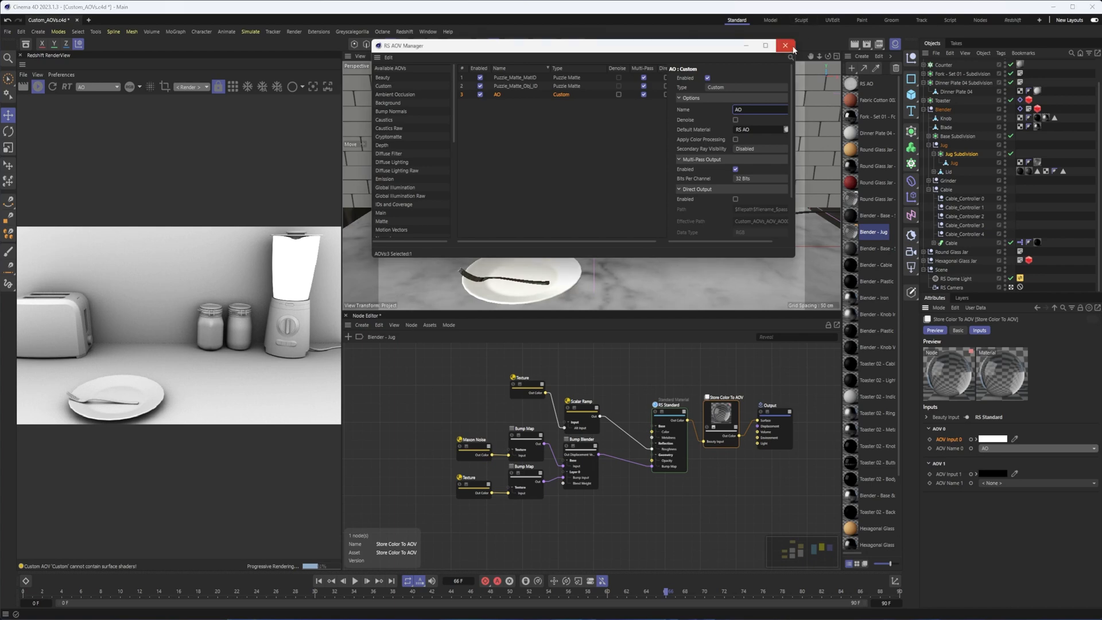
click(785, 46)
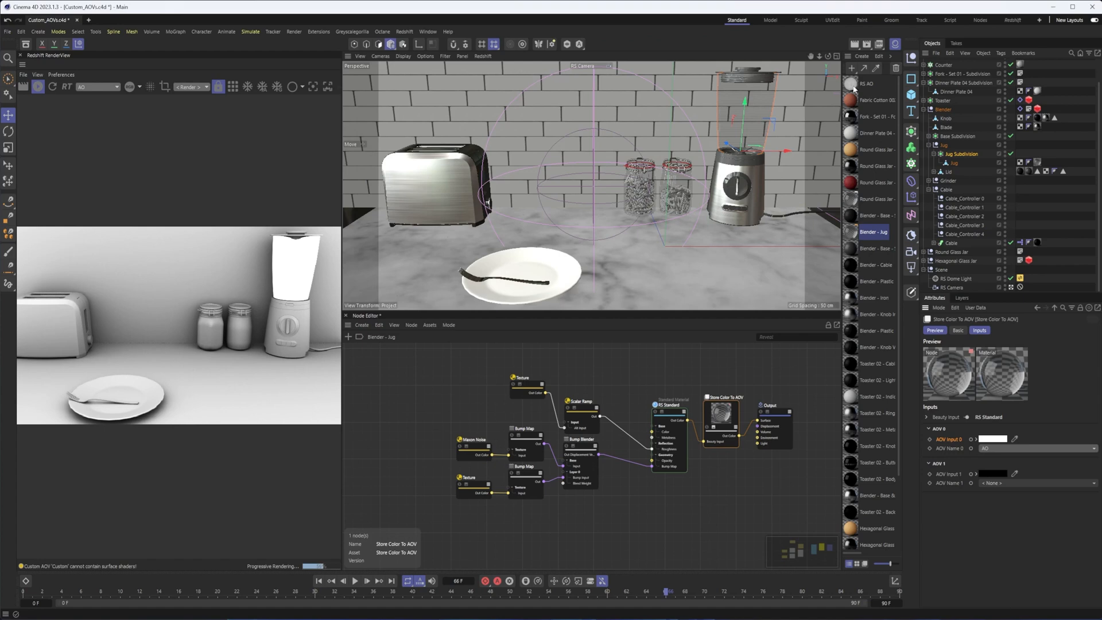
Step: Load the RS AO material and inspect its AO shader and Output node settings
click(874, 84)
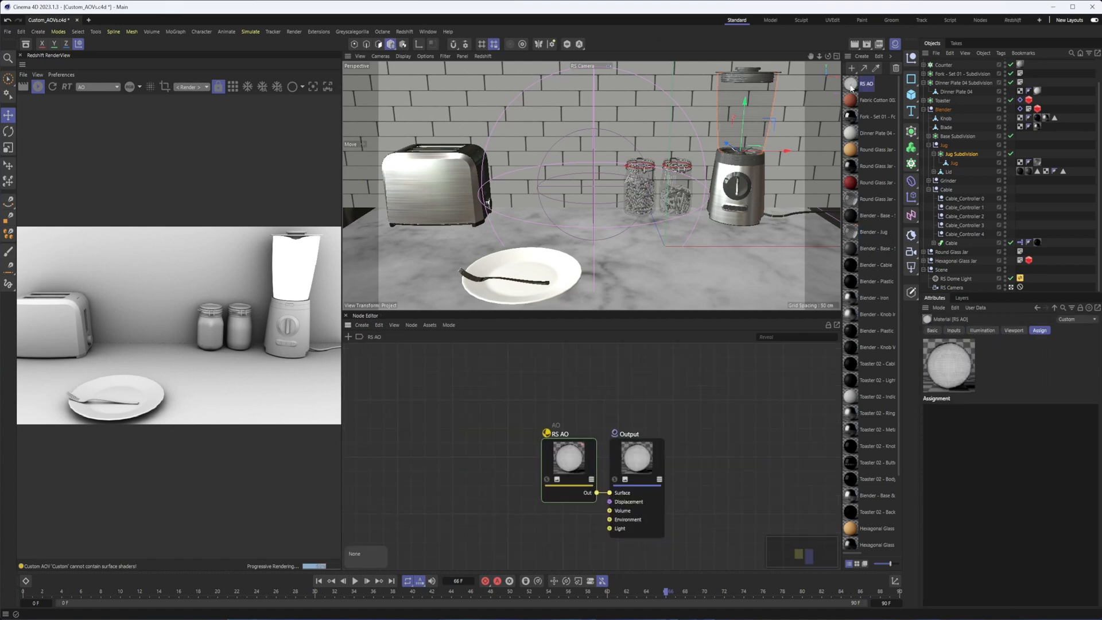
click(636, 454)
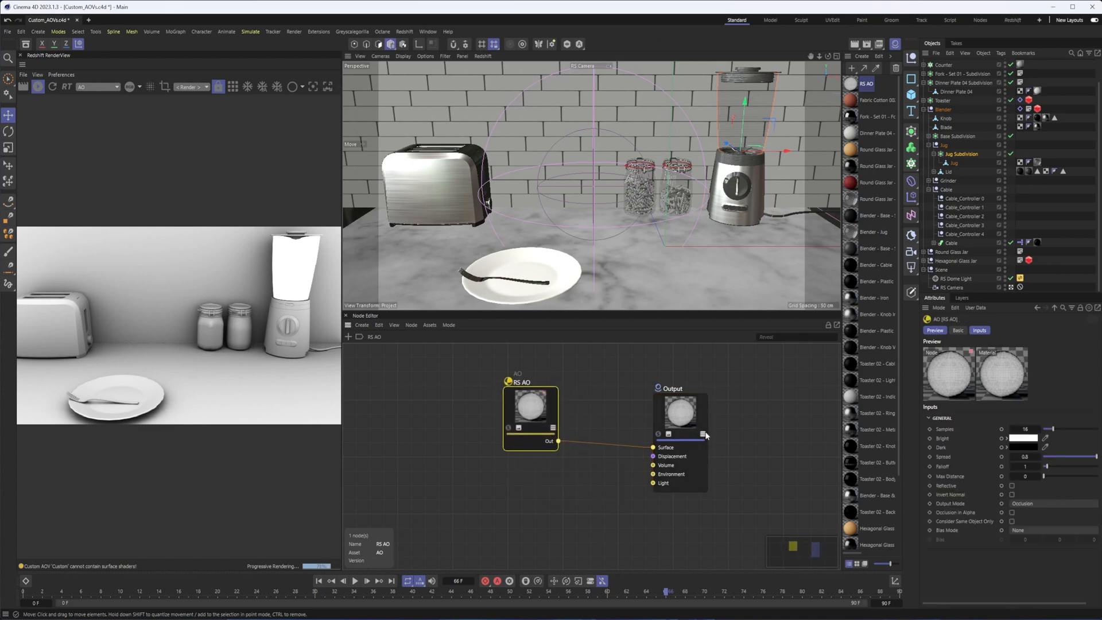
click(678, 397)
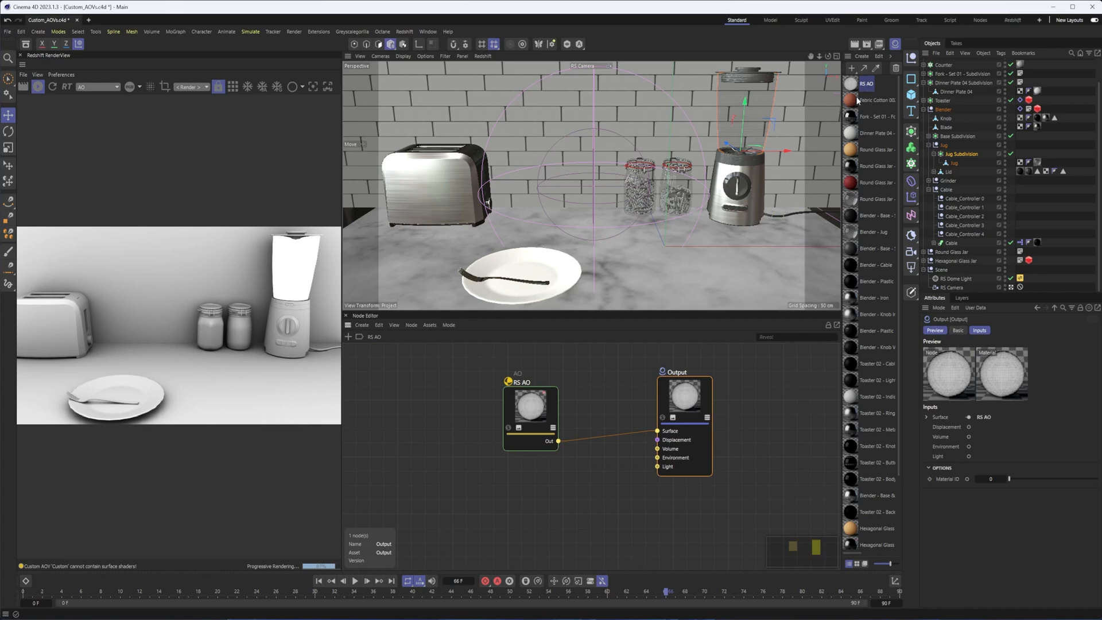
mouse_move(511, 412)
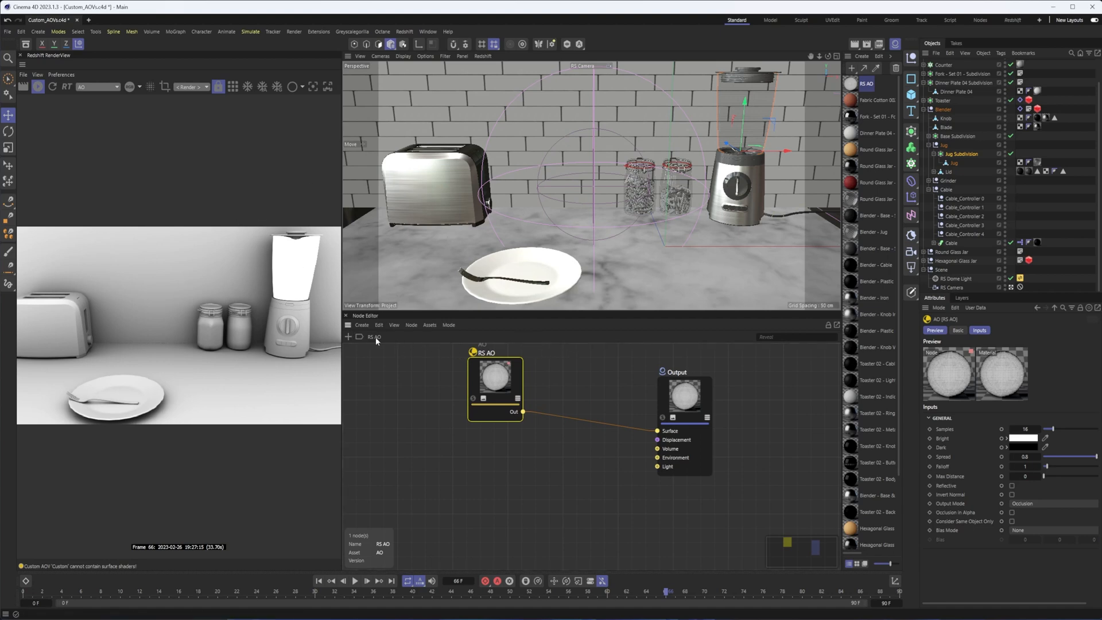
Step: Render to the picture viewer and set the AO pass's secondary ray visibility in the AOV Manager
click(347, 336)
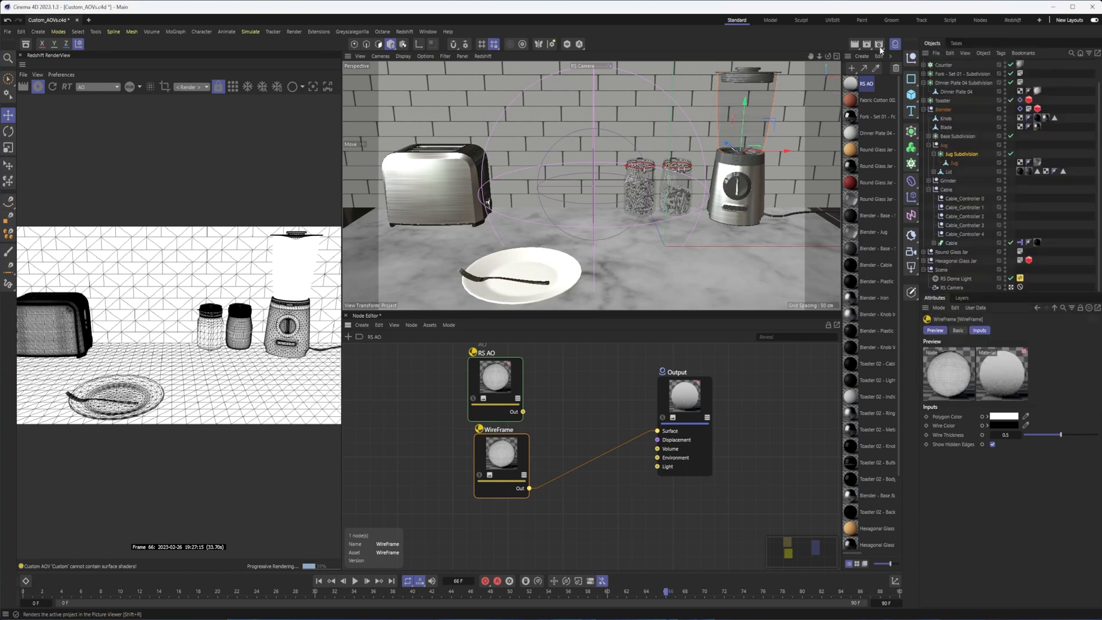
click(877, 45)
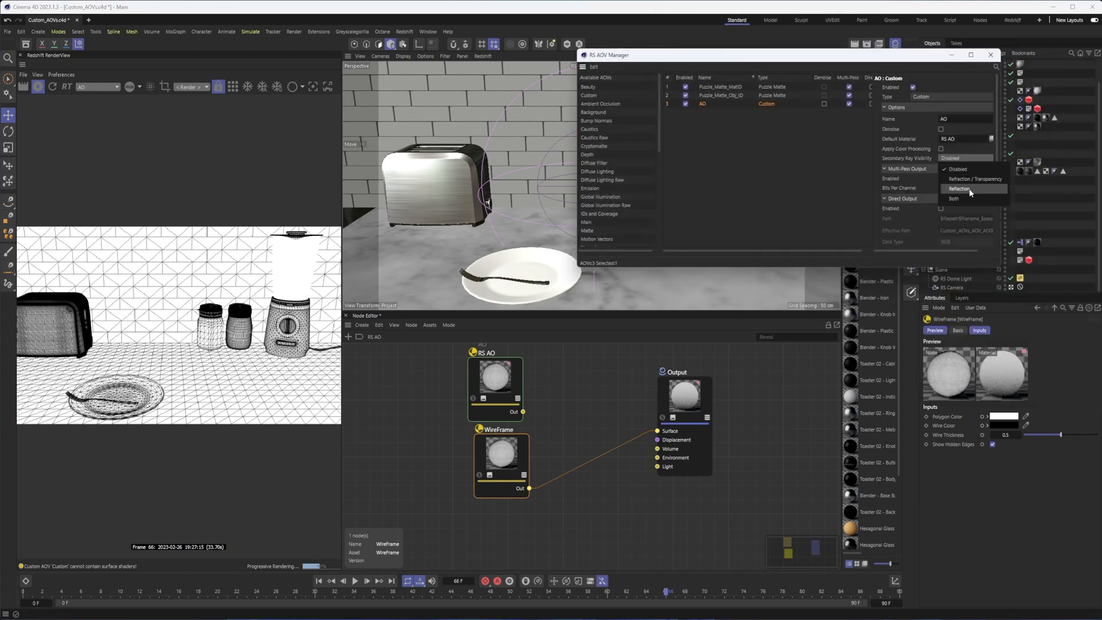
click(973, 179)
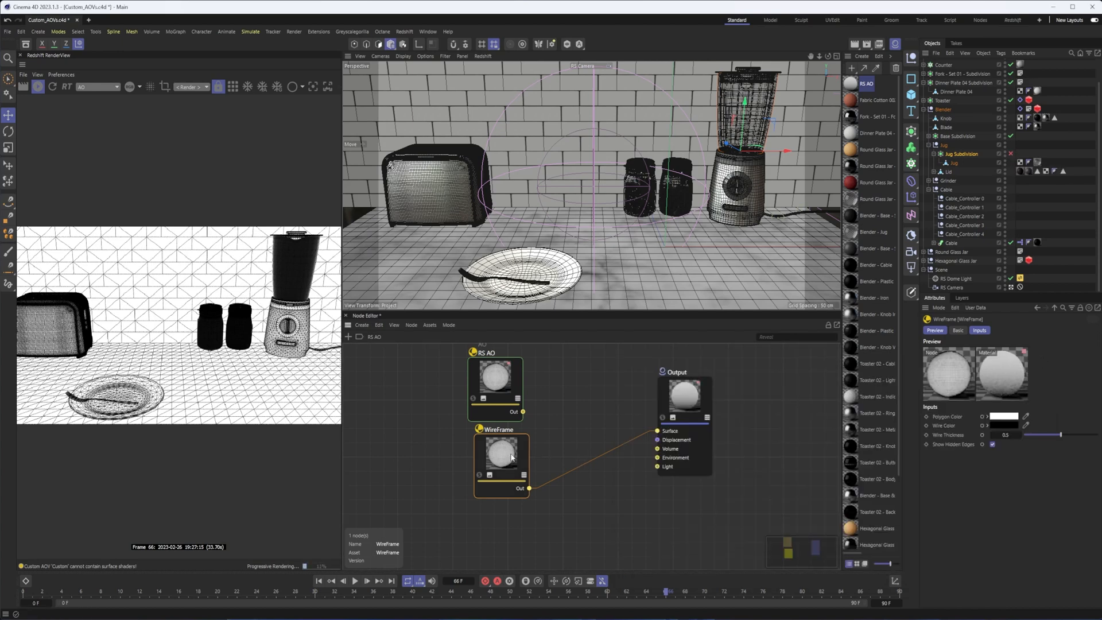
Step: Turn off Show Hidden Edges on the WireFrame shader and test its wire thickness on the jar seal
click(1005, 434)
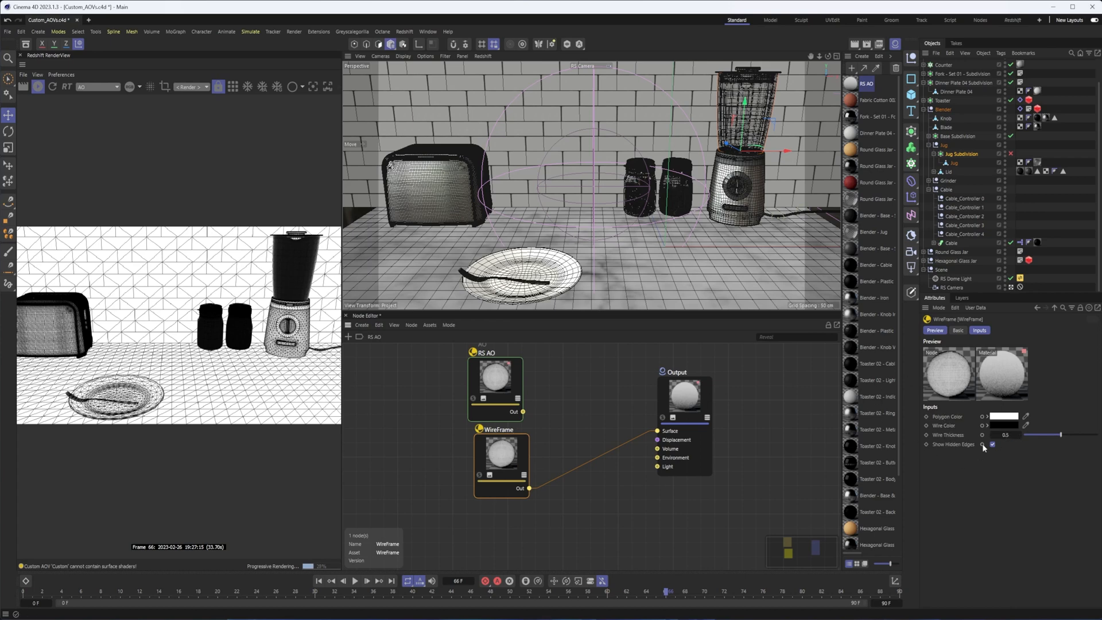
click(992, 445)
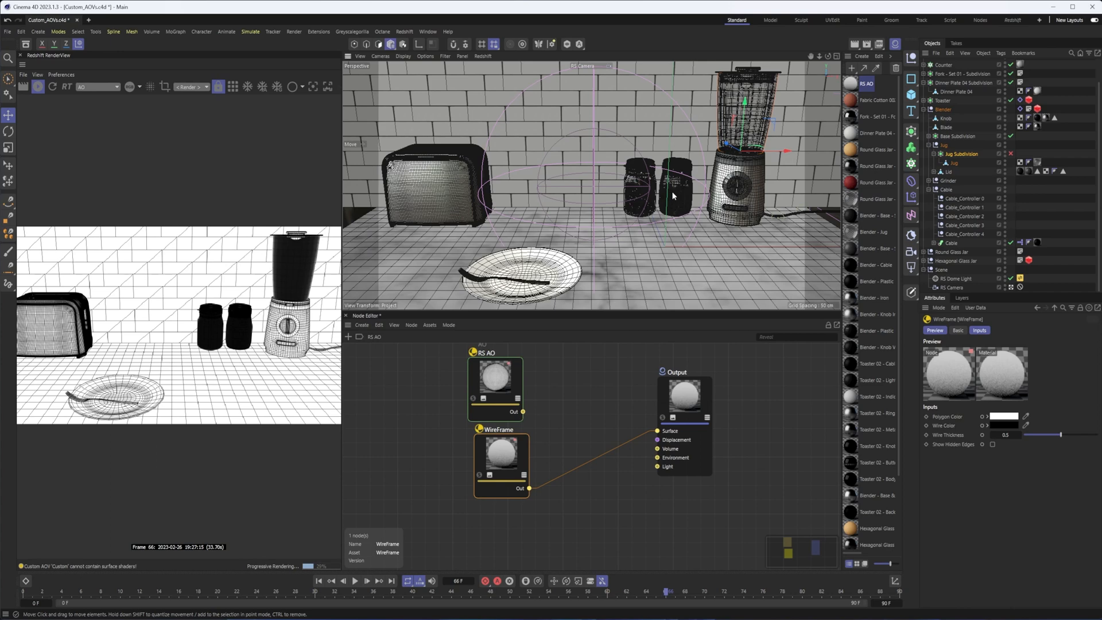
click(951, 252)
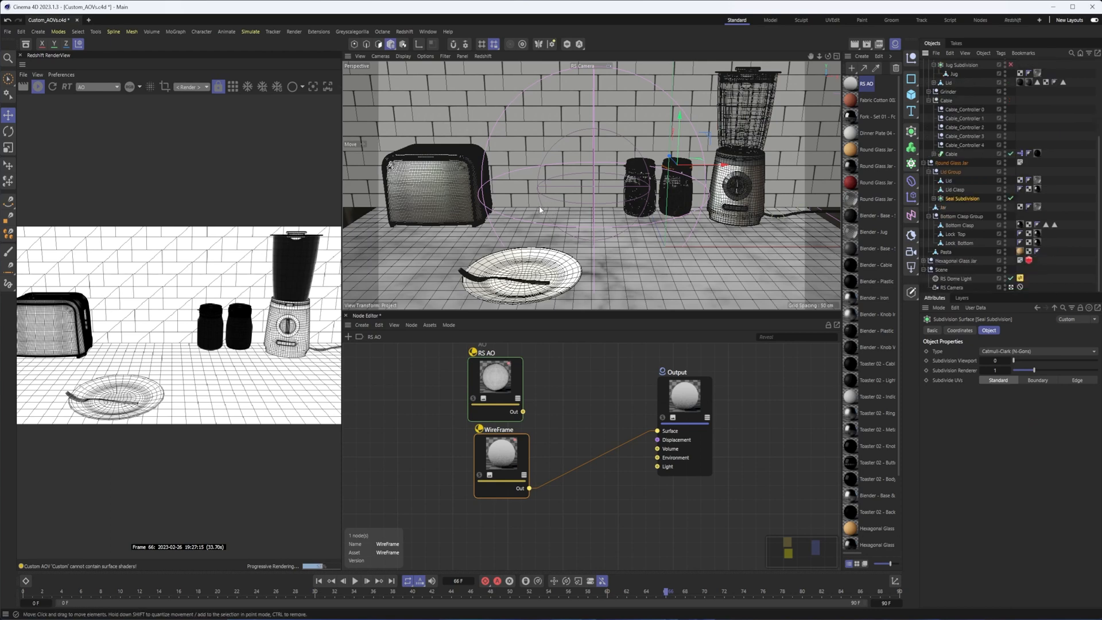
click(500, 453)
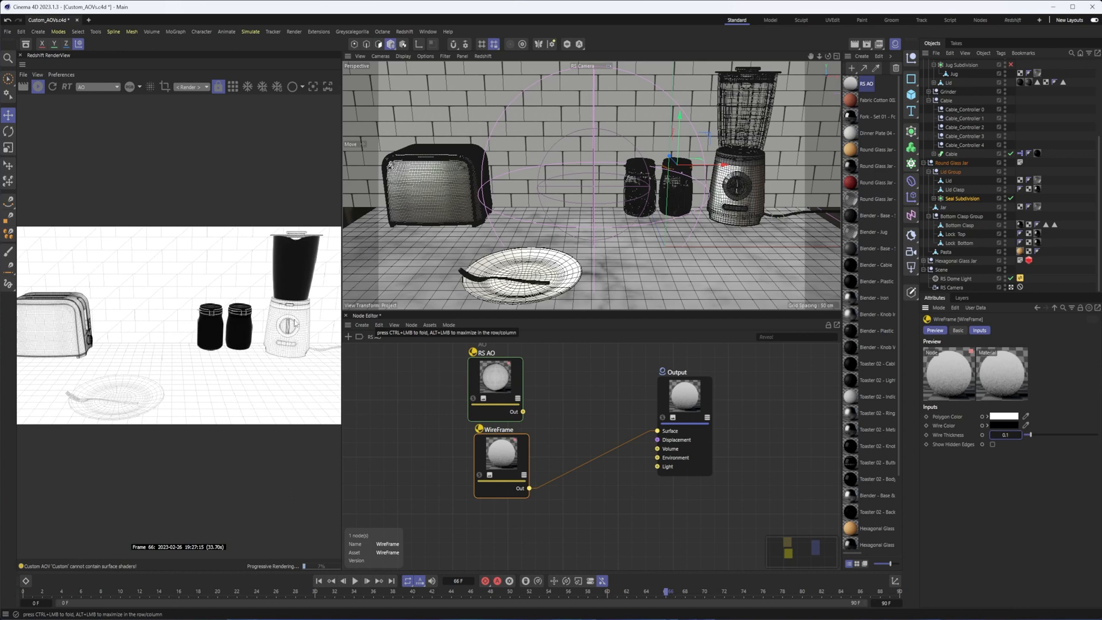
click(1006, 434)
text(0.5)
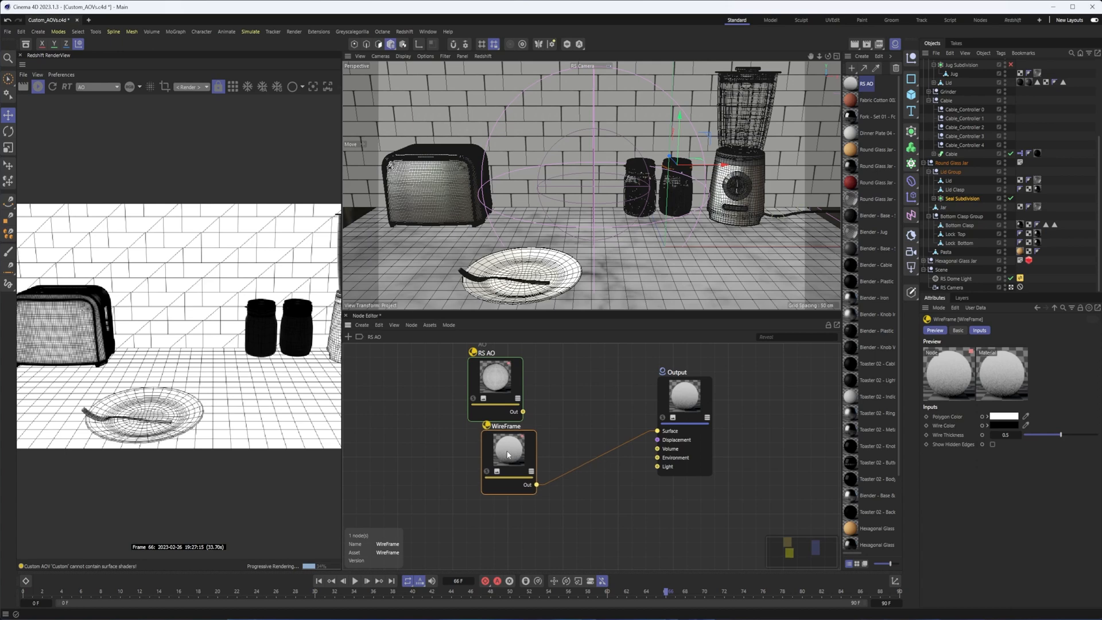
click(347, 337)
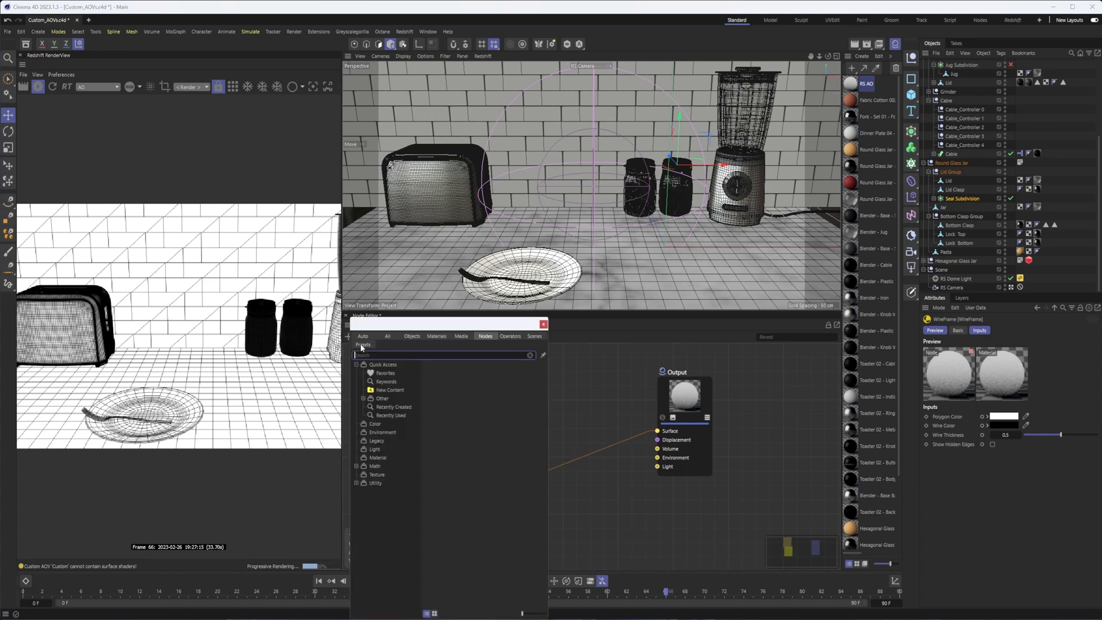
Step: Add a Fresnel shader ('Fr') driving the material output, giving the jars and blender glowing rims
text(Fr)
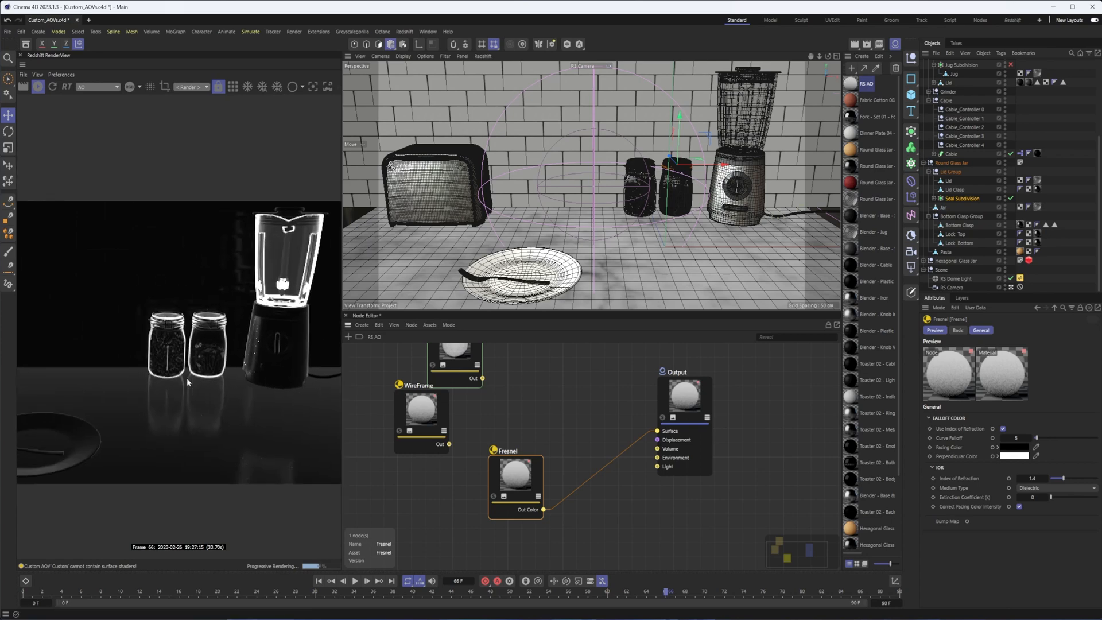
click(878, 45)
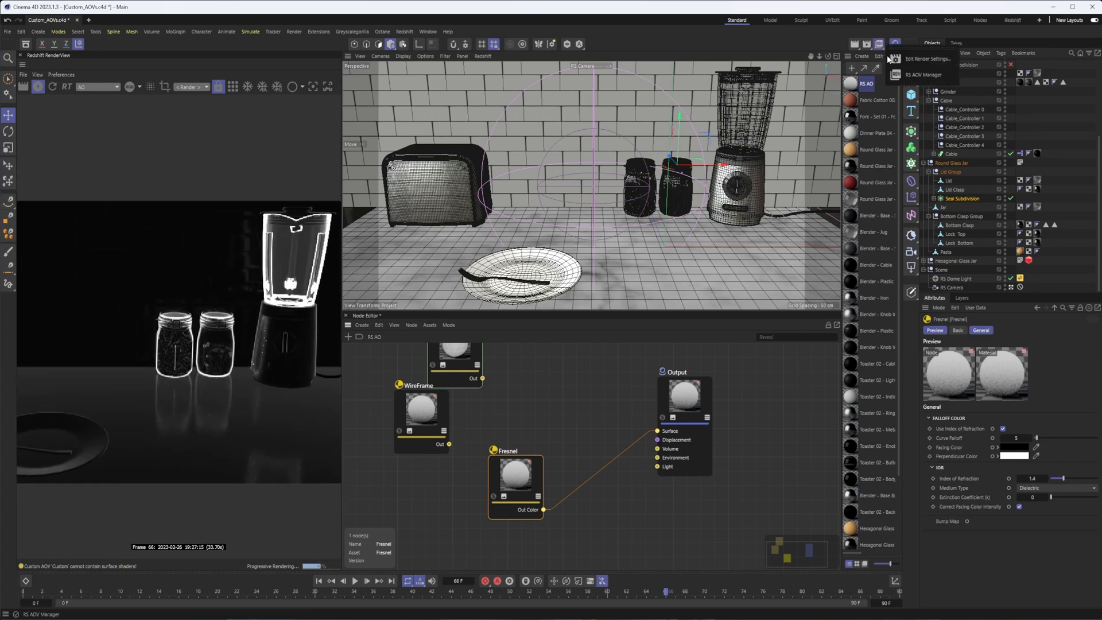
click(927, 59)
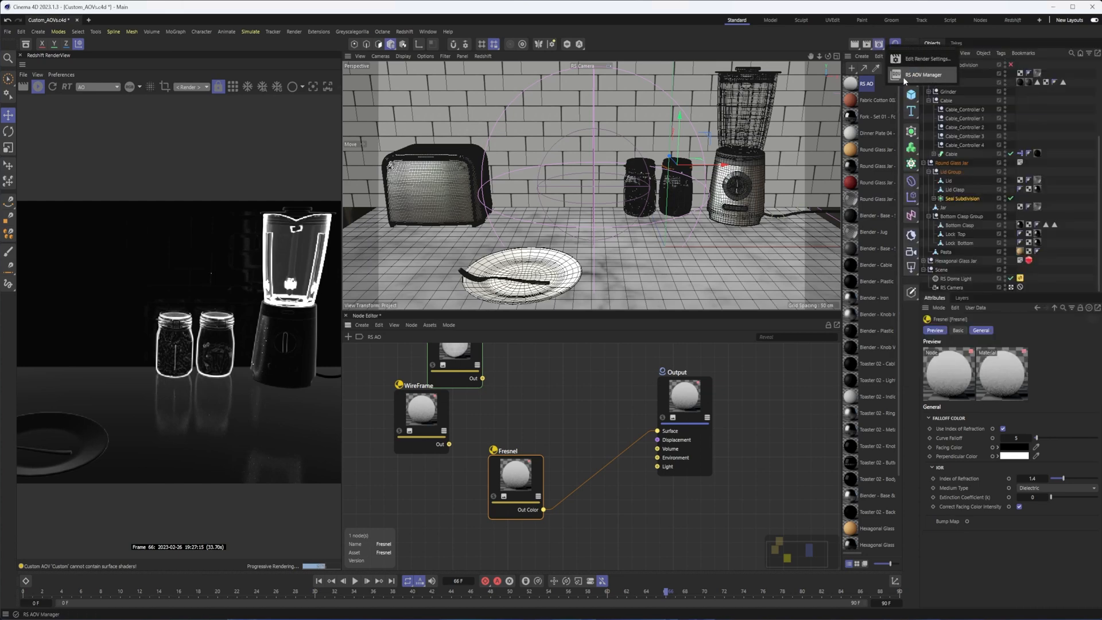
Step: Set the AO custom AOV's Secondary Ray Visibility to Disabled and close the AOV Manager
click(923, 74)
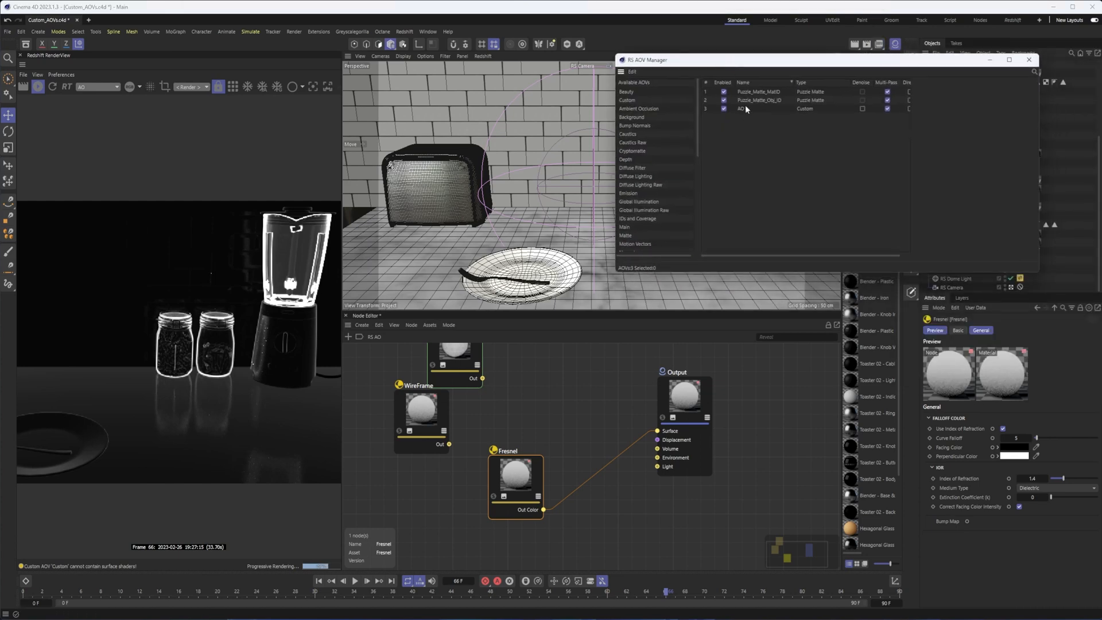
click(742, 109)
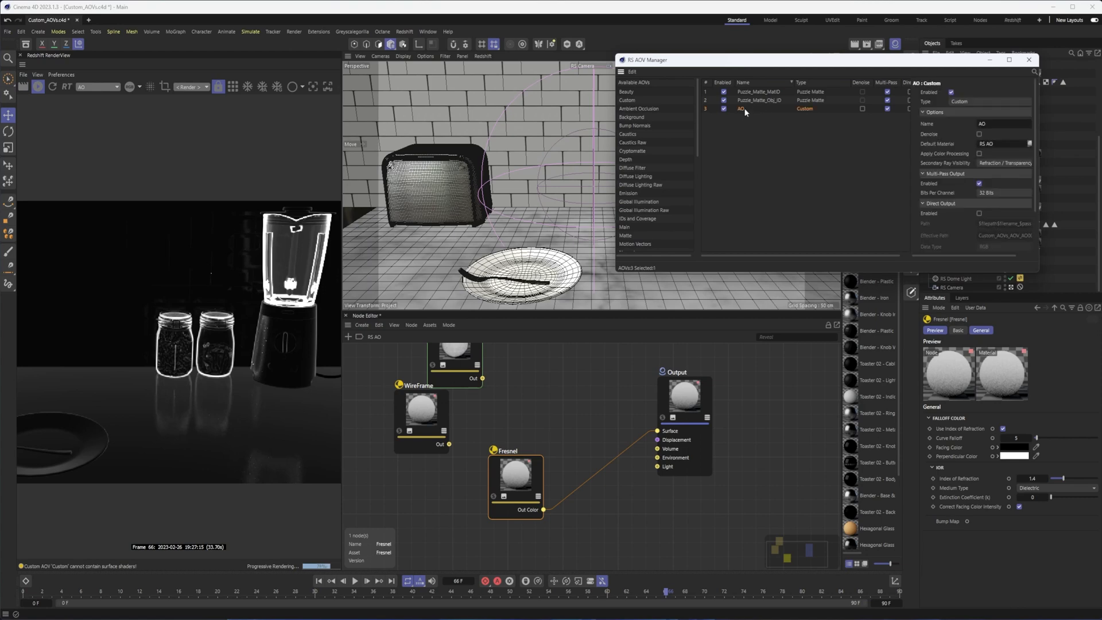
click(1004, 163)
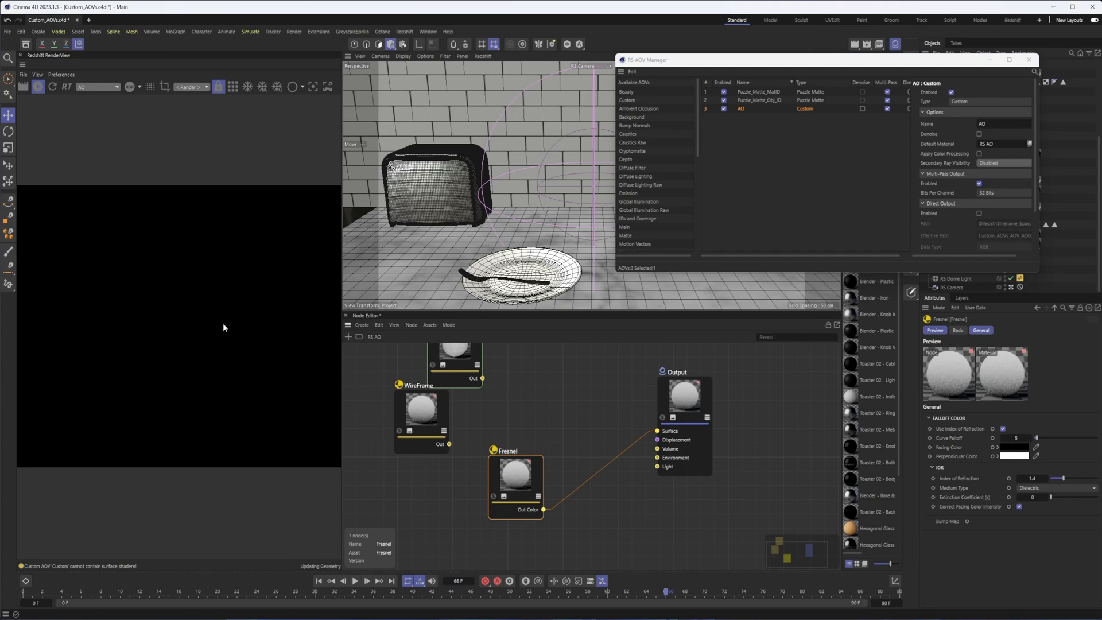
mouse_move(182, 345)
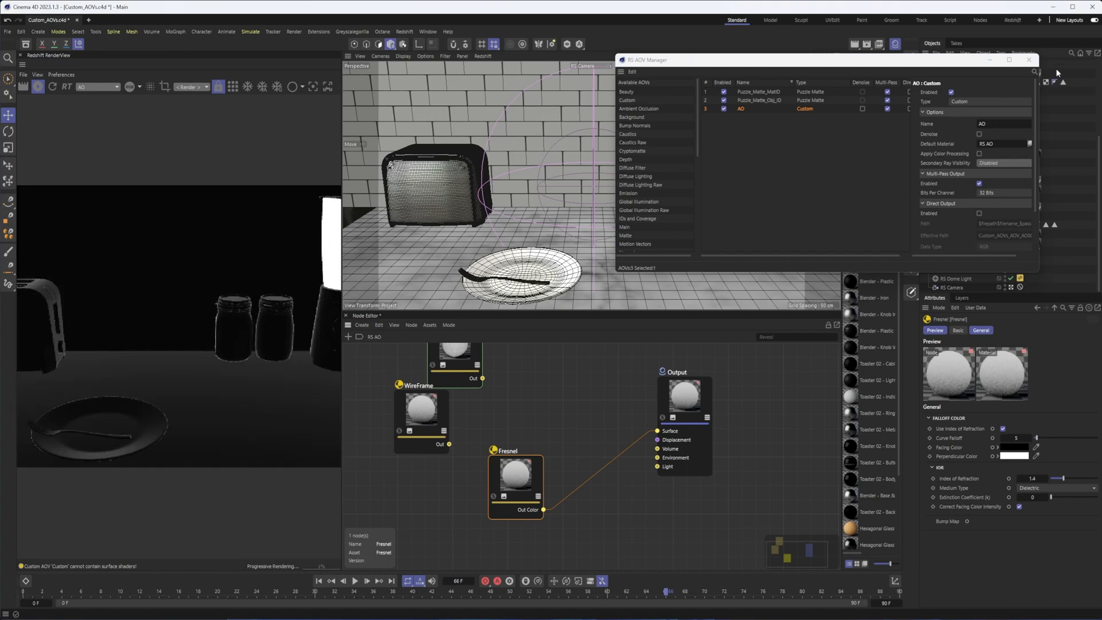
mouse_move(230, 349)
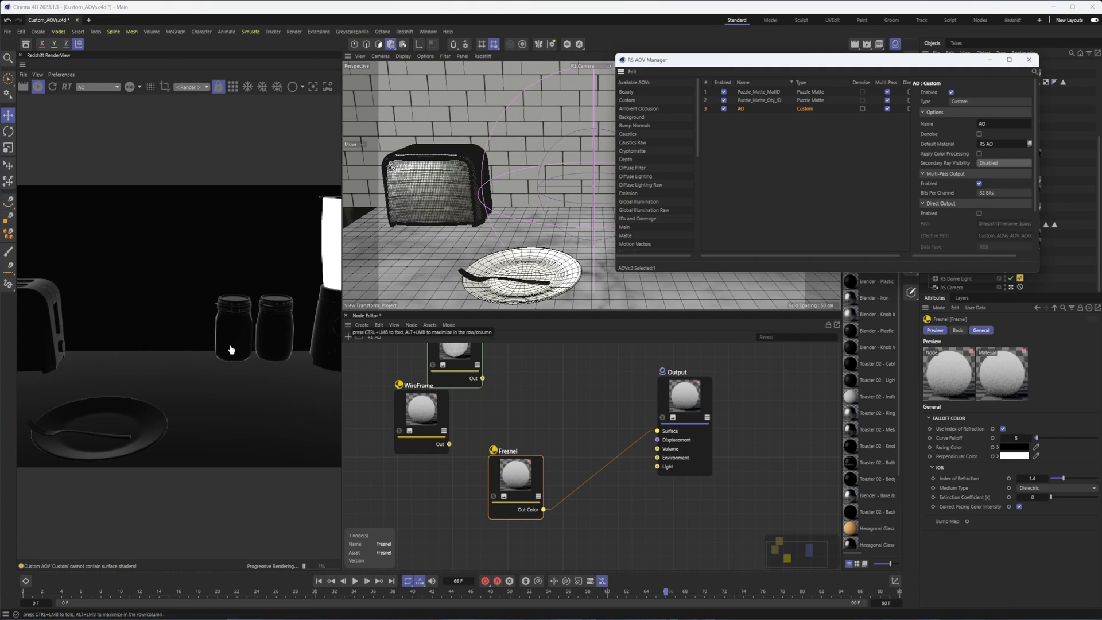
mouse_move(1028, 60)
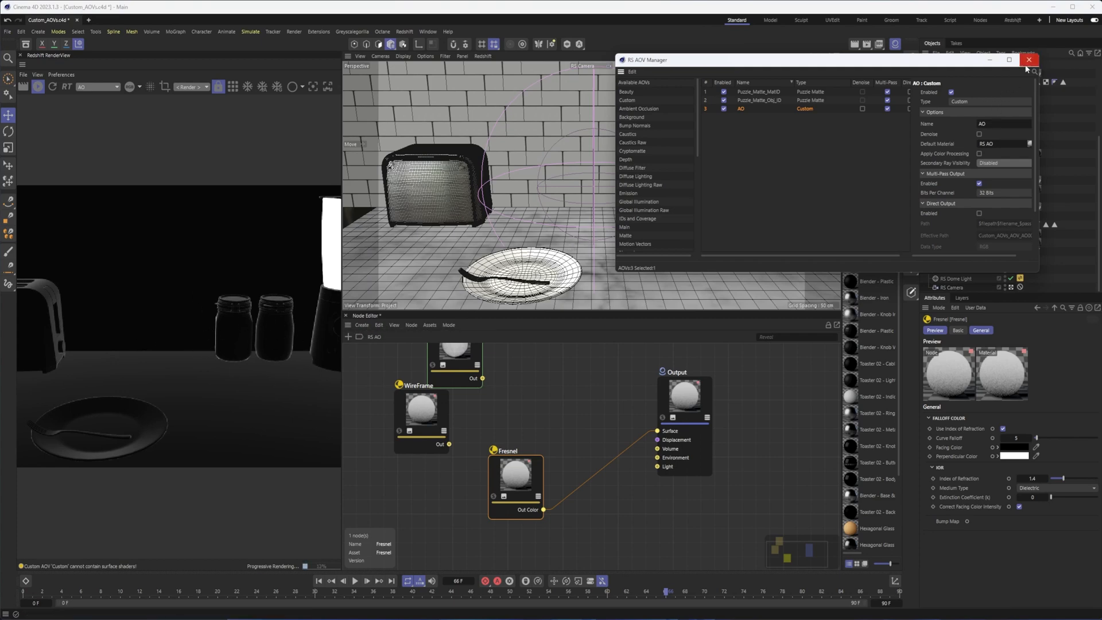
click(1027, 59)
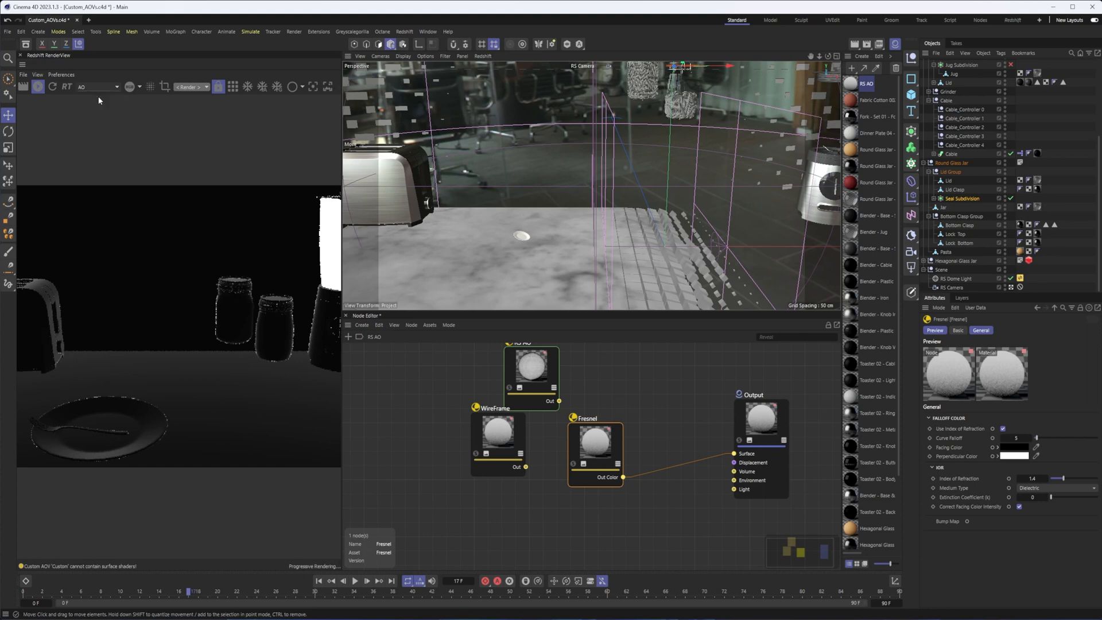
Step: Switch the render view back to the full-colour Beauty pass of the kitchen
click(96, 86)
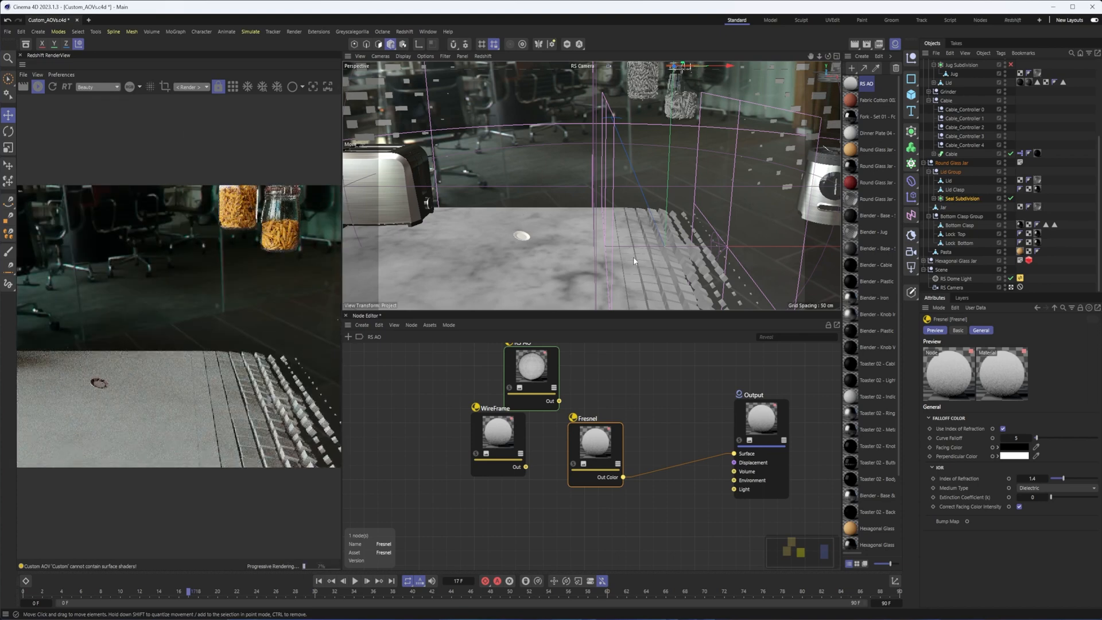
mouse_move(712, 225)
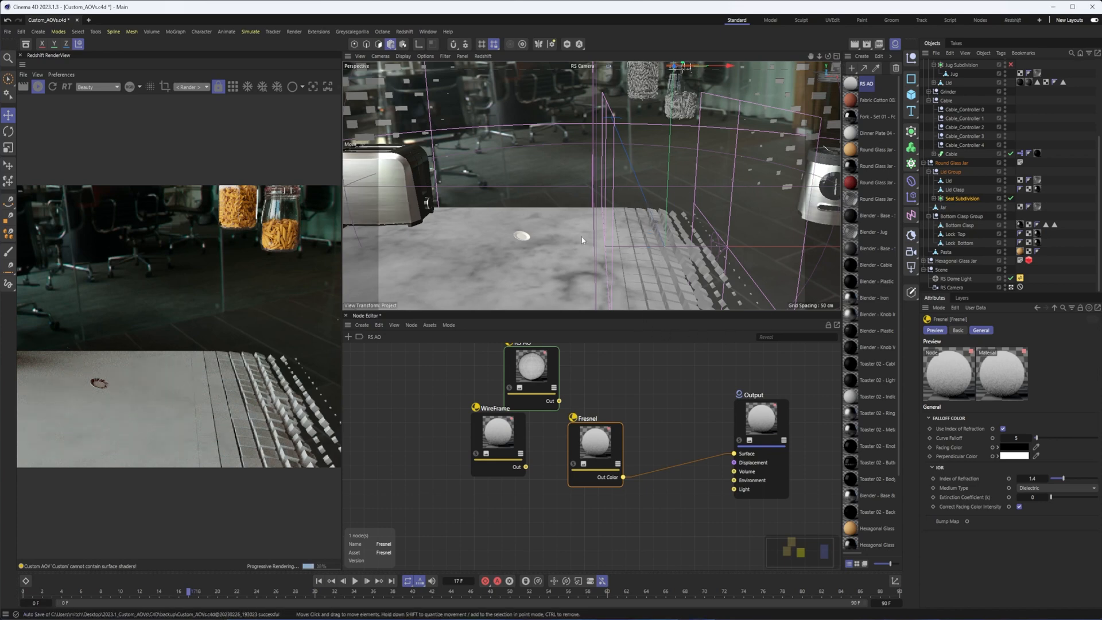
mouse_move(669, 168)
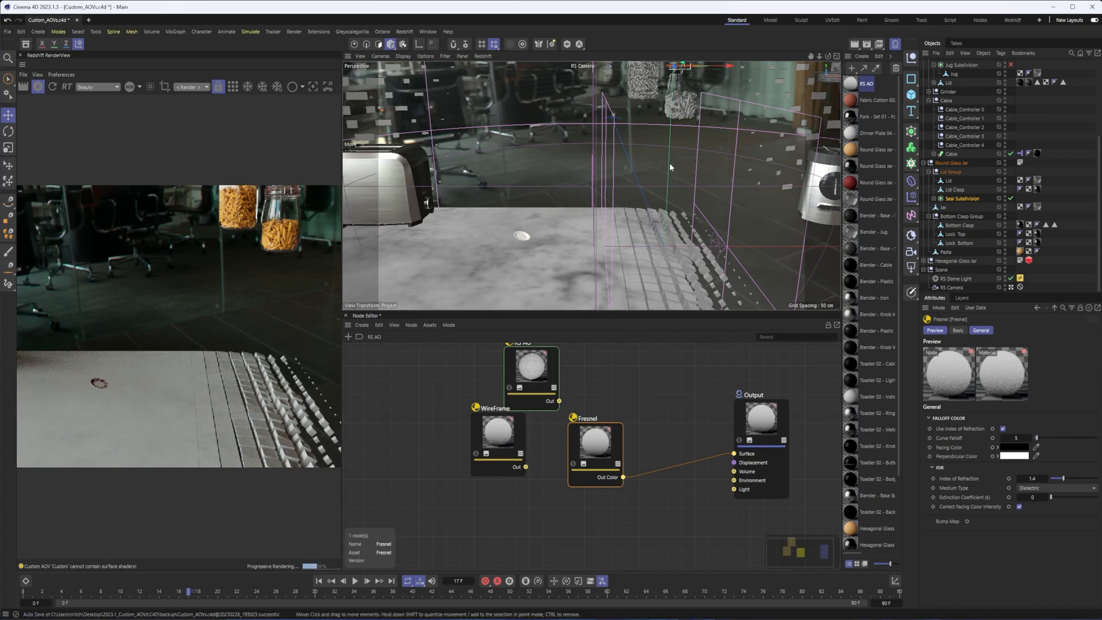
mouse_move(661, 327)
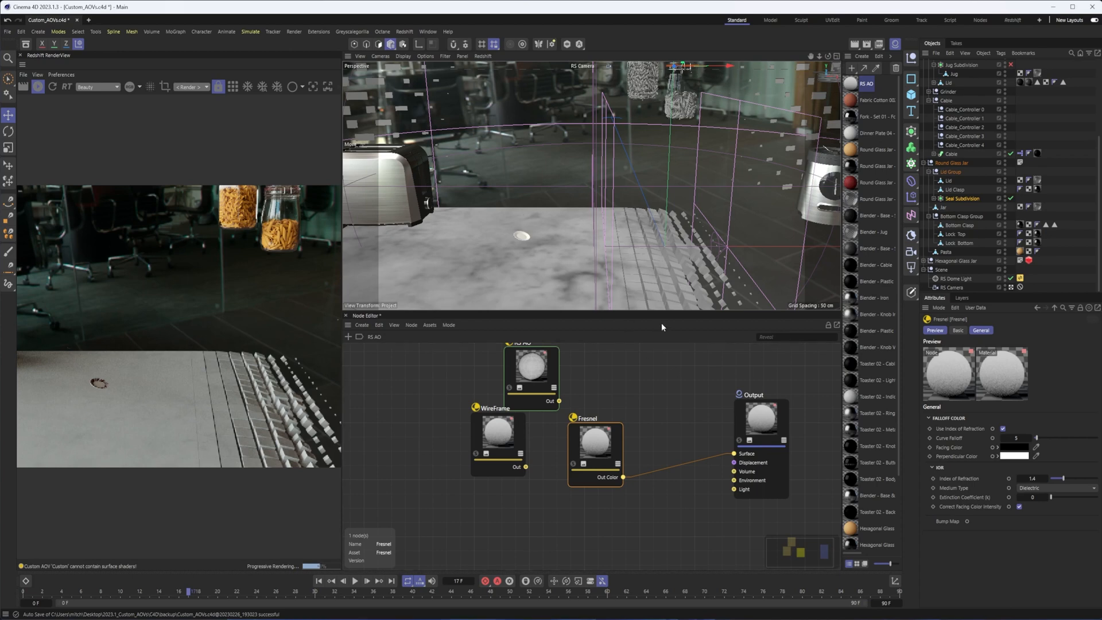
mouse_move(674, 278)
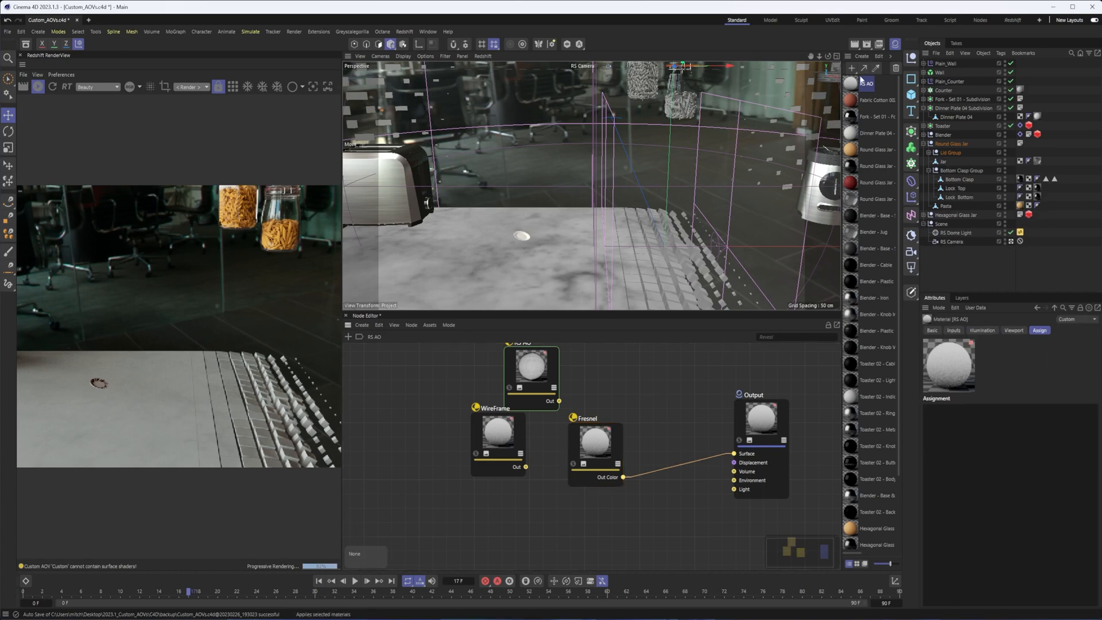
mouse_move(510, 290)
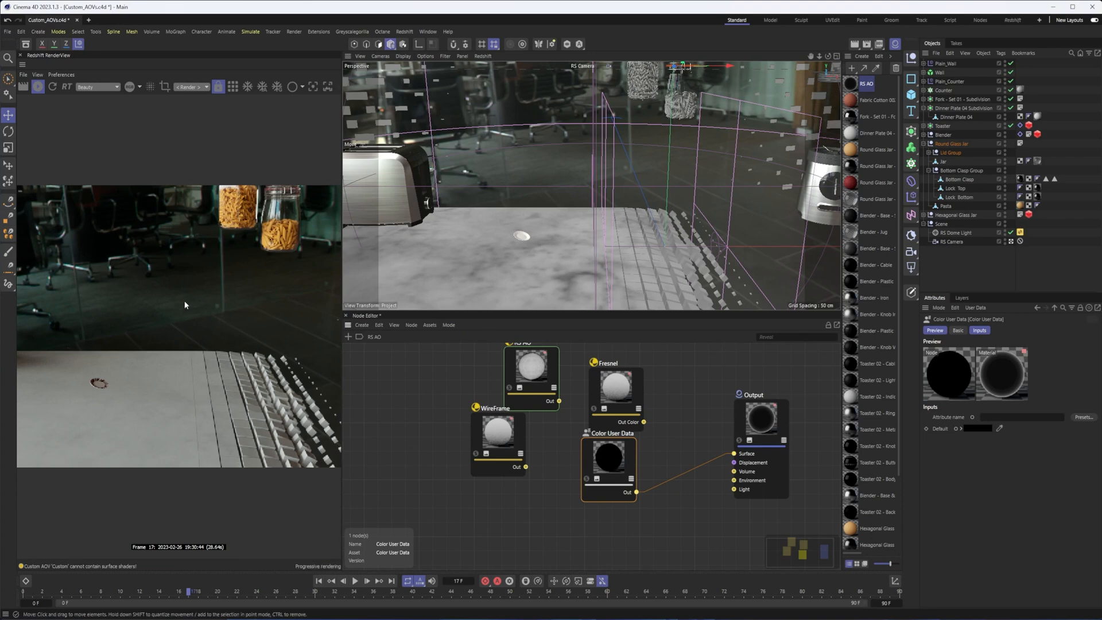
Step: Point the Color User Data shader at RSMsColor so the AO pass shows vertex colours, then select Plain_Wall
click(98, 86)
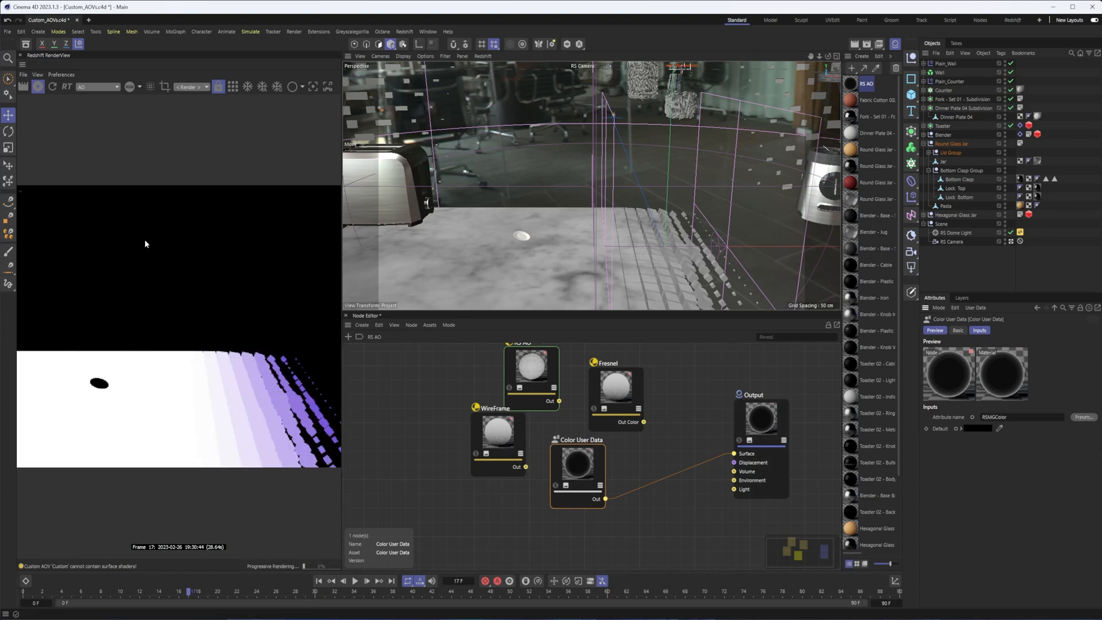
click(425, 56)
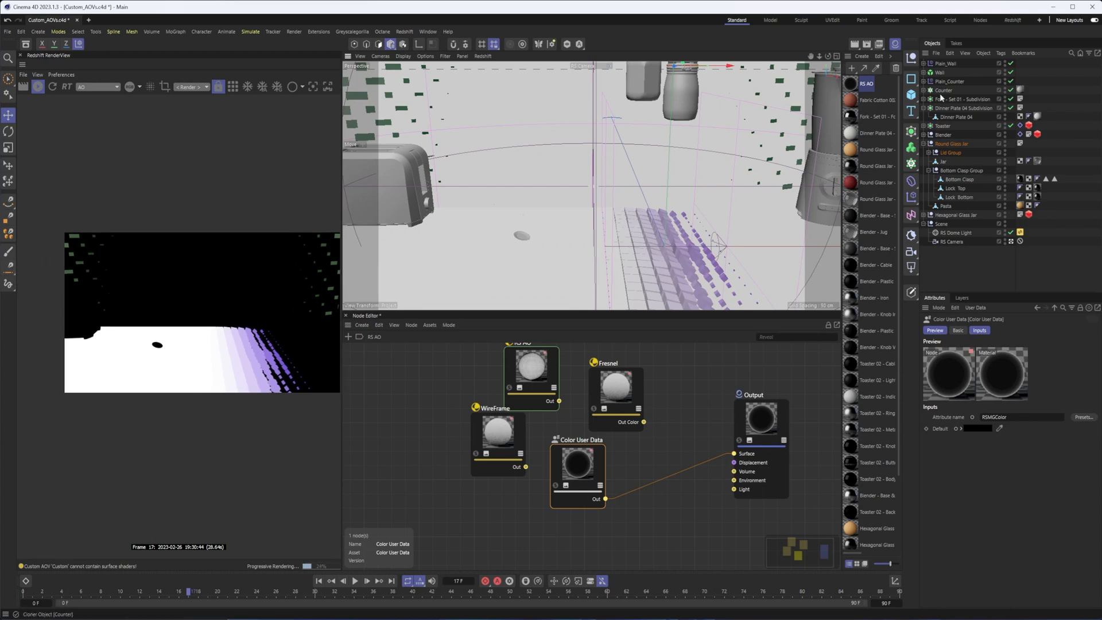
click(947, 63)
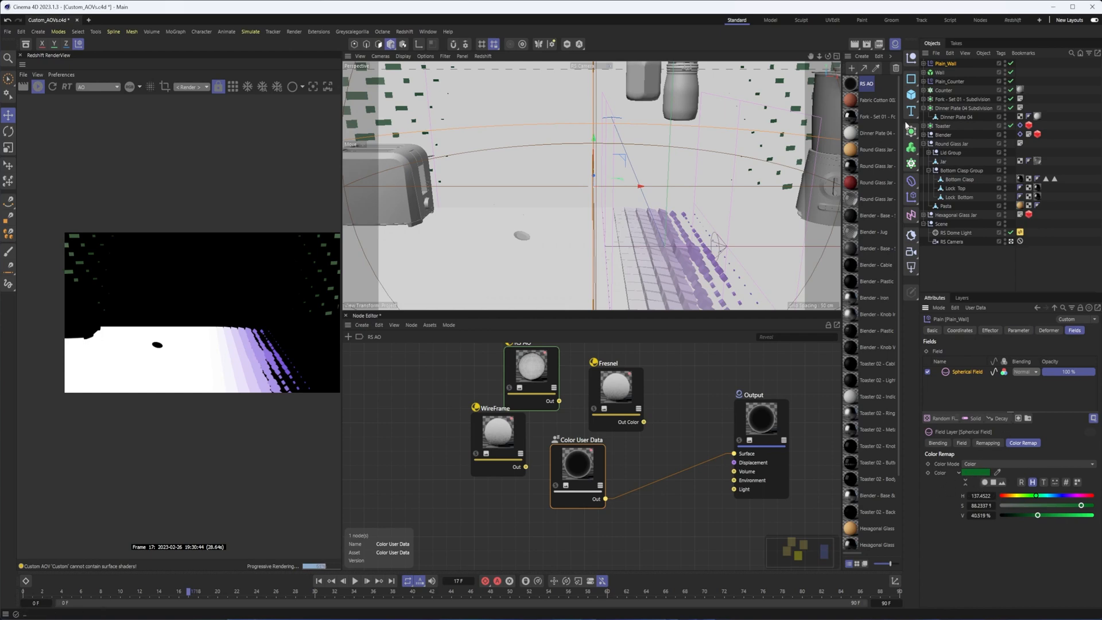
click(1027, 462)
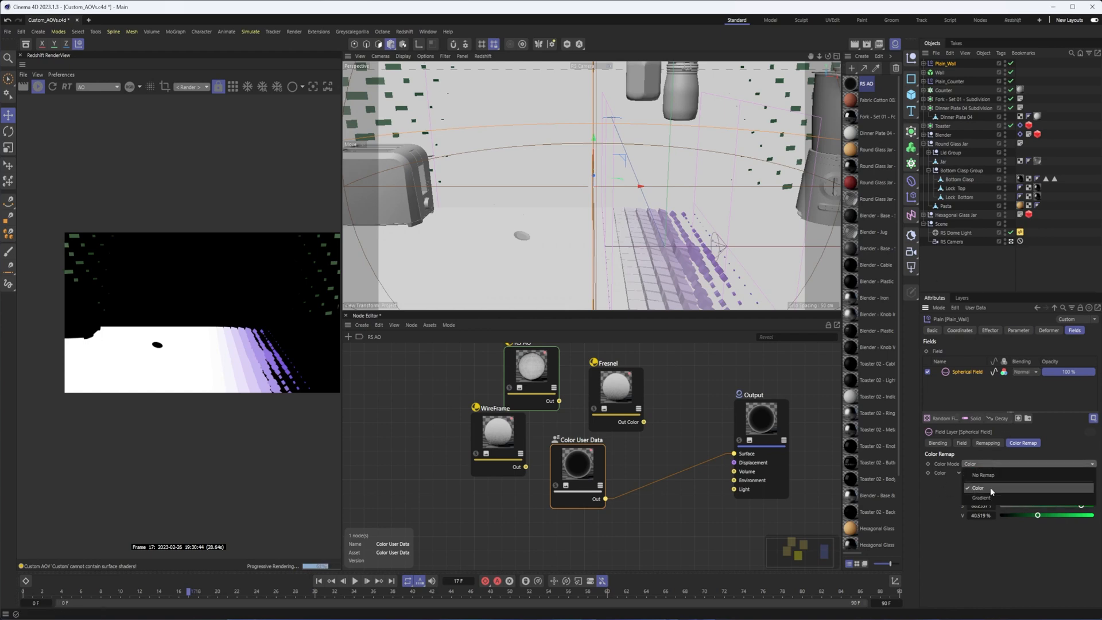
click(976, 488)
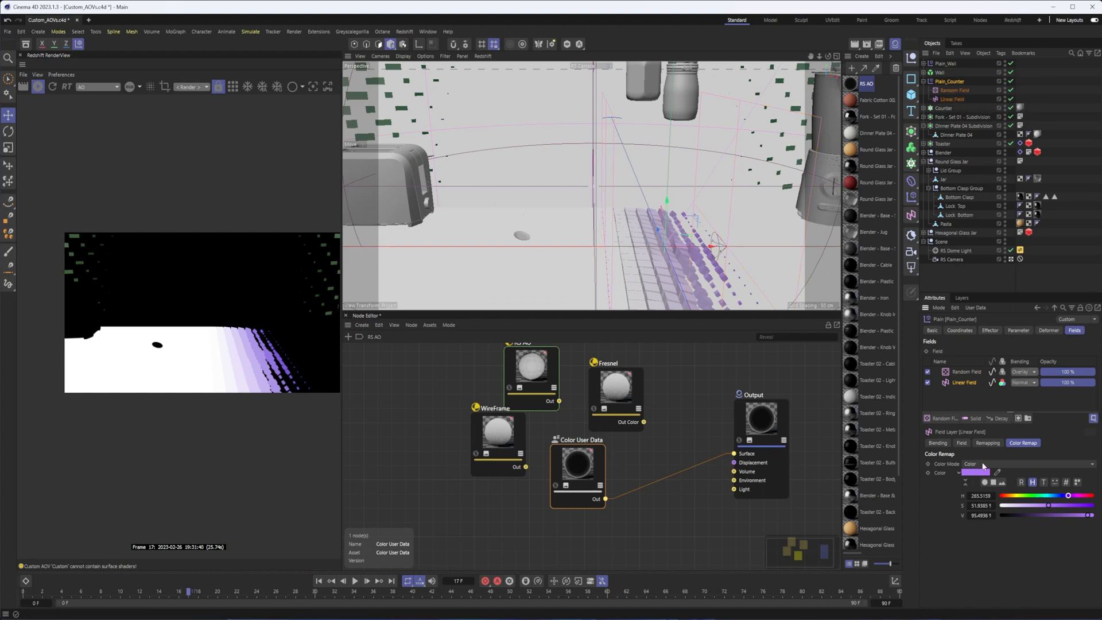
click(1026, 463)
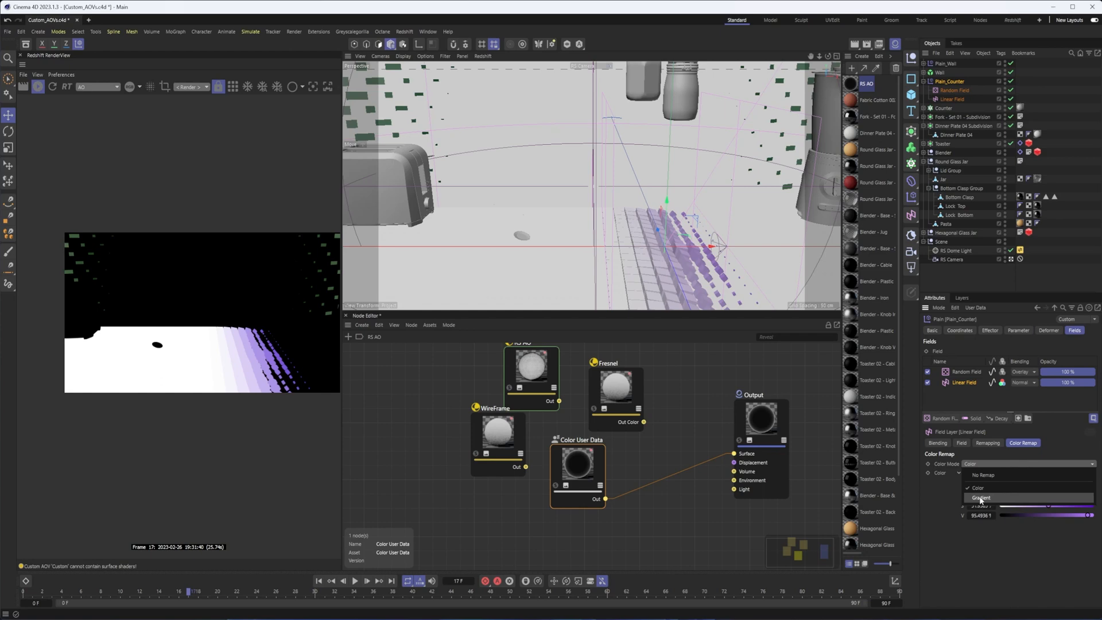
click(979, 497)
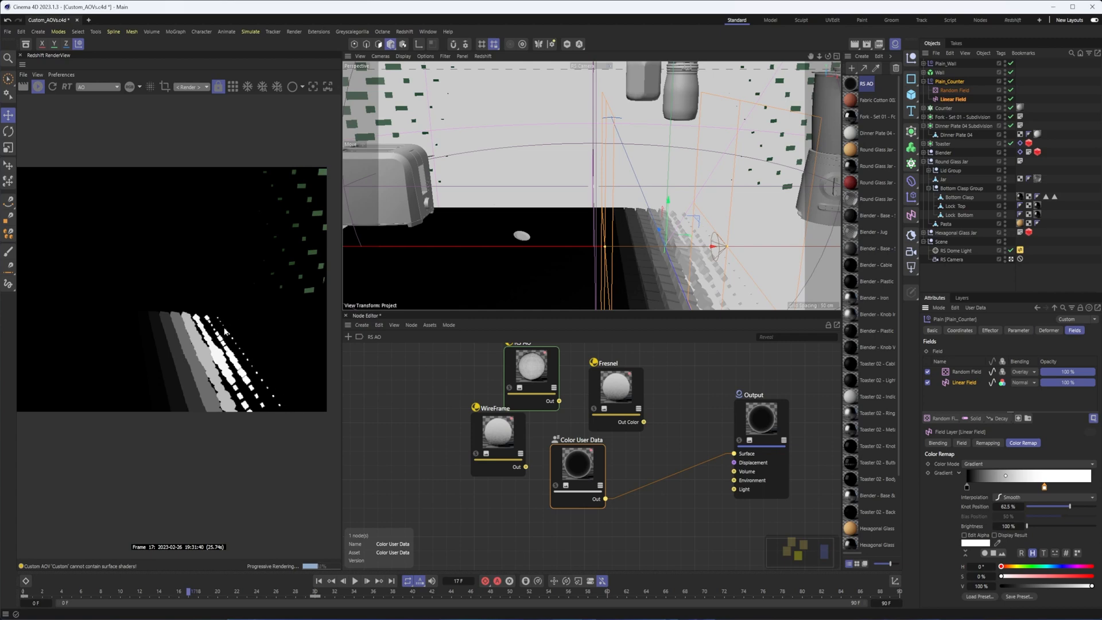
mouse_move(238, 353)
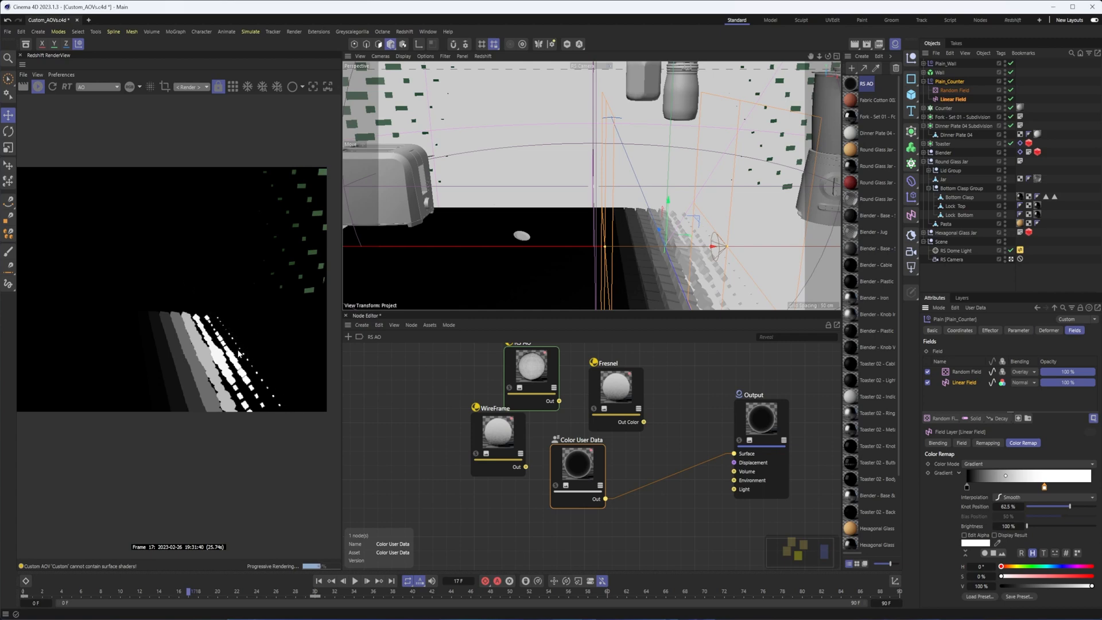
mouse_move(162, 356)
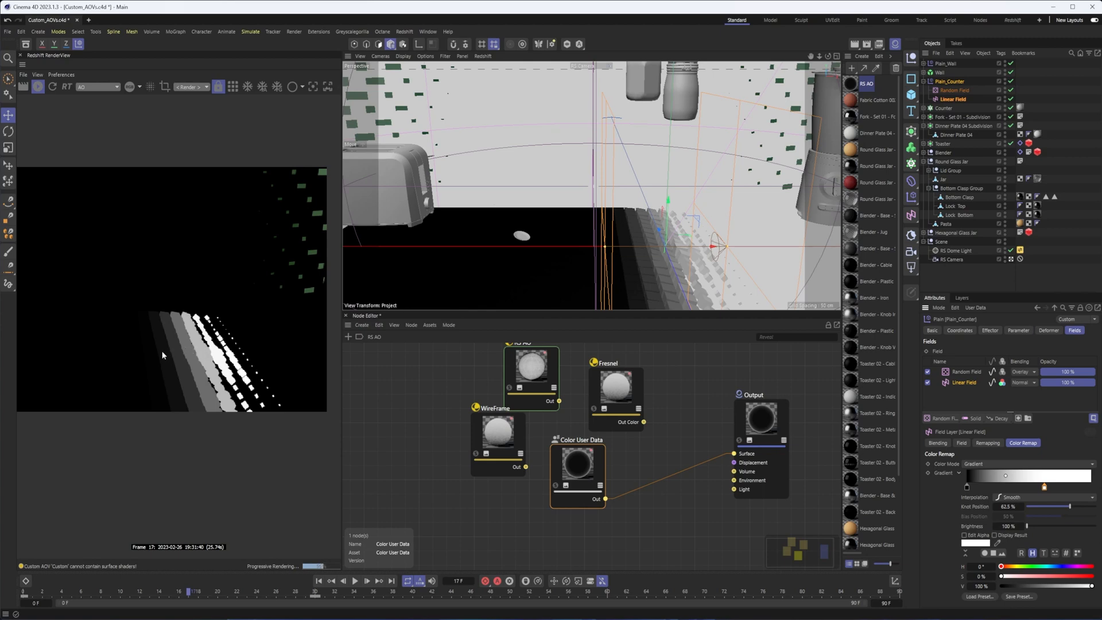
mouse_move(119, 325)
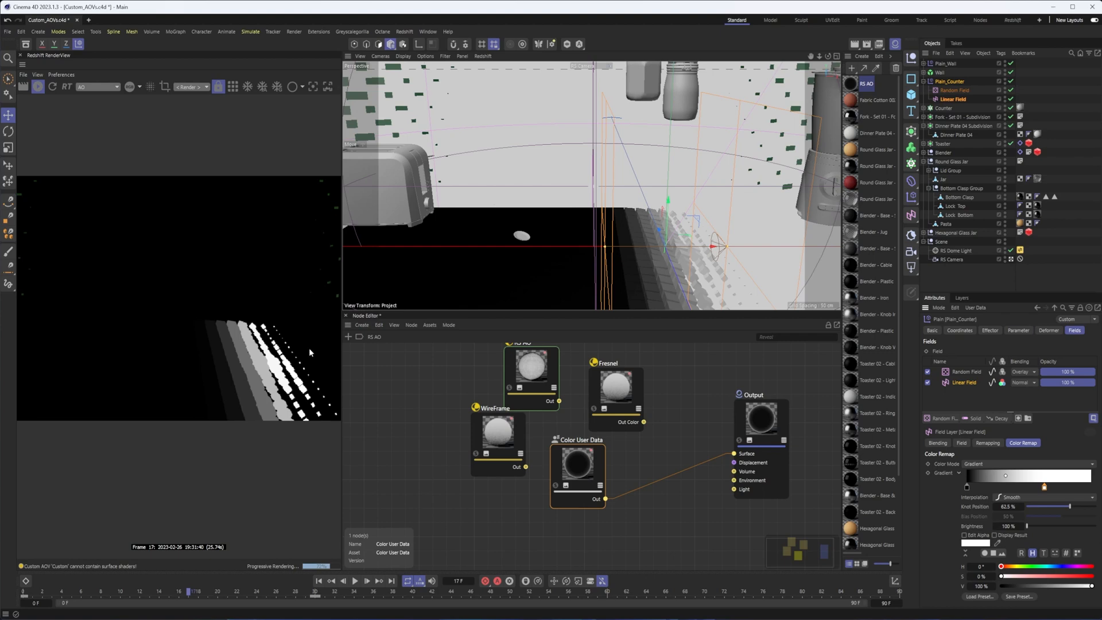
mouse_move(363, 412)
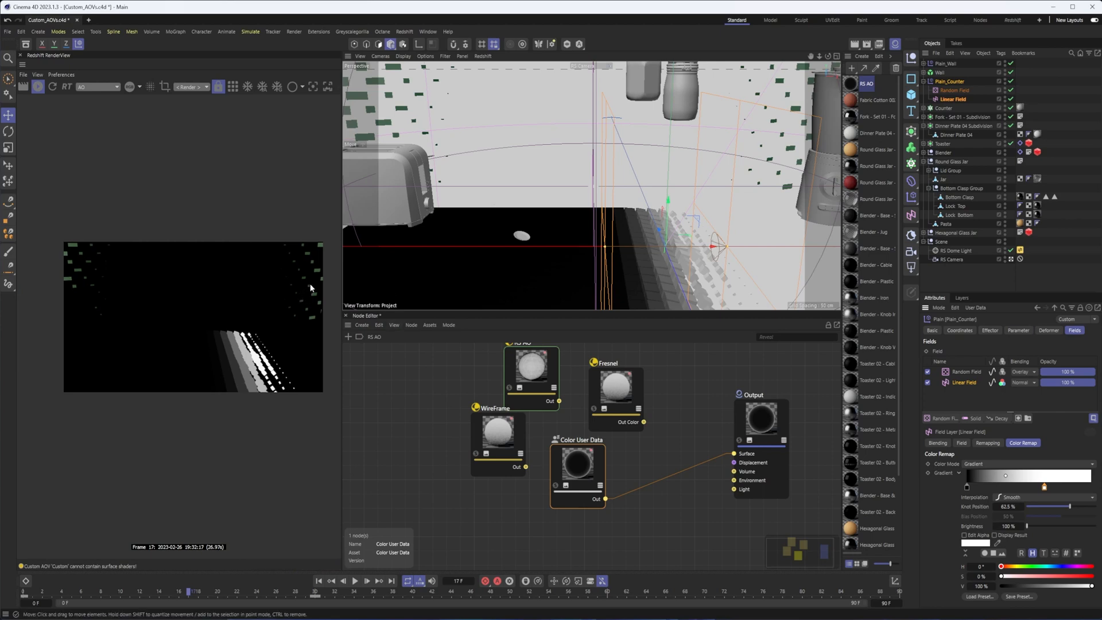
mouse_move(329, 281)
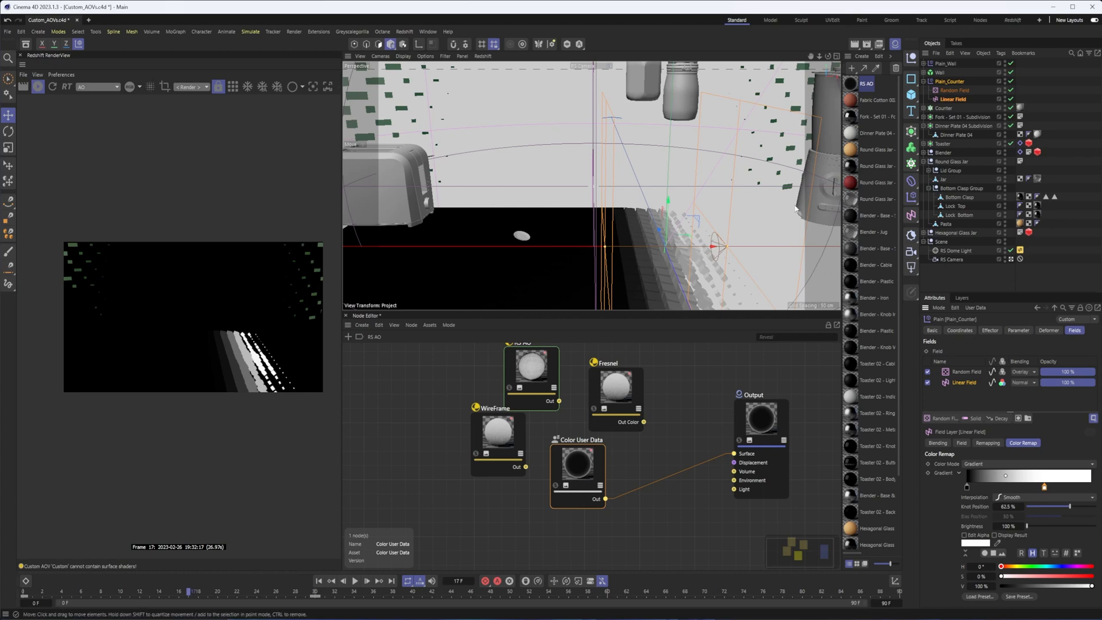
mouse_move(891, 170)
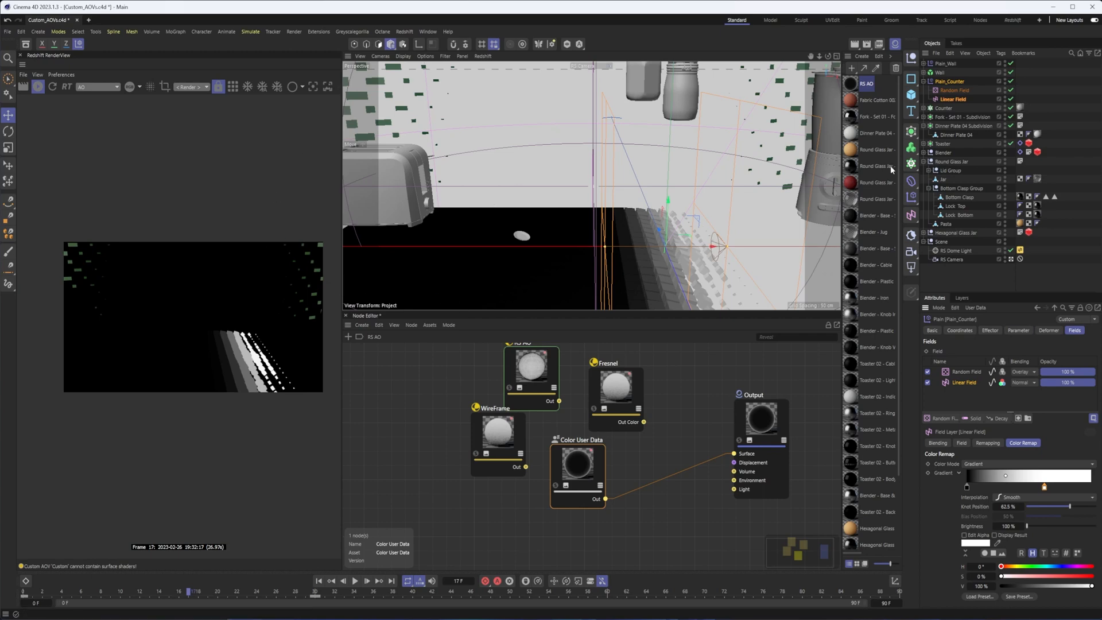
mouse_move(882, 123)
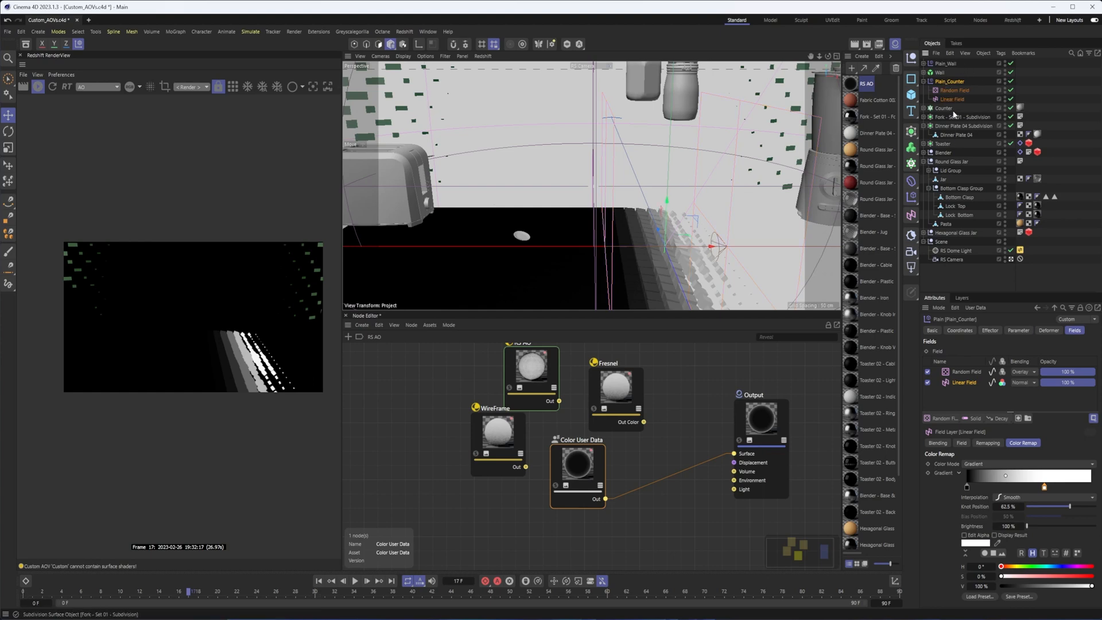
Step: Route the subway tile material through a Store Color To AOV node named AO feeding the Output
click(942, 108)
text(colo)
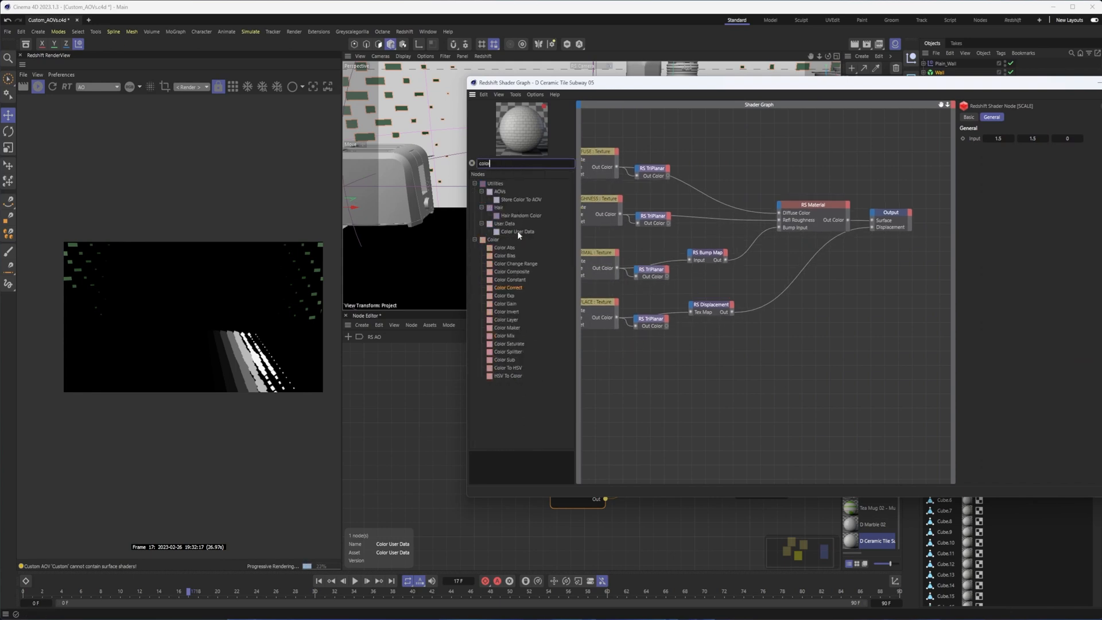
click(520, 199)
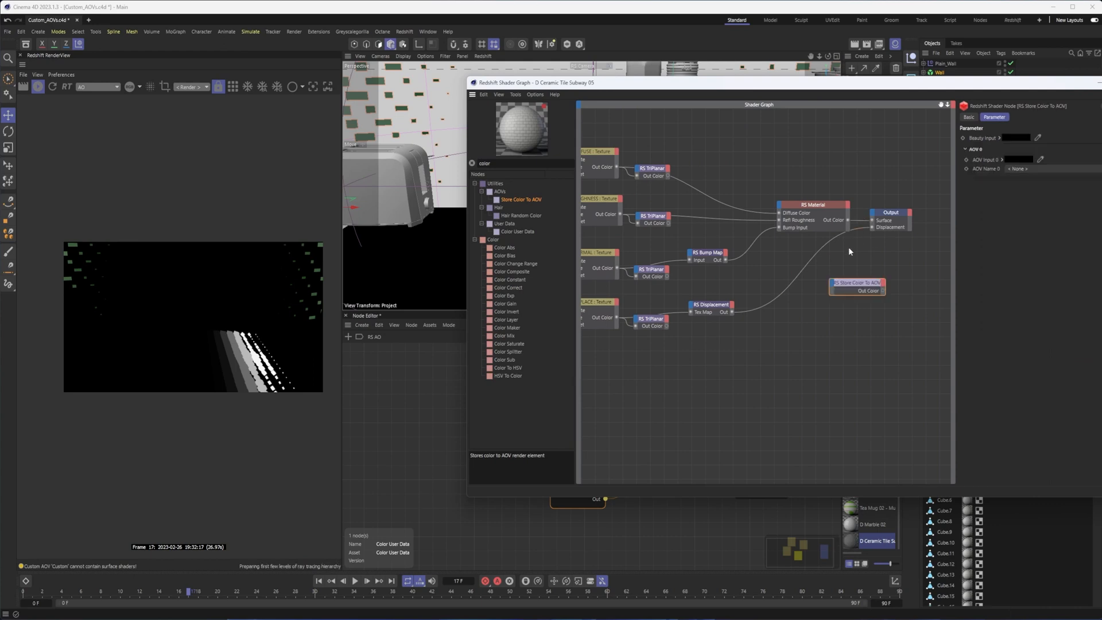
click(811, 205)
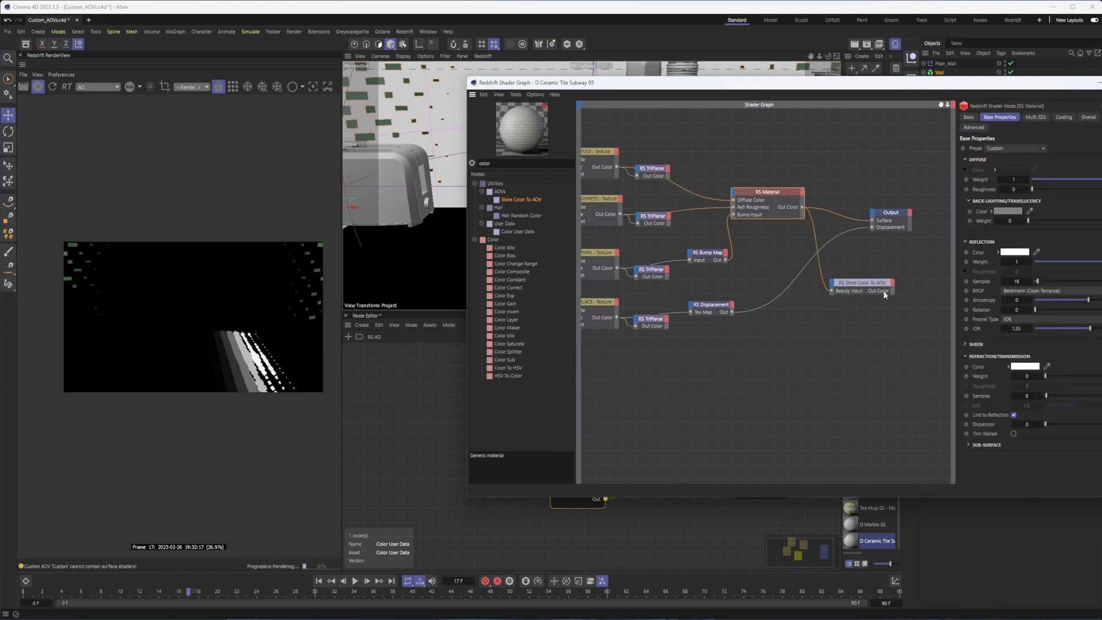
click(854, 287)
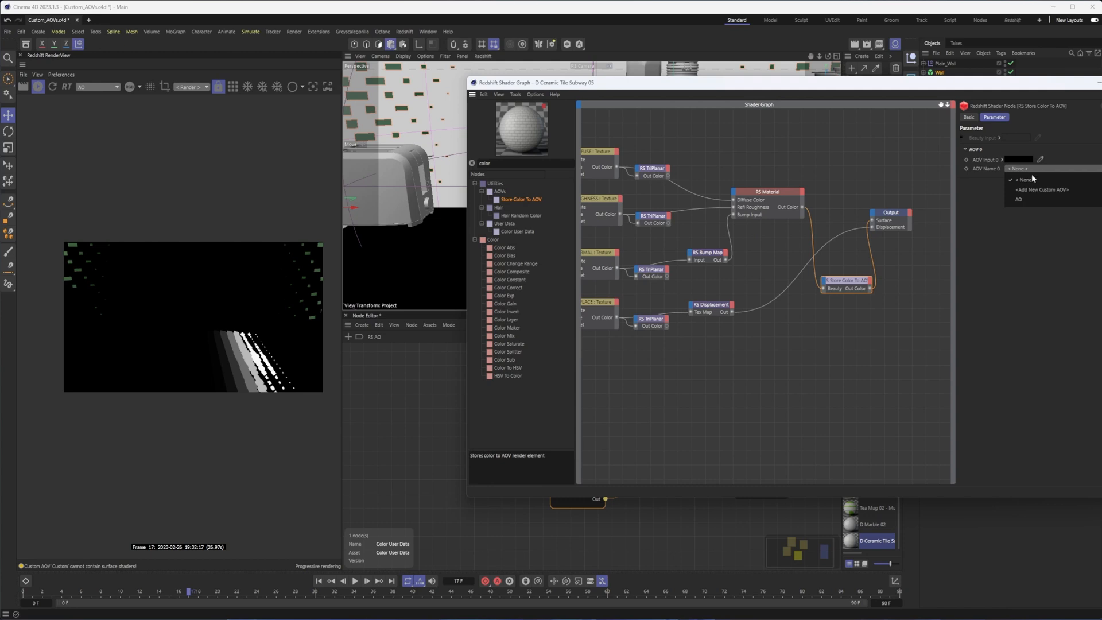
click(1018, 198)
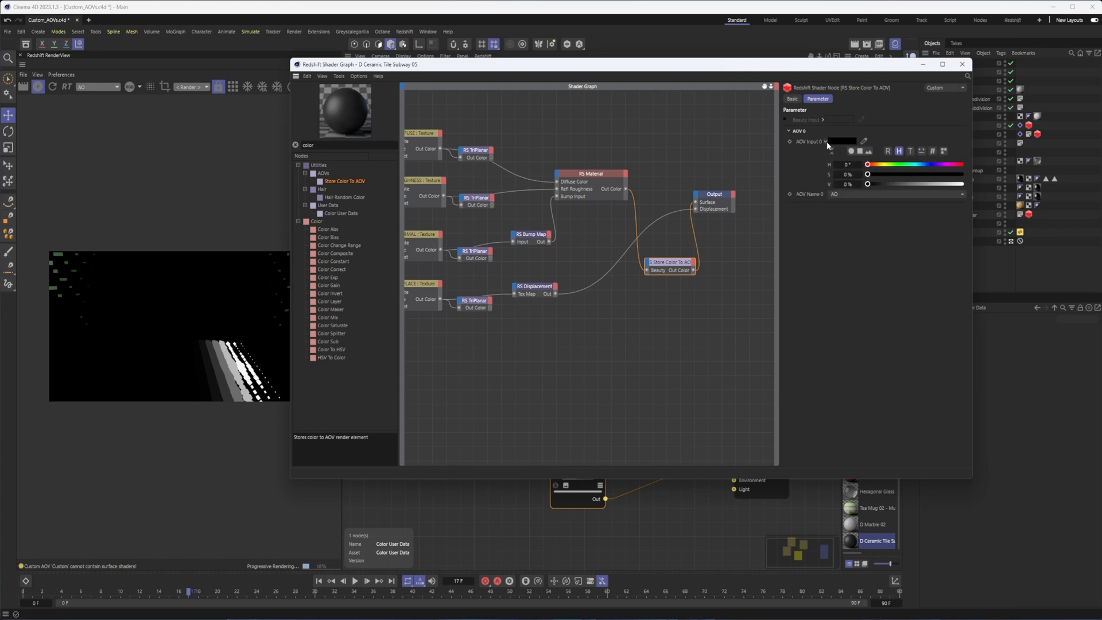
click(962, 64)
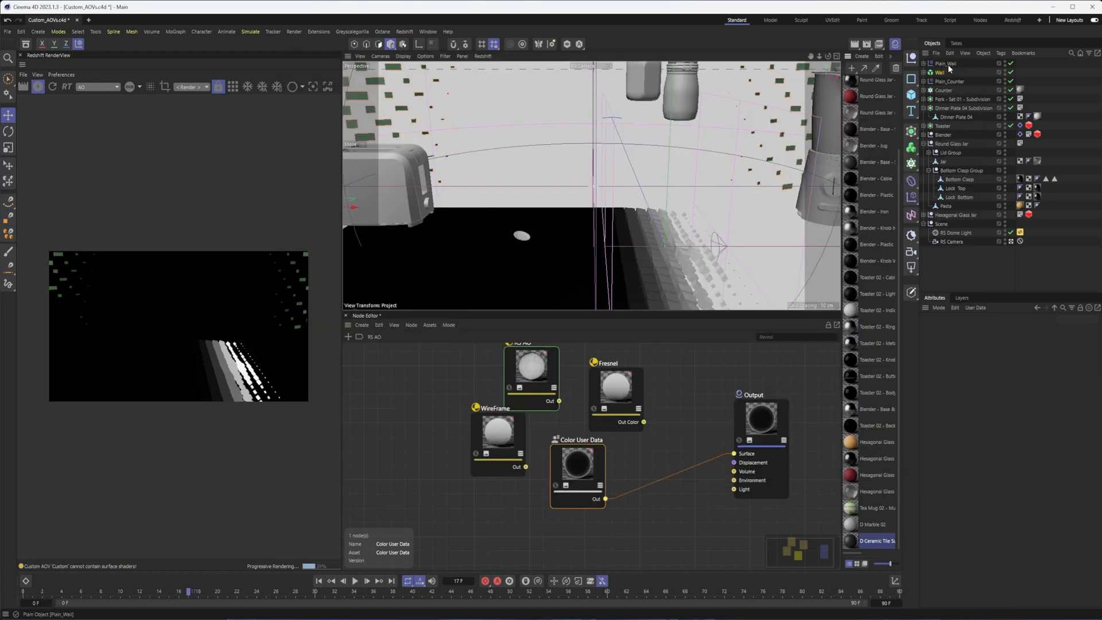
Step: Remap the Plain_Wall field's colour to a single black colour and reopen the tile shader graph
click(949, 64)
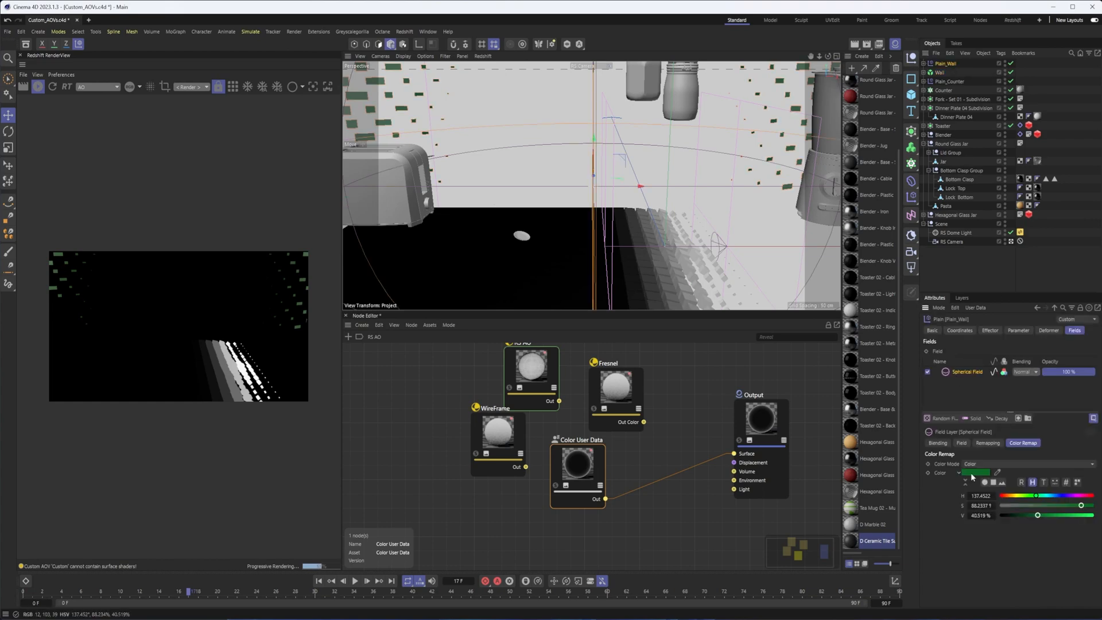
click(1026, 463)
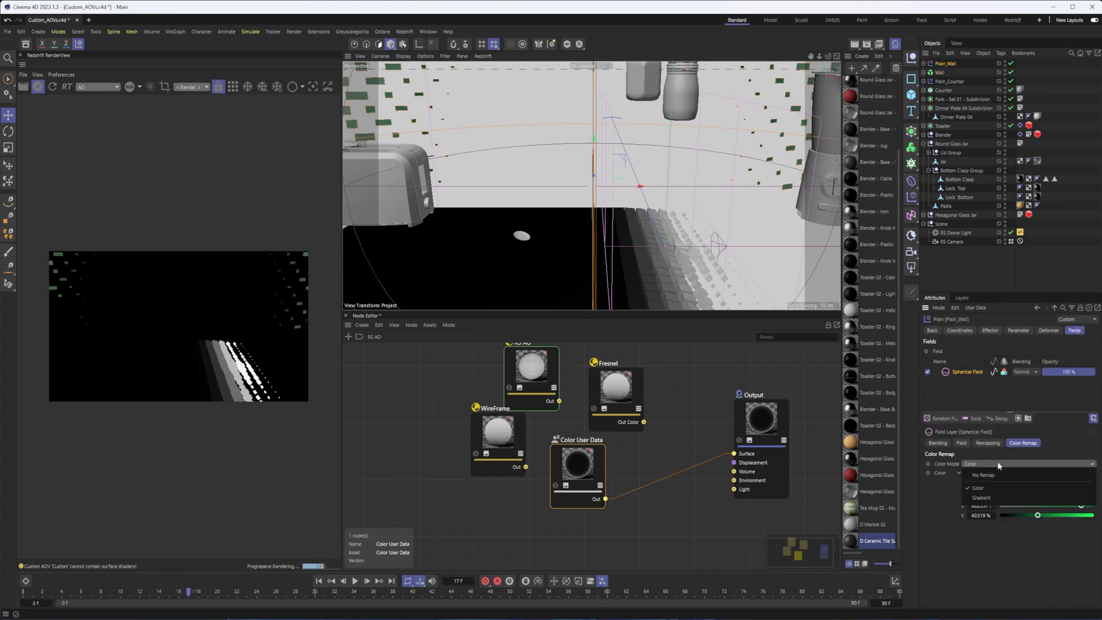
click(983, 474)
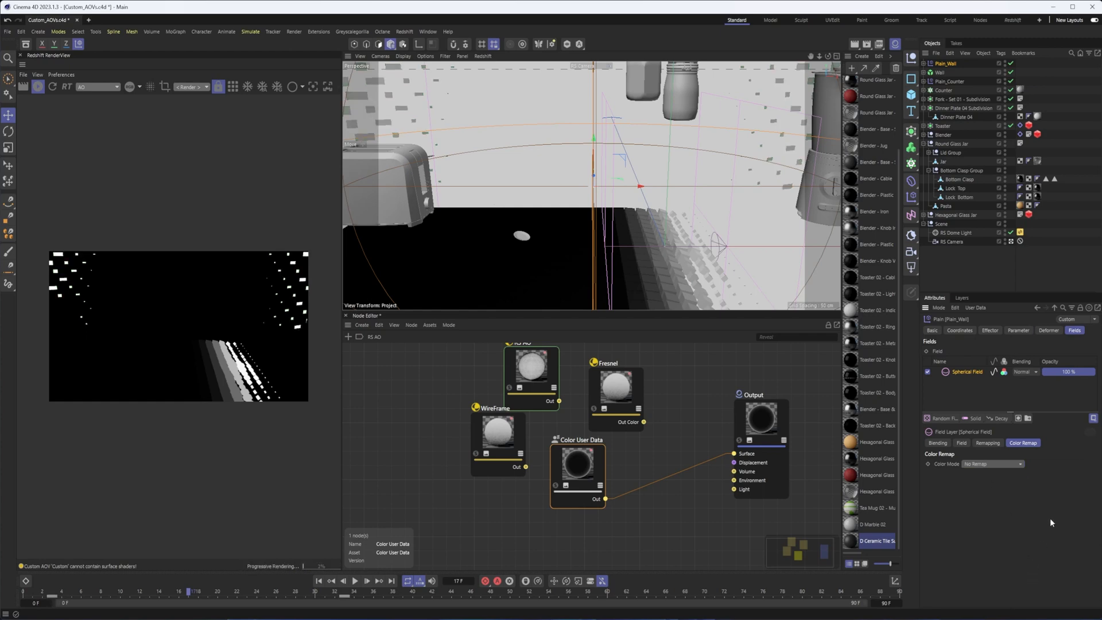
click(991, 462)
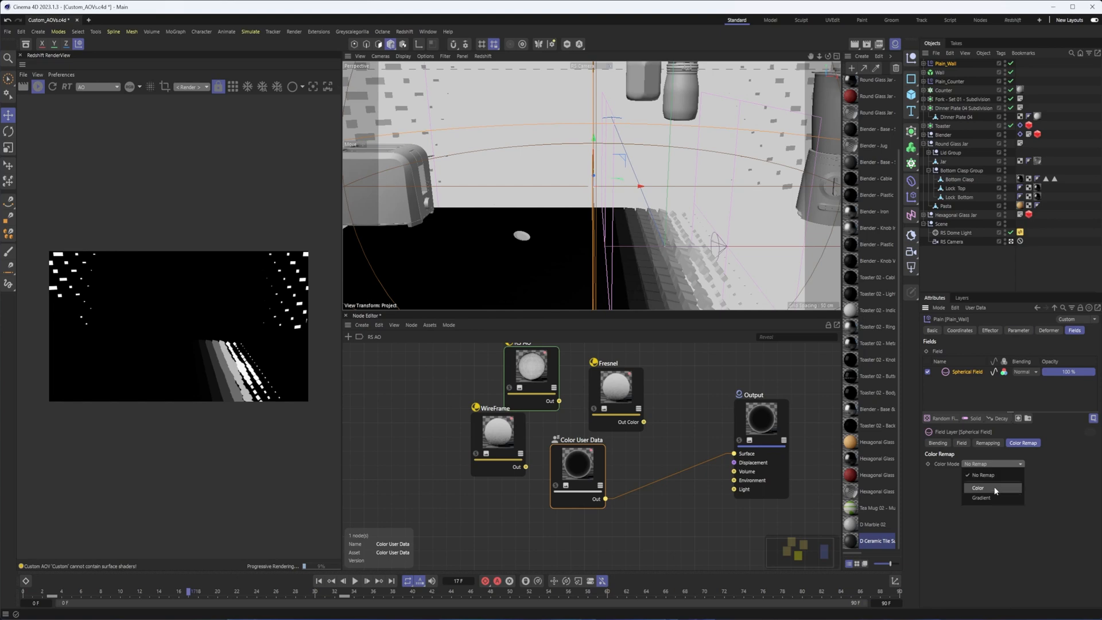
click(977, 488)
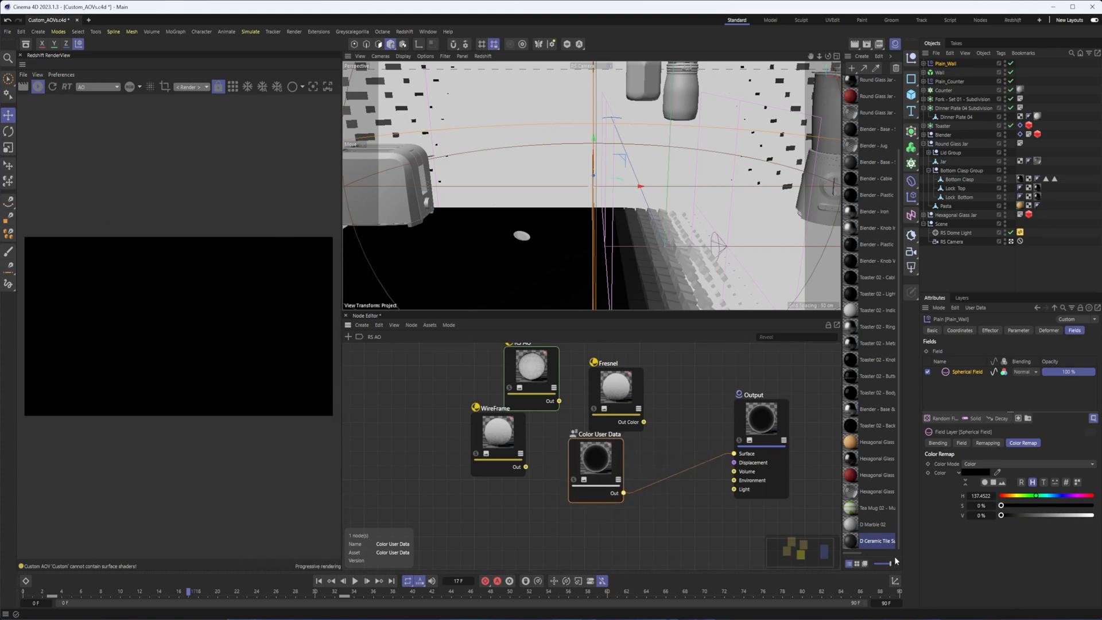
click(876, 540)
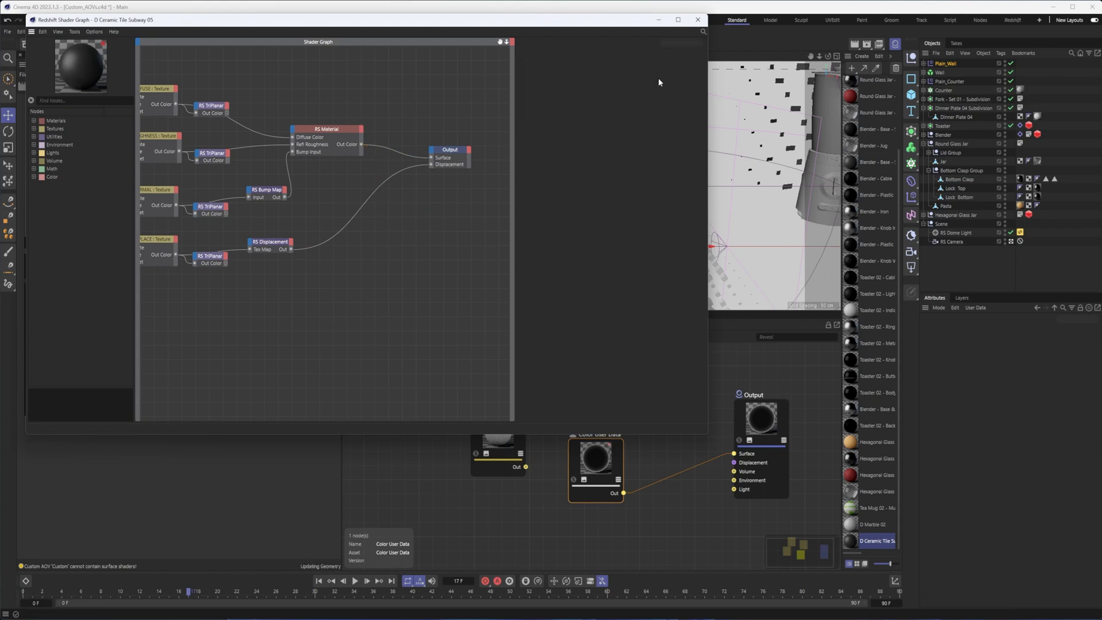
Step: Close the tile shader graph so the AO render updates with a dark wall
click(697, 20)
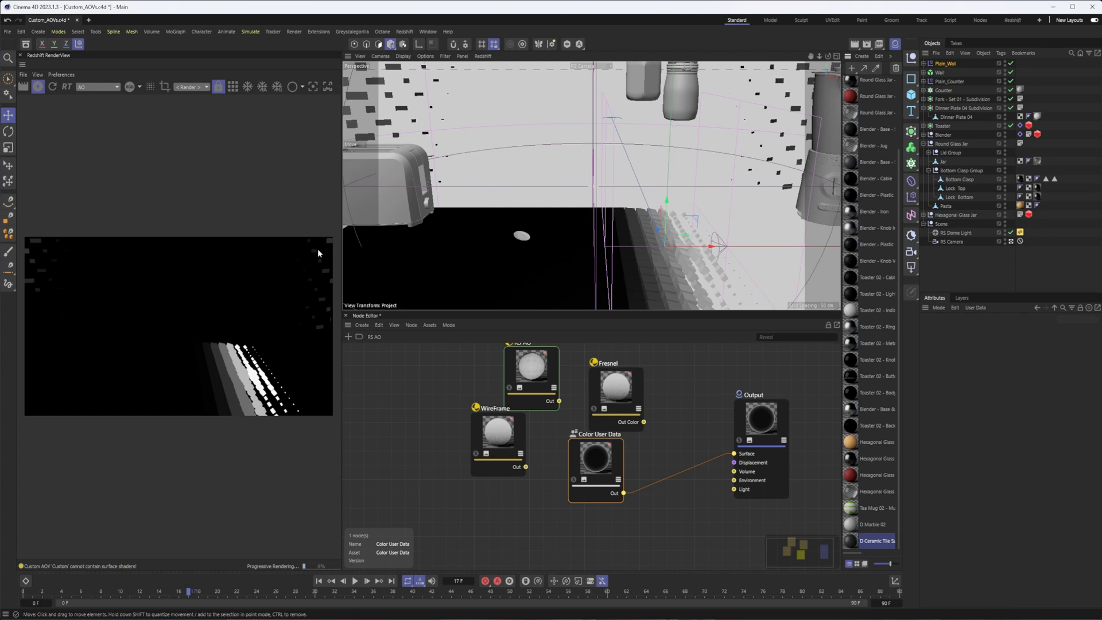
mouse_move(292, 353)
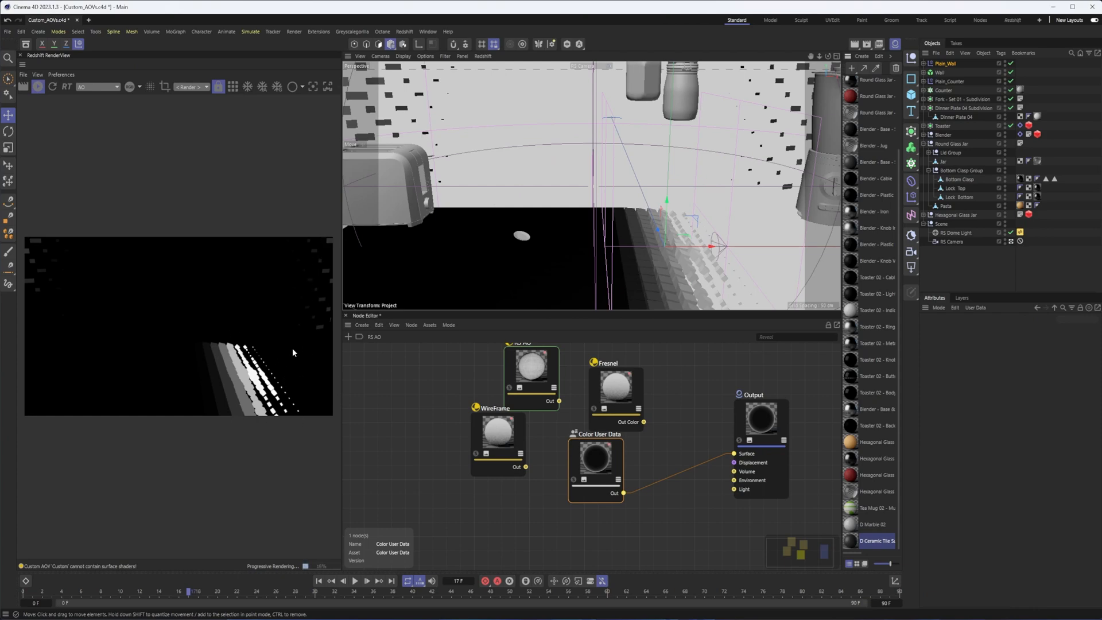
mouse_move(305, 280)
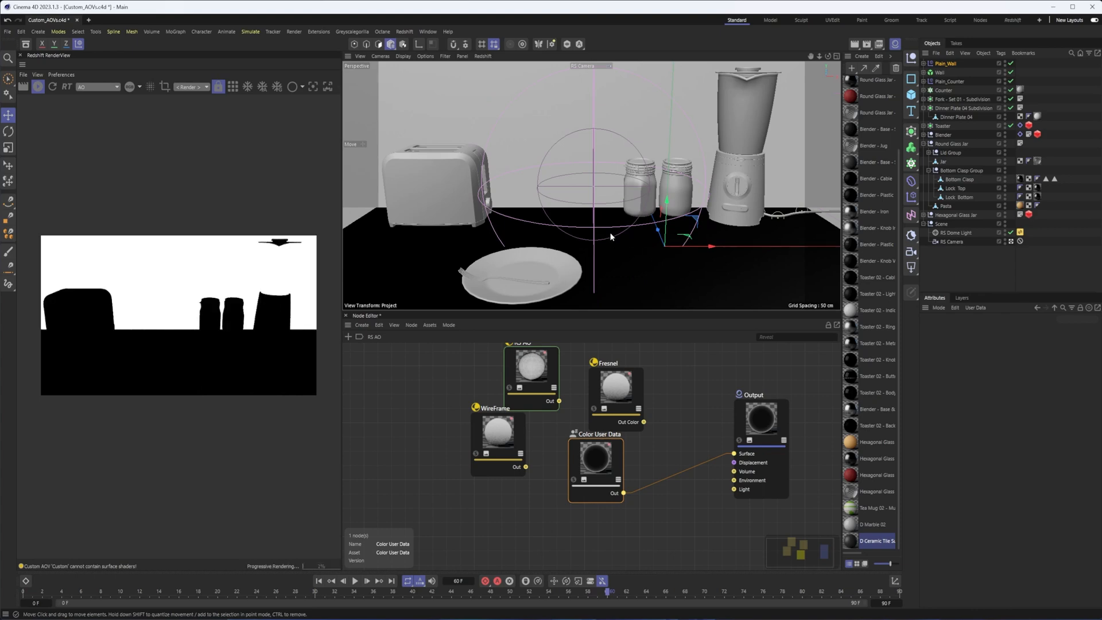
mouse_move(174, 232)
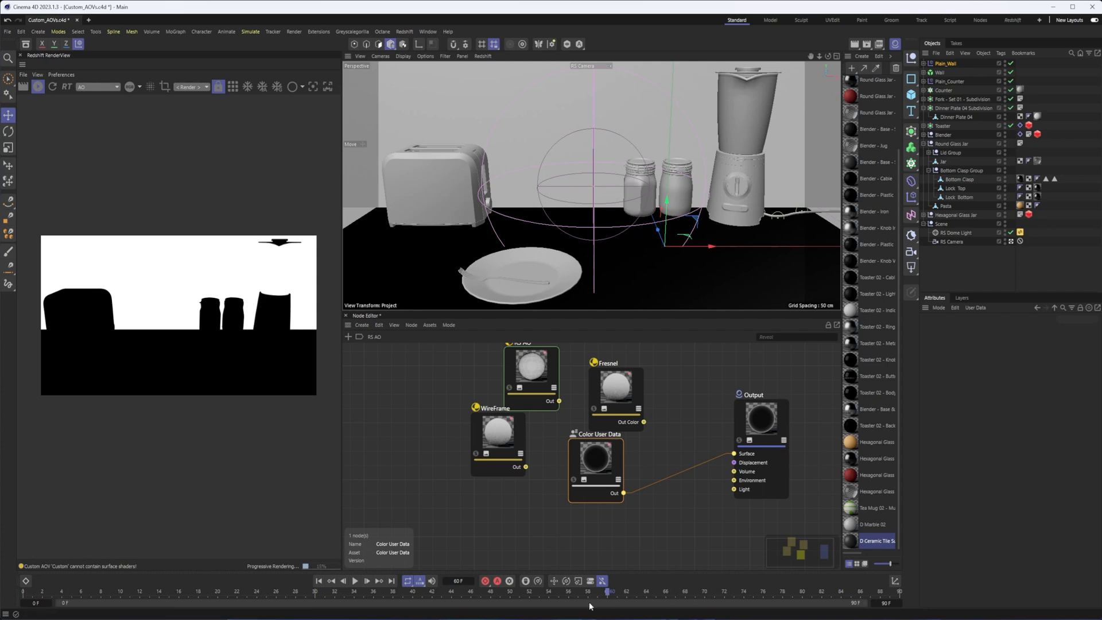
Step: At frame 51 with the Jug selected, view both Puzzle Matte AOVs: plate green, fork red, jar blue
click(344, 590)
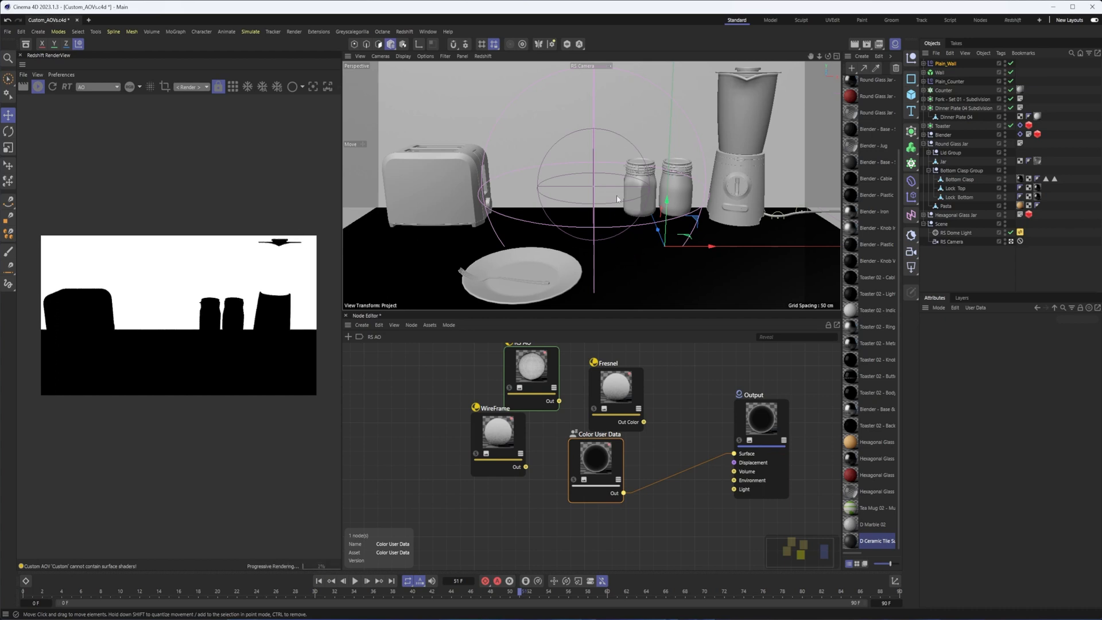
click(746, 127)
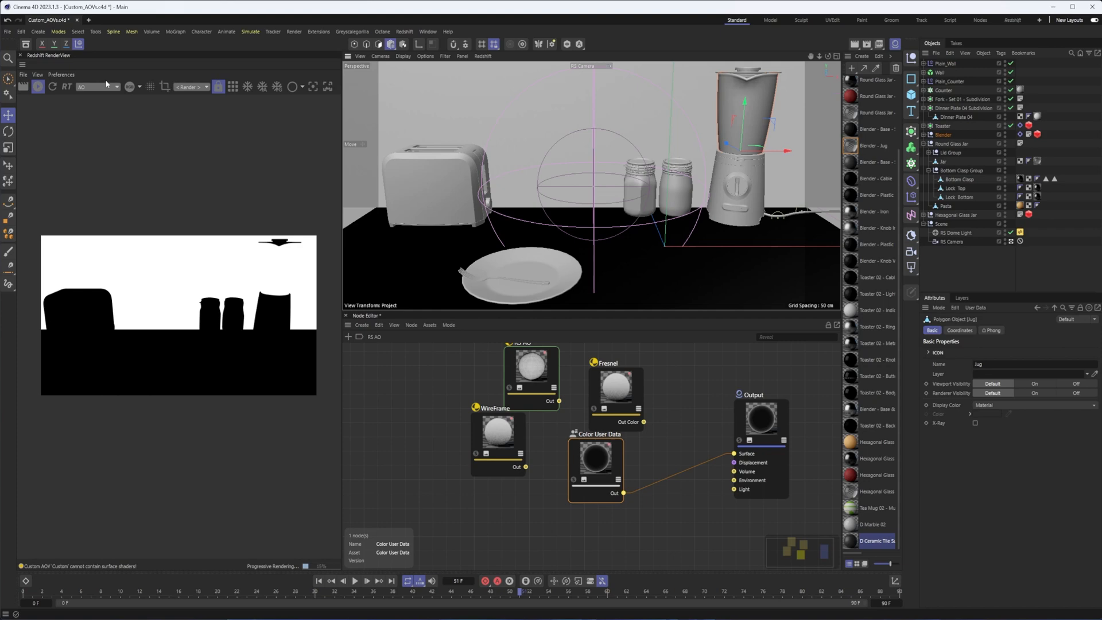
click(97, 87)
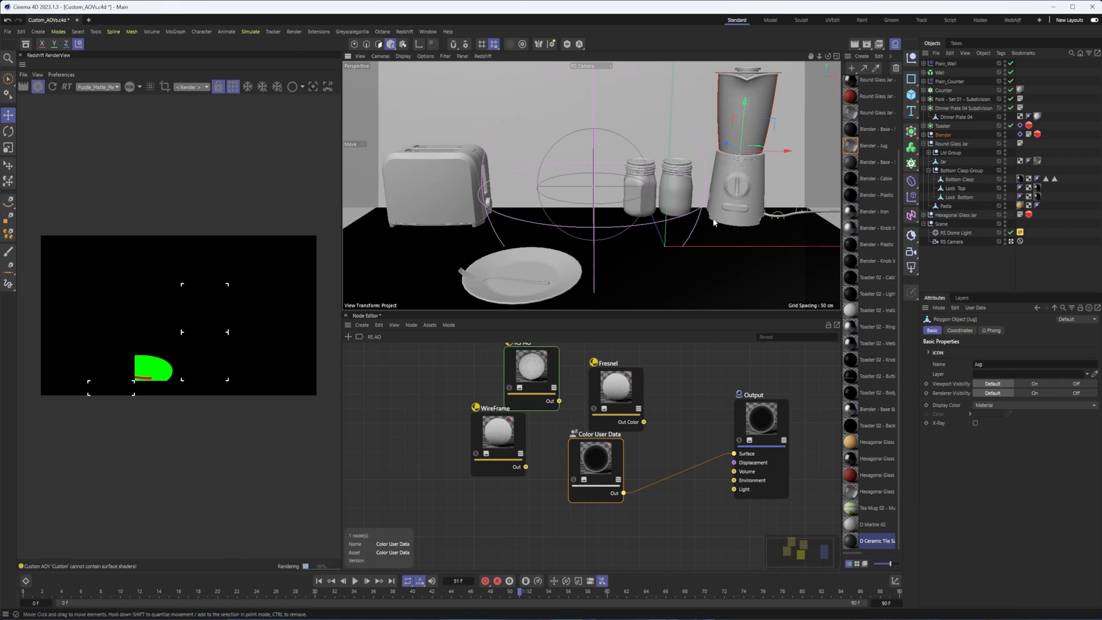
click(96, 86)
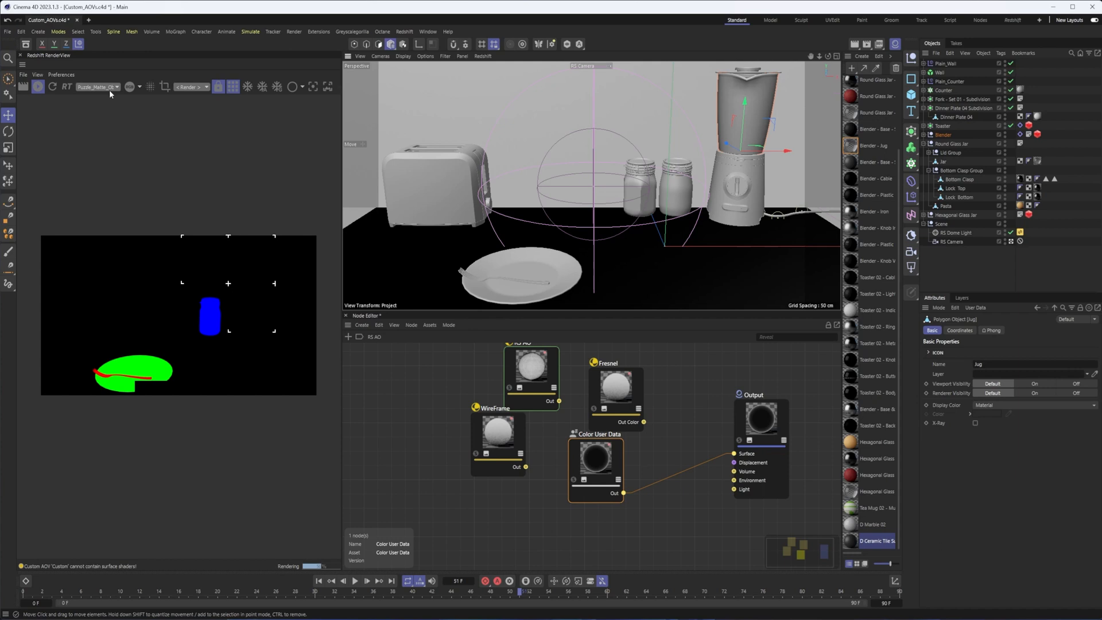
mouse_move(268, 291)
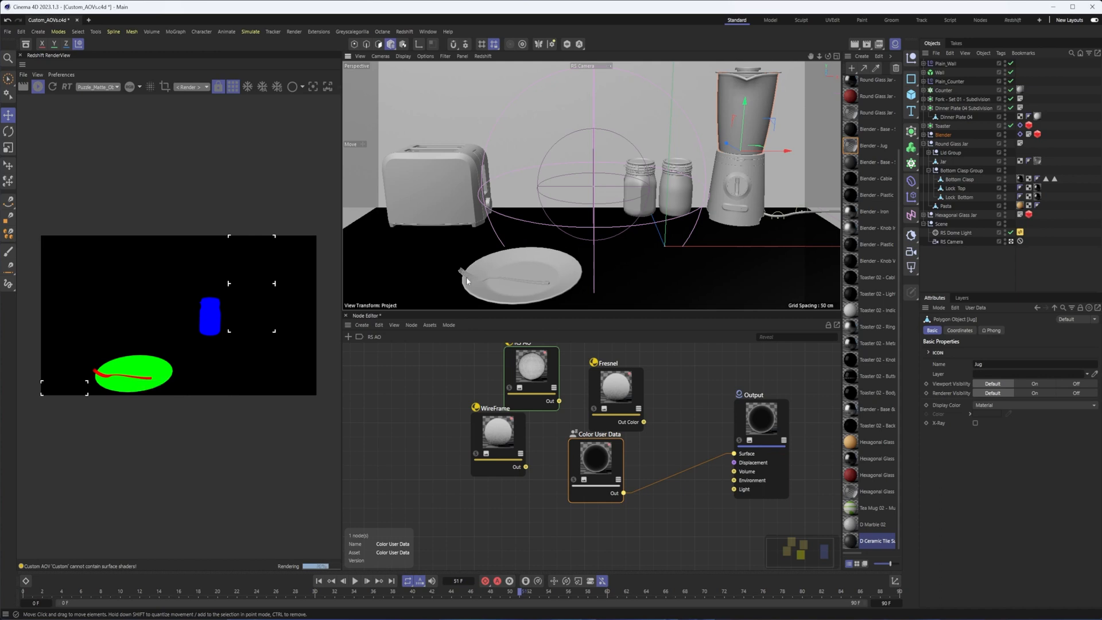
mouse_move(649, 311)
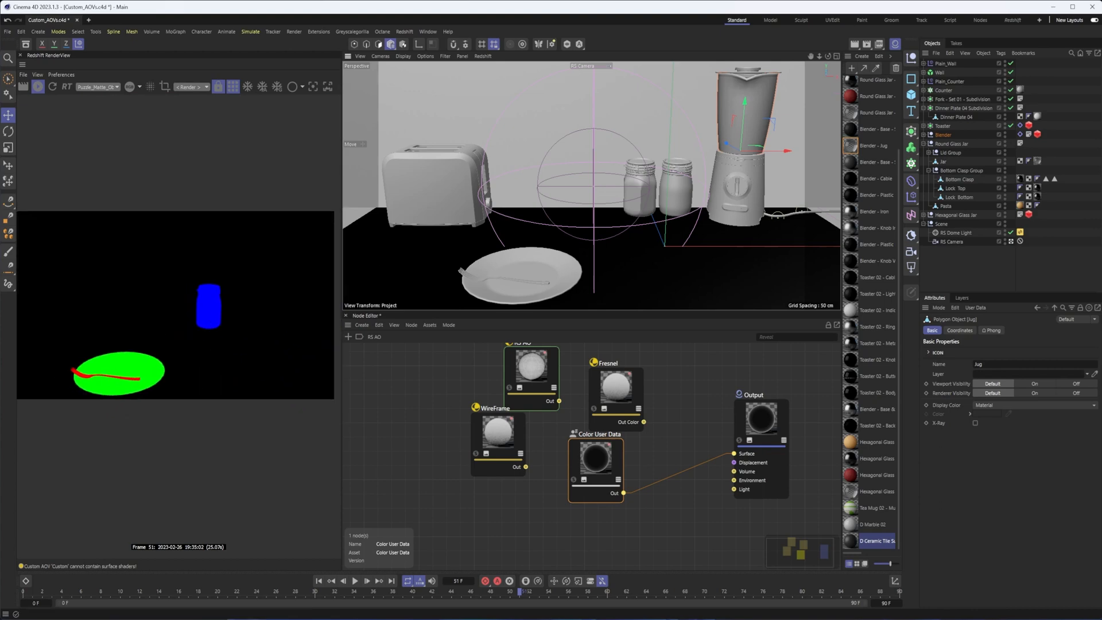
click(910, 45)
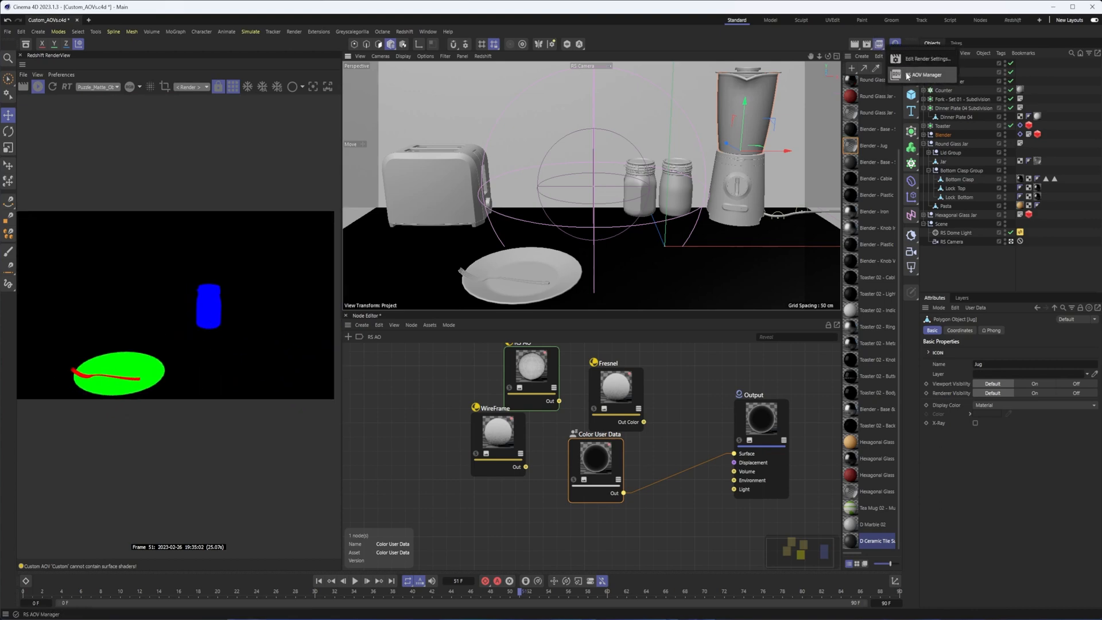
click(926, 75)
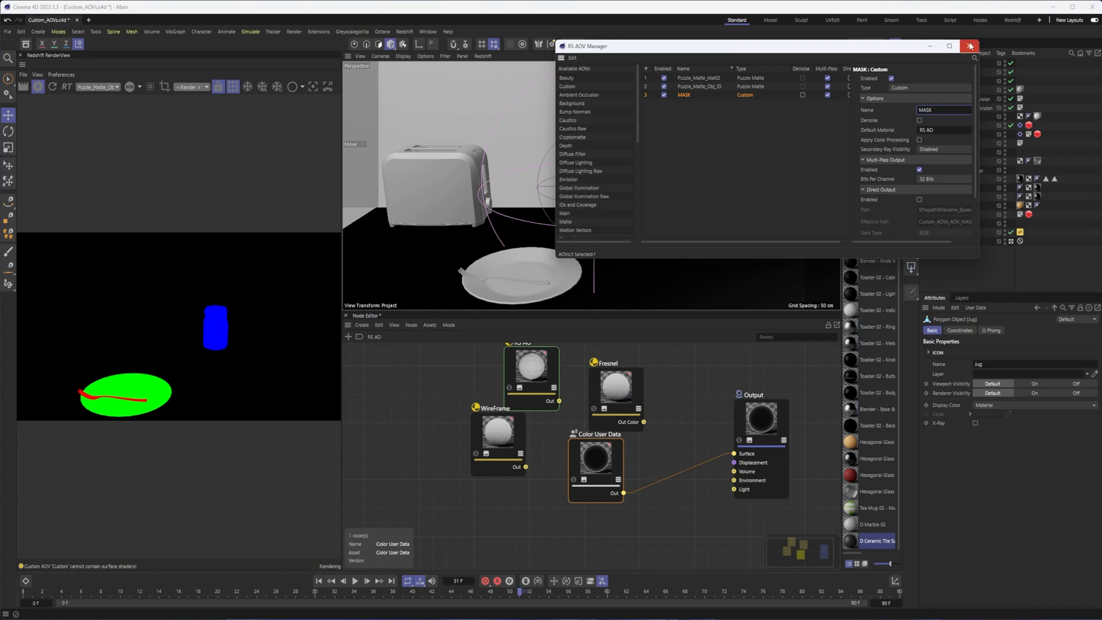
click(970, 46)
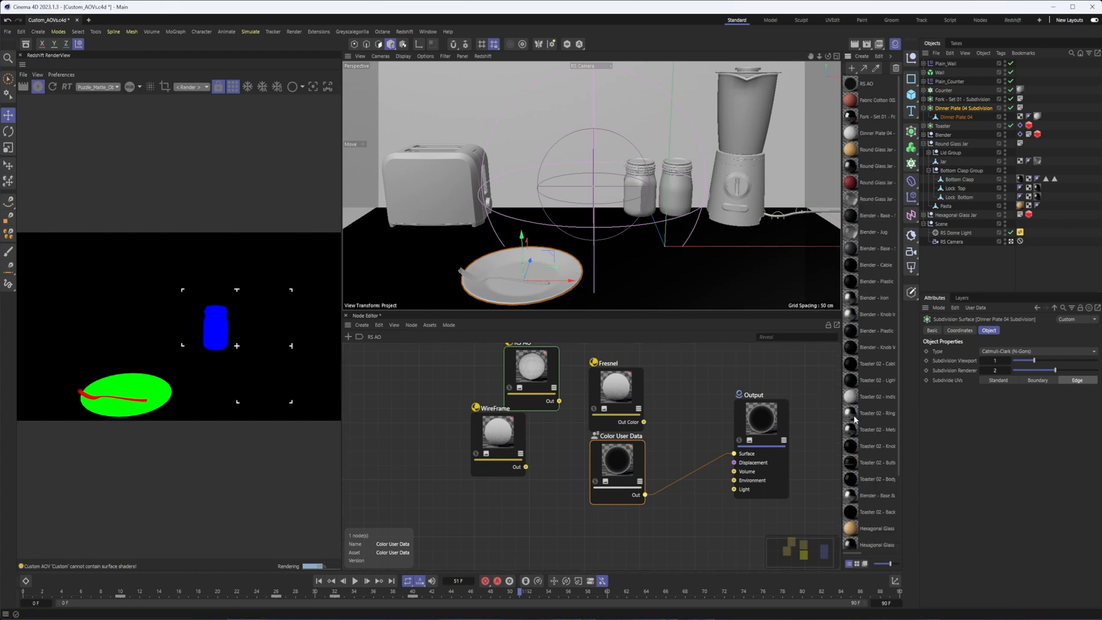
Step: Add a Store Color To AOV node in the plate material, wired between RS Standard and Output Surface
click(877, 133)
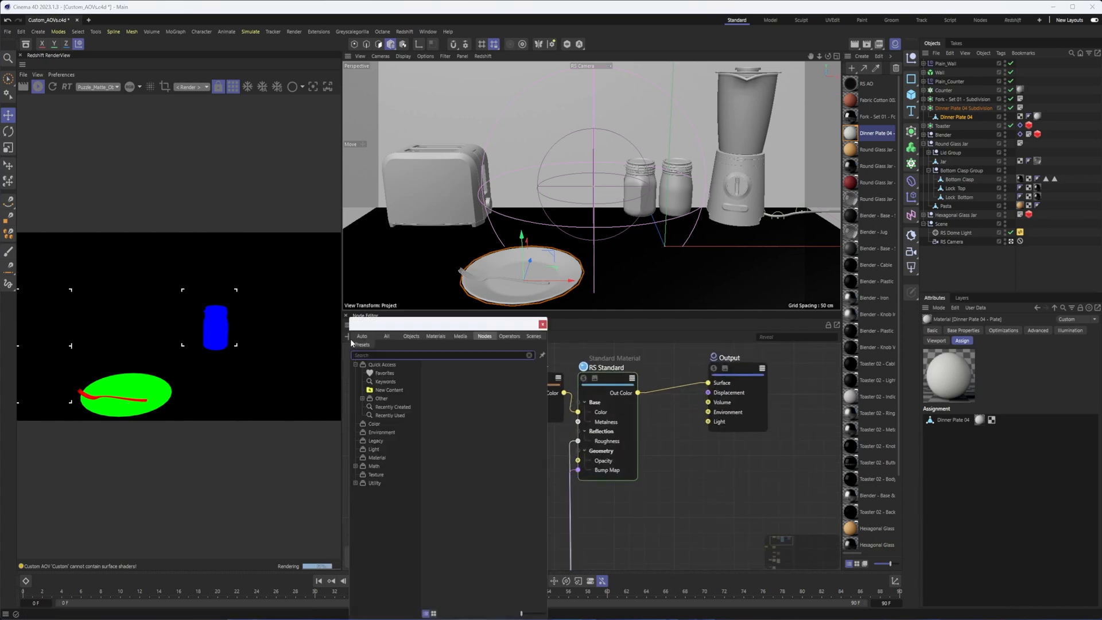
text(store)
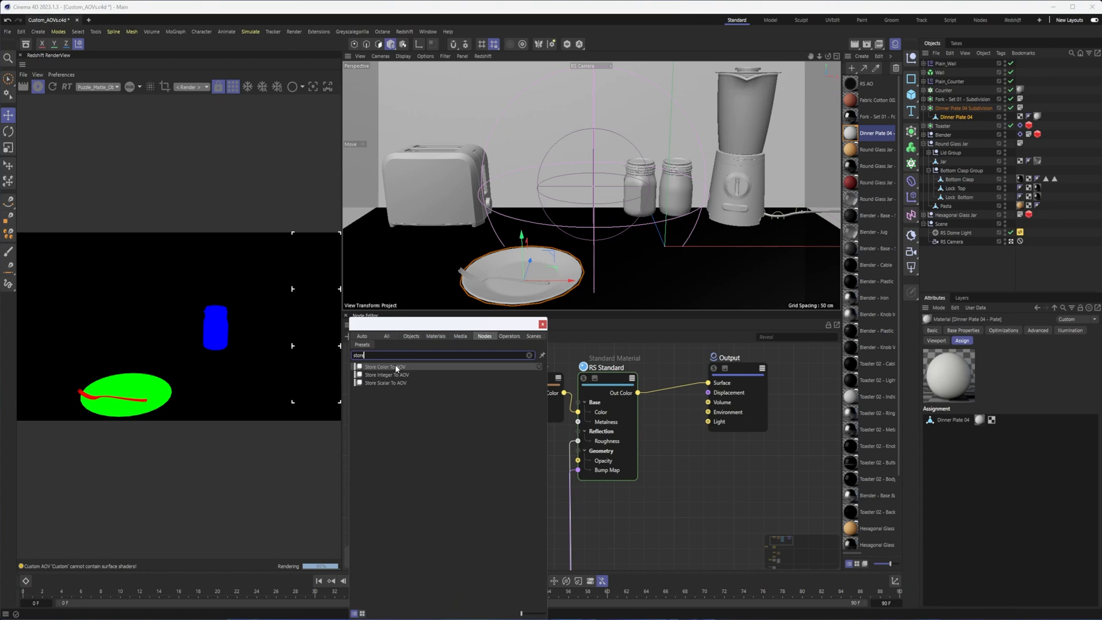
click(384, 366)
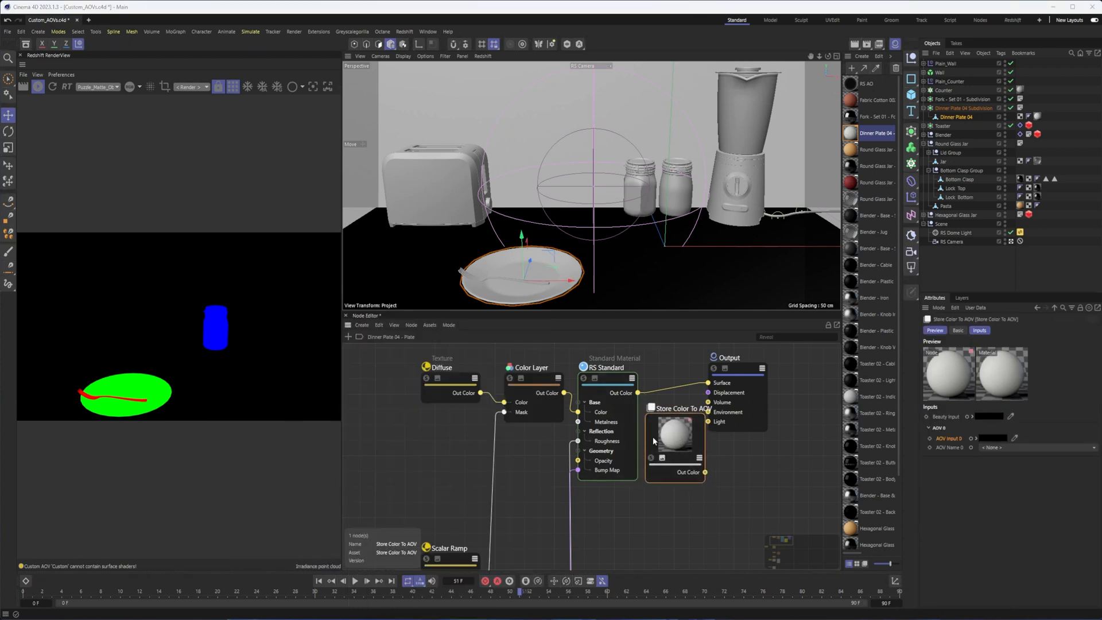
click(674, 432)
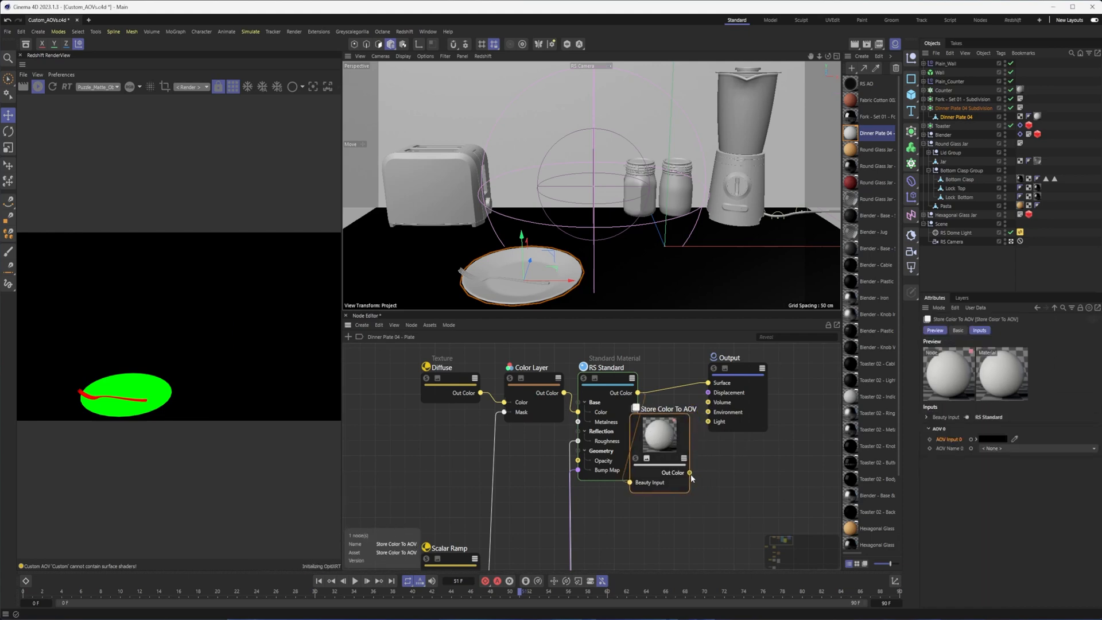
click(729, 357)
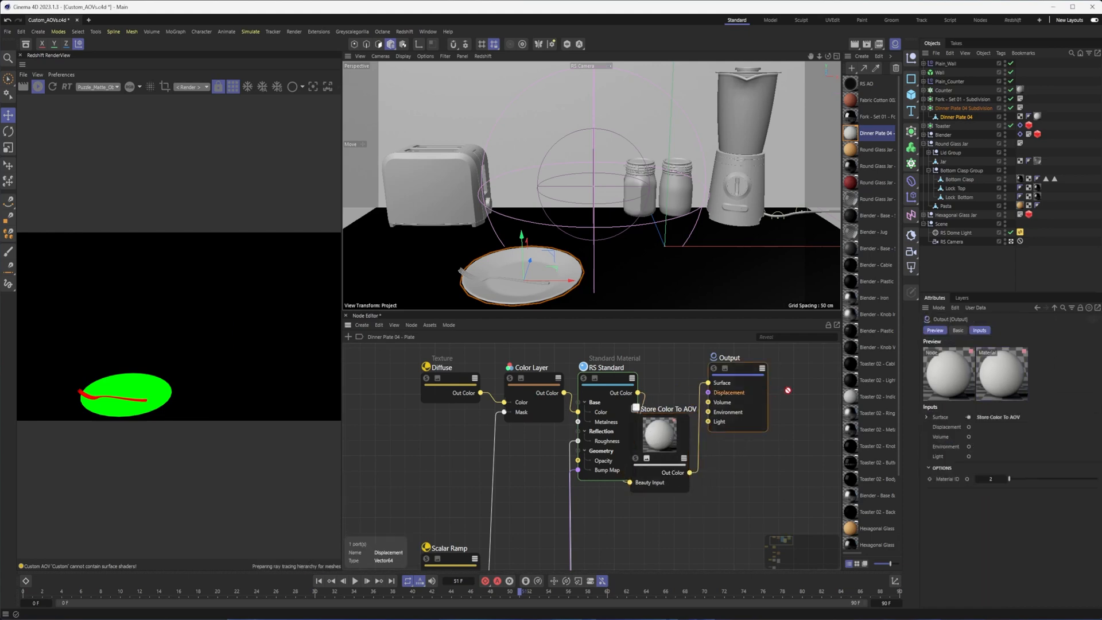
Step: Set the node to store white into the MASK AOV and show MASK in the render preview
click(661, 409)
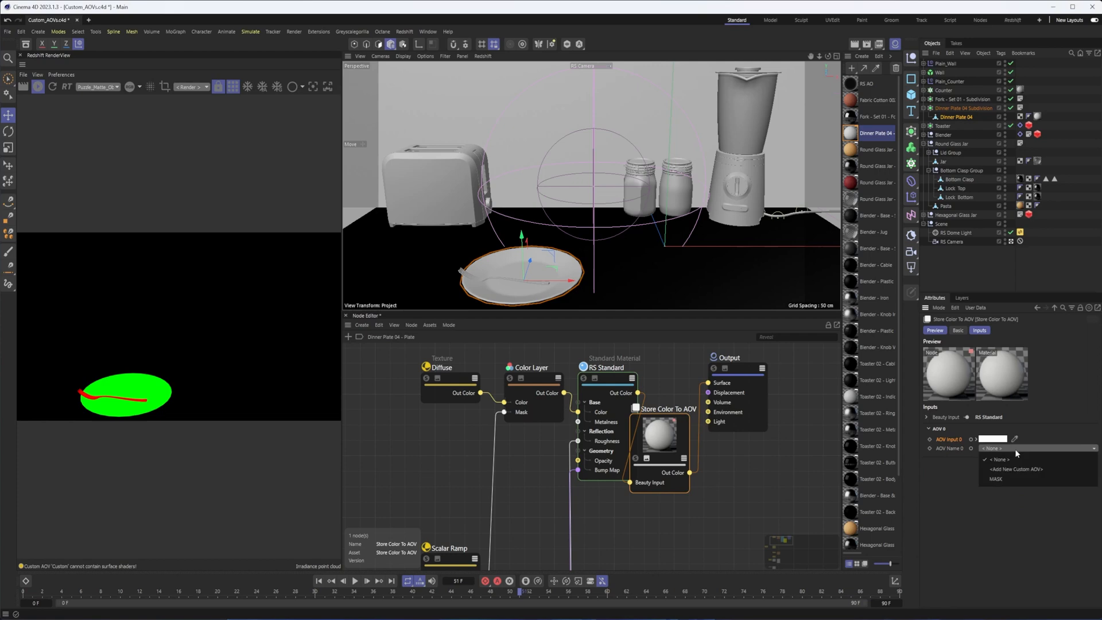
click(996, 479)
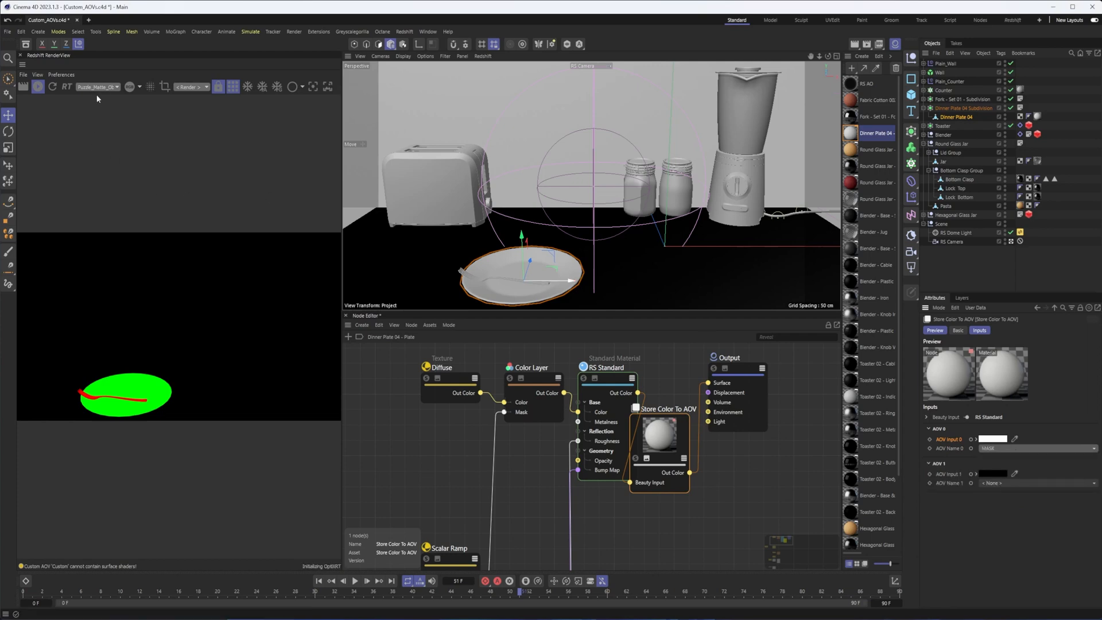
click(96, 86)
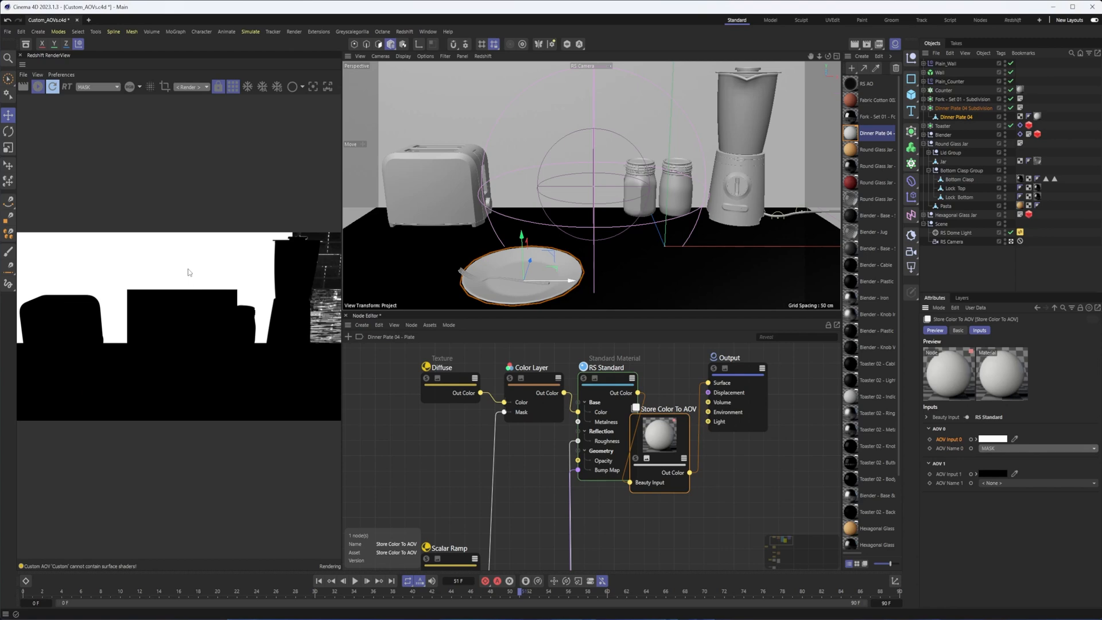
click(37, 86)
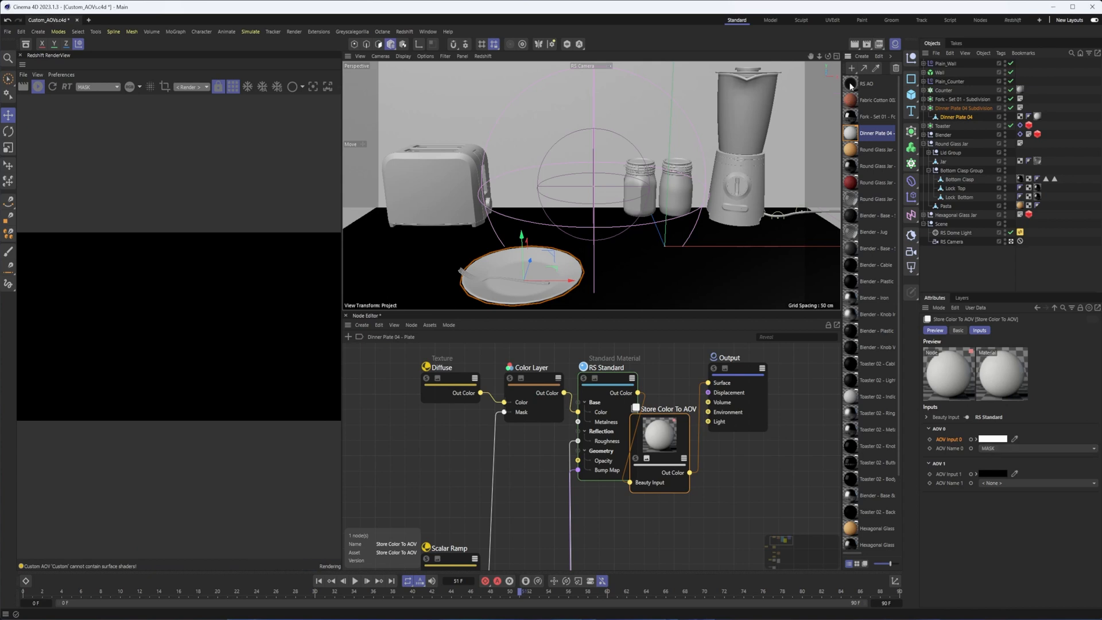
Step: Feed the RS AO material's output from a constant black Color node so only the plate stays white in MASK
click(868, 83)
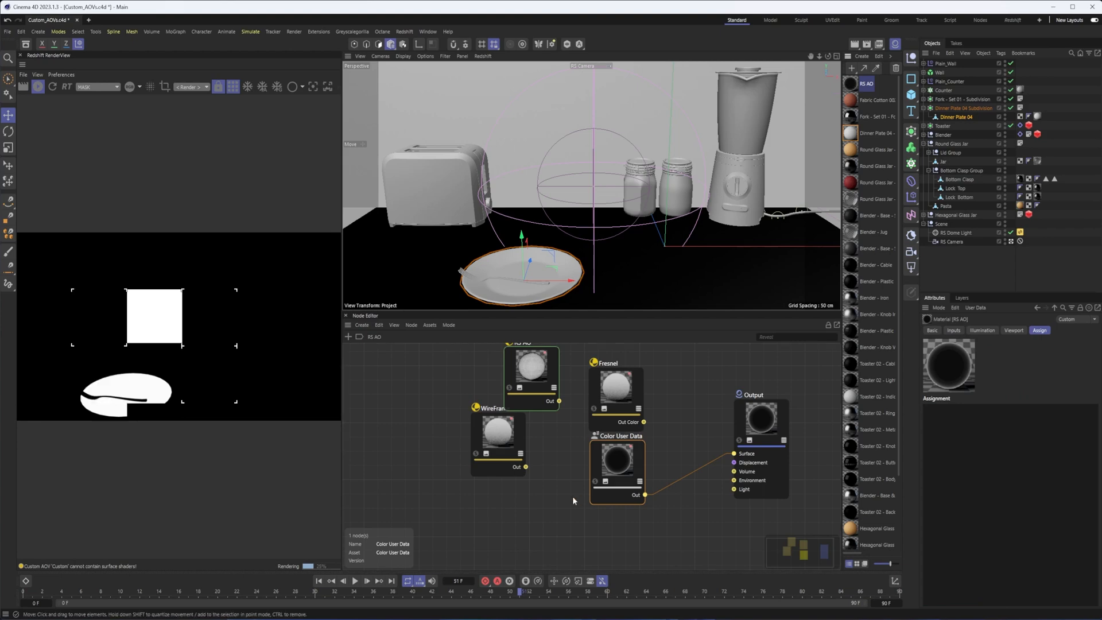
click(619, 391)
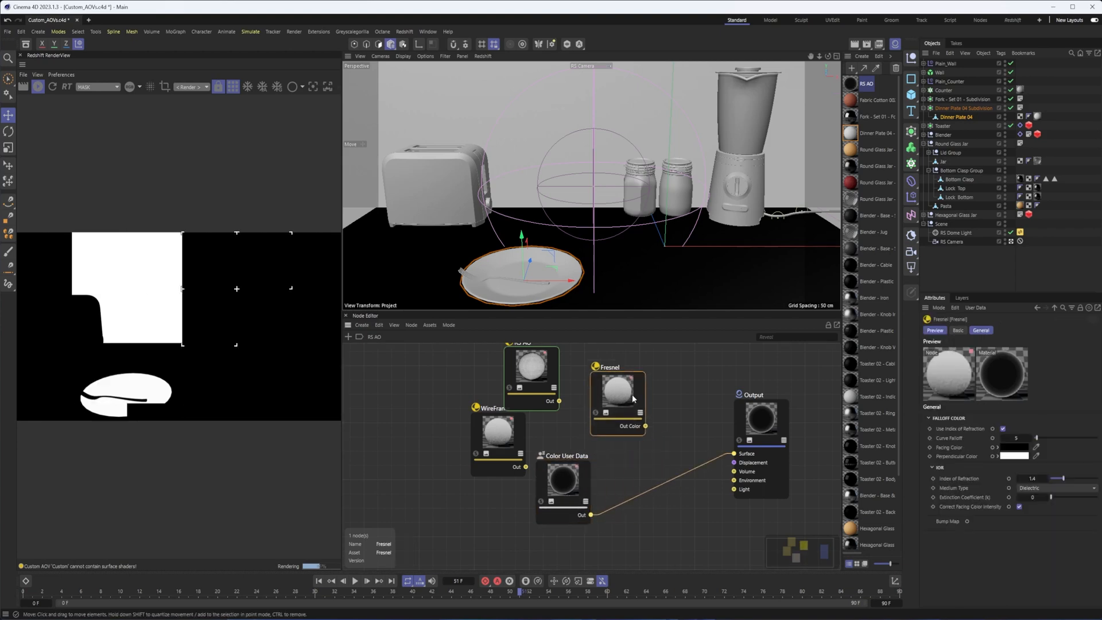
click(347, 336)
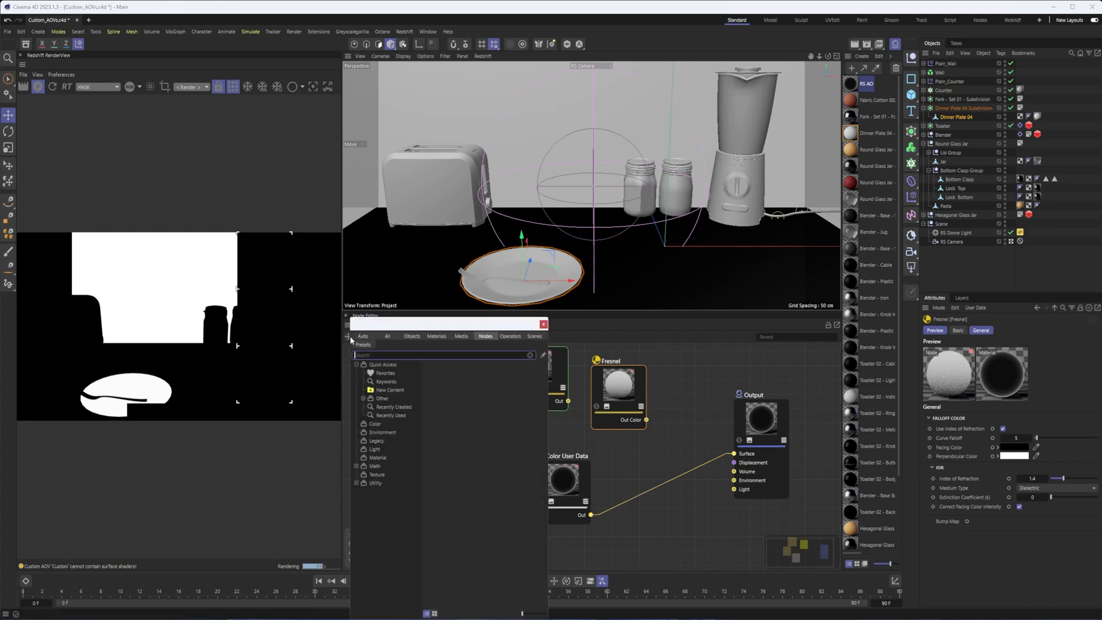
text(colo)
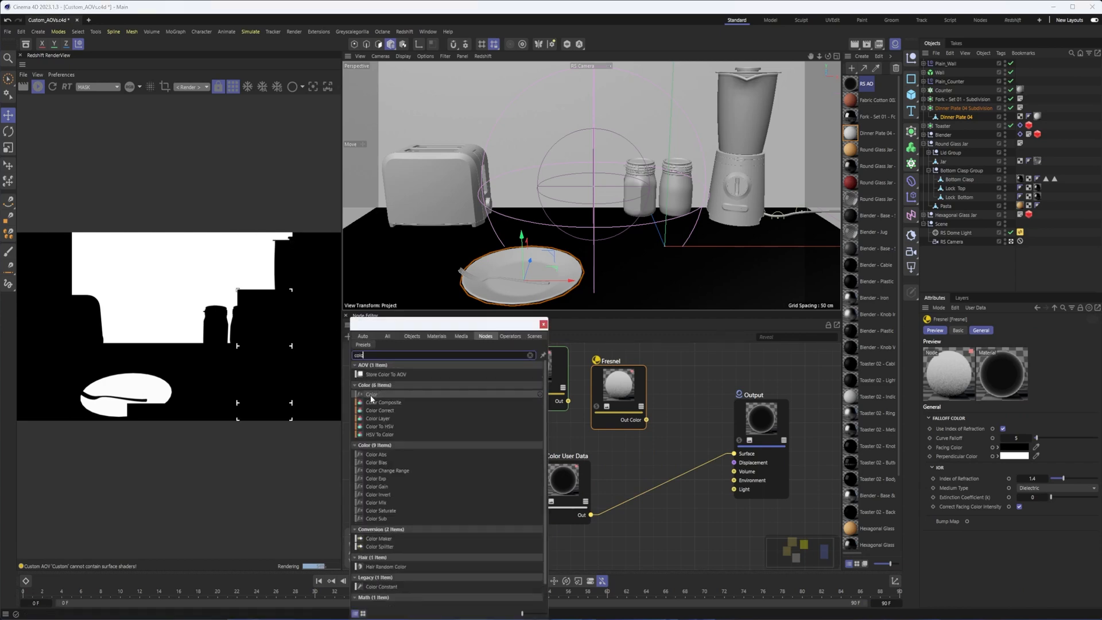
click(373, 394)
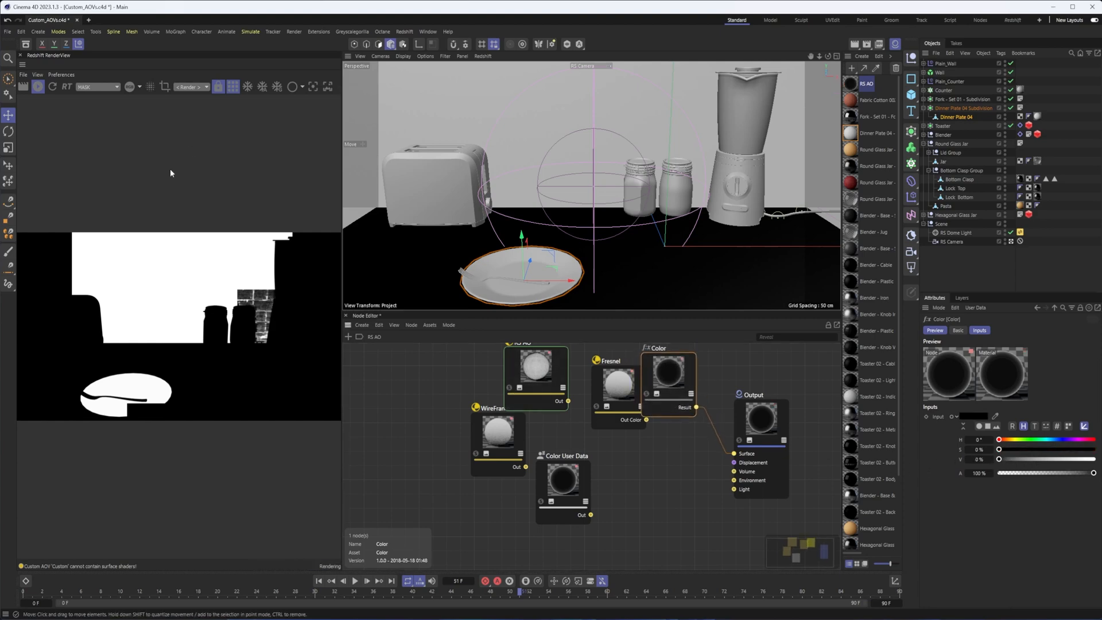
click(53, 86)
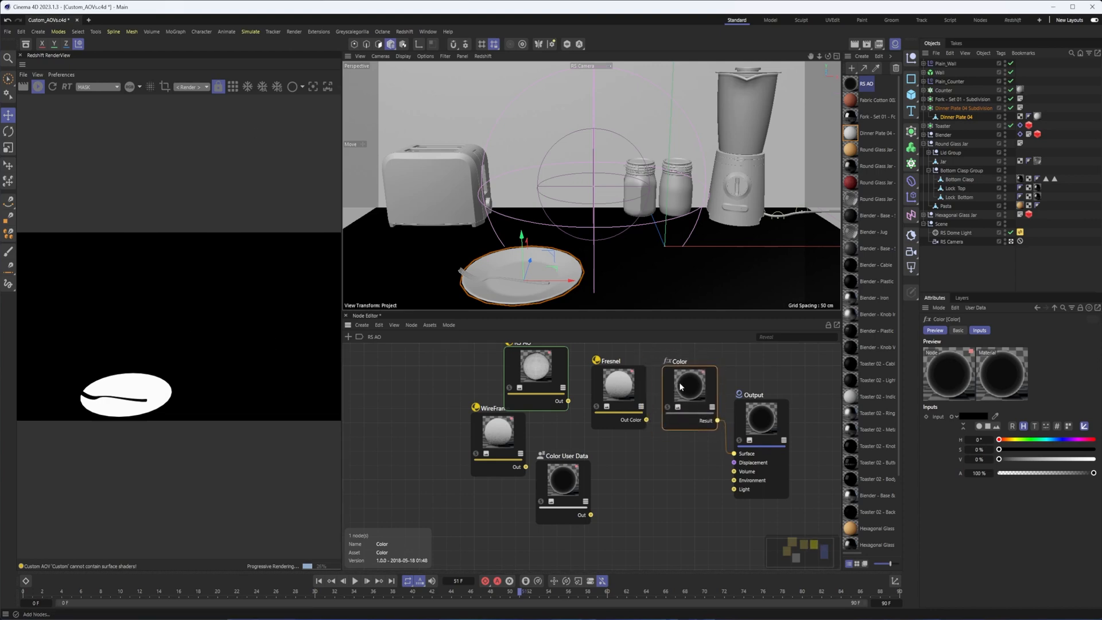
click(911, 44)
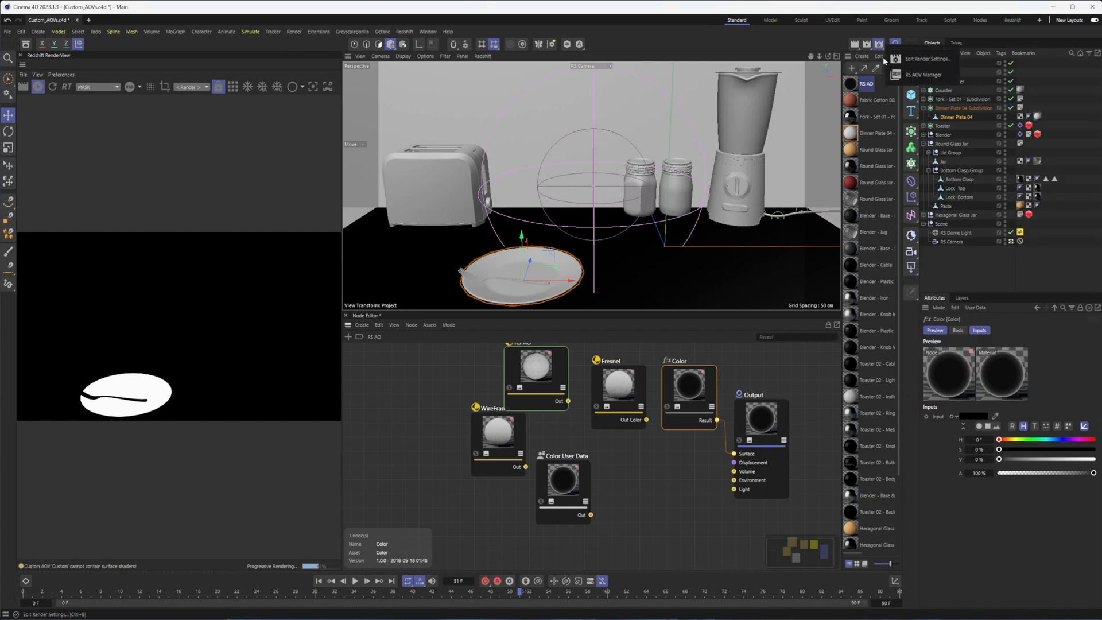
Step: From the AOV Manager, reopen the plate material and test a teal stored colour for MASK
click(919, 75)
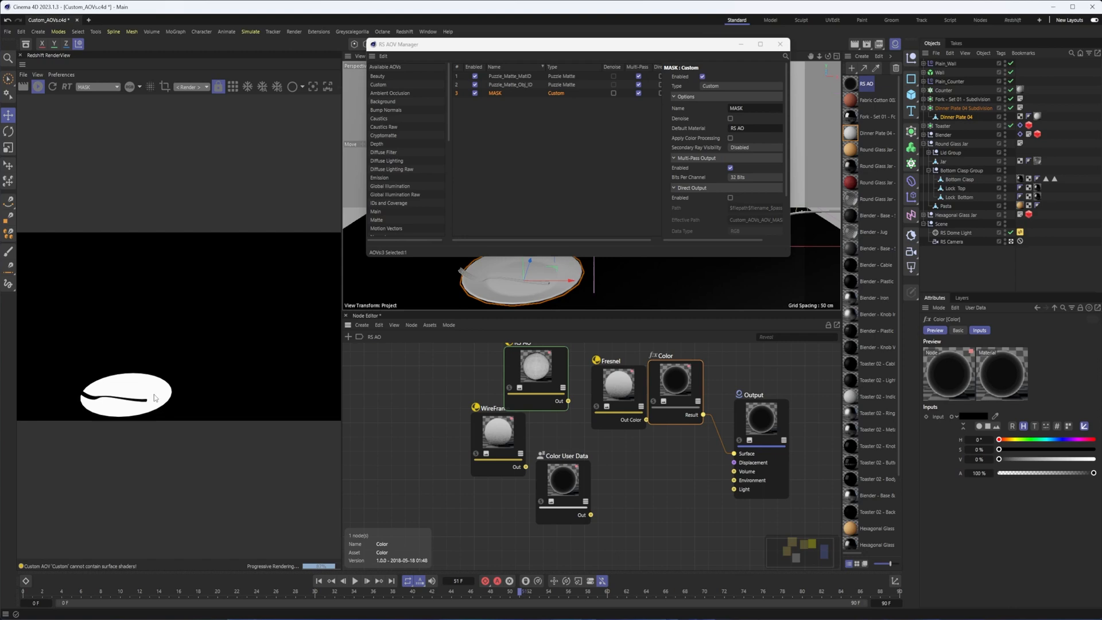
mouse_move(856, 137)
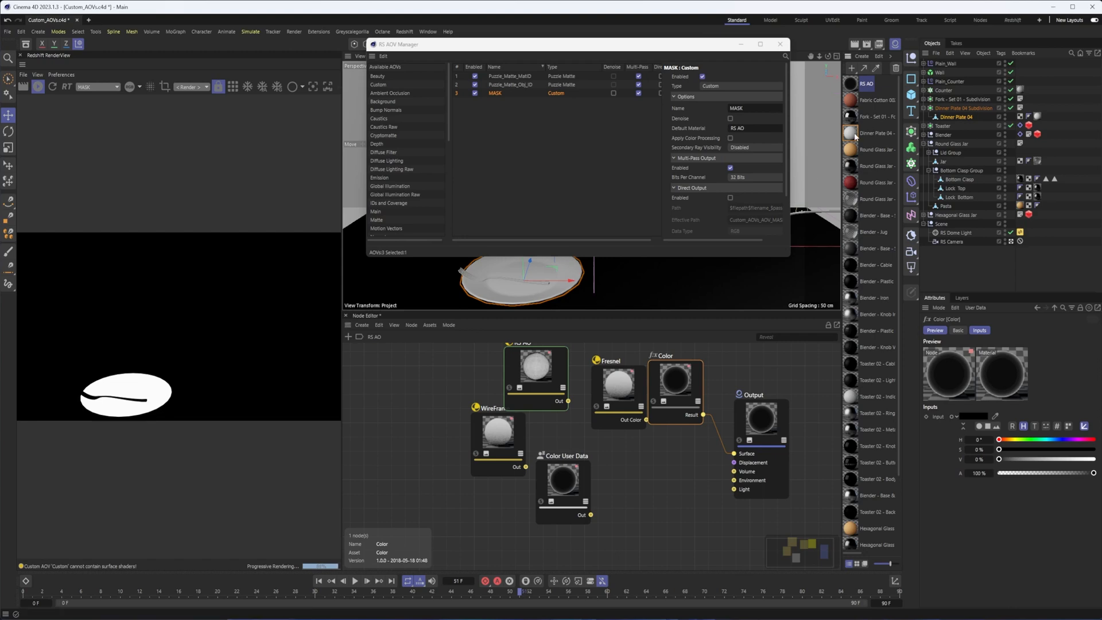
click(876, 133)
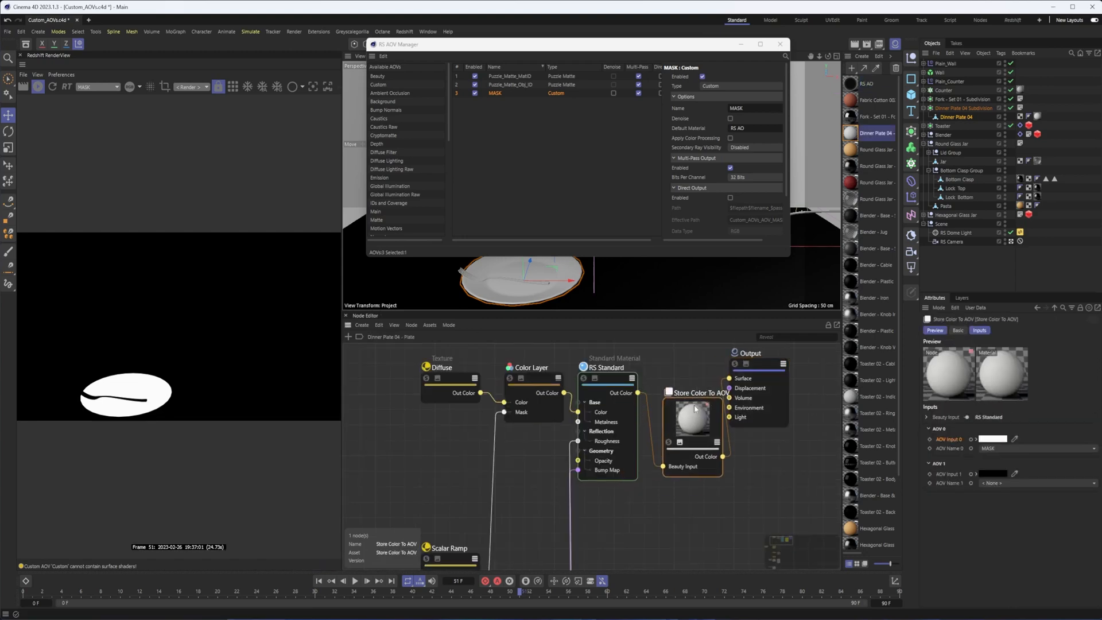
click(997, 438)
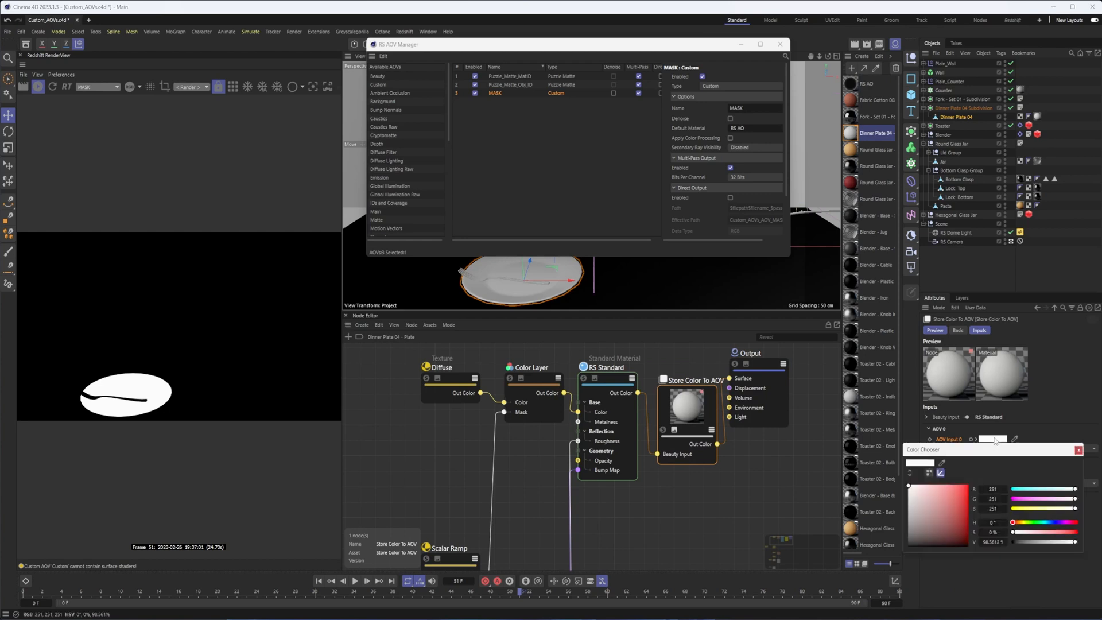
click(966, 486)
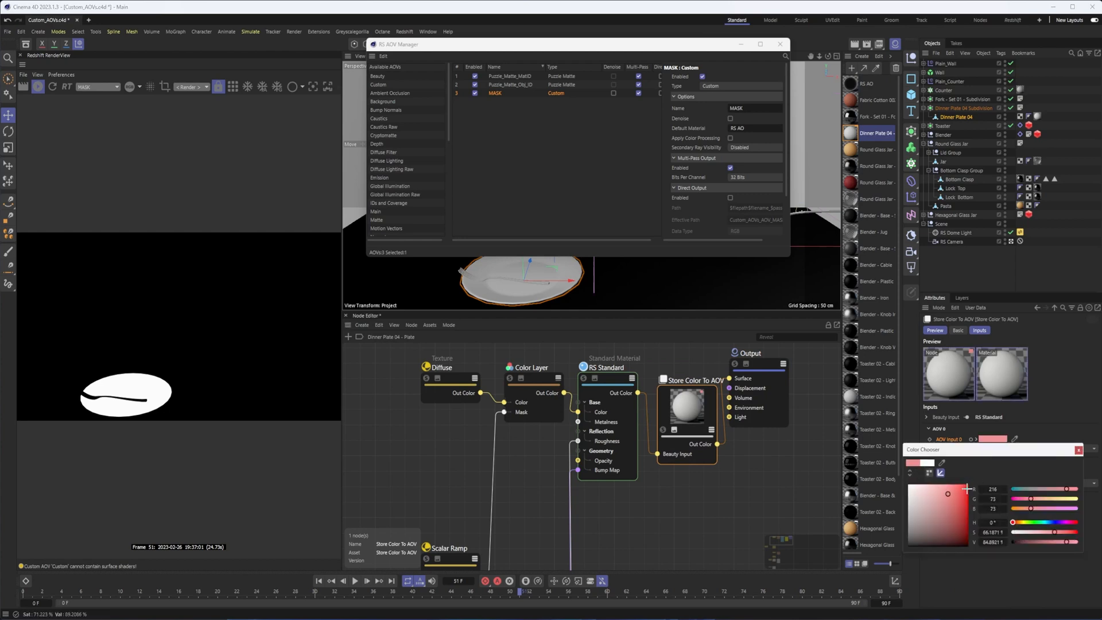
click(1054, 523)
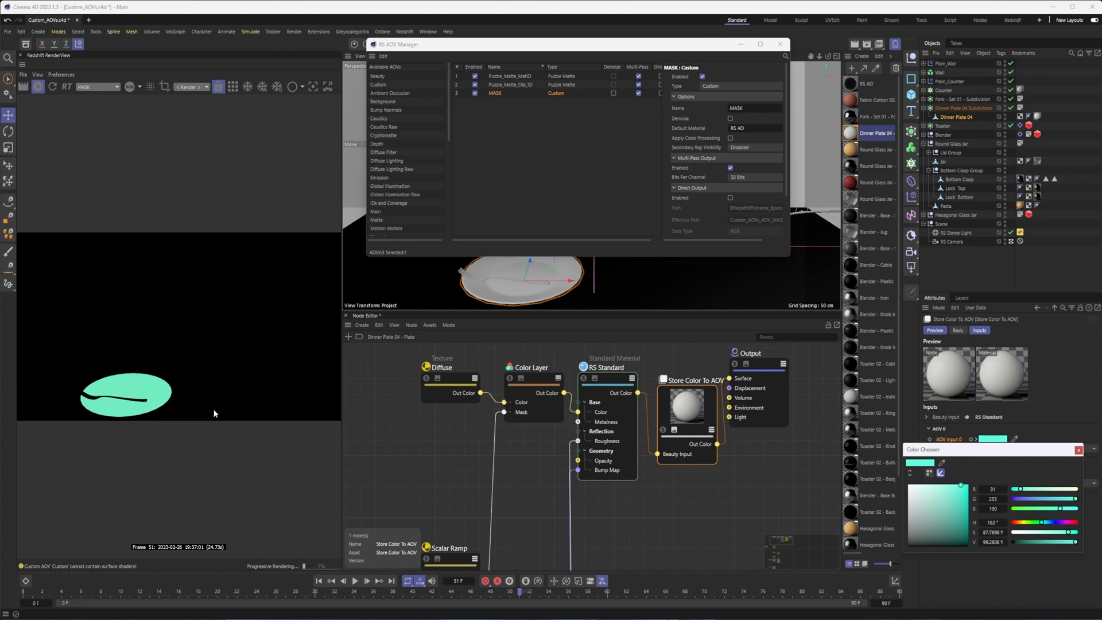
mouse_move(175, 335)
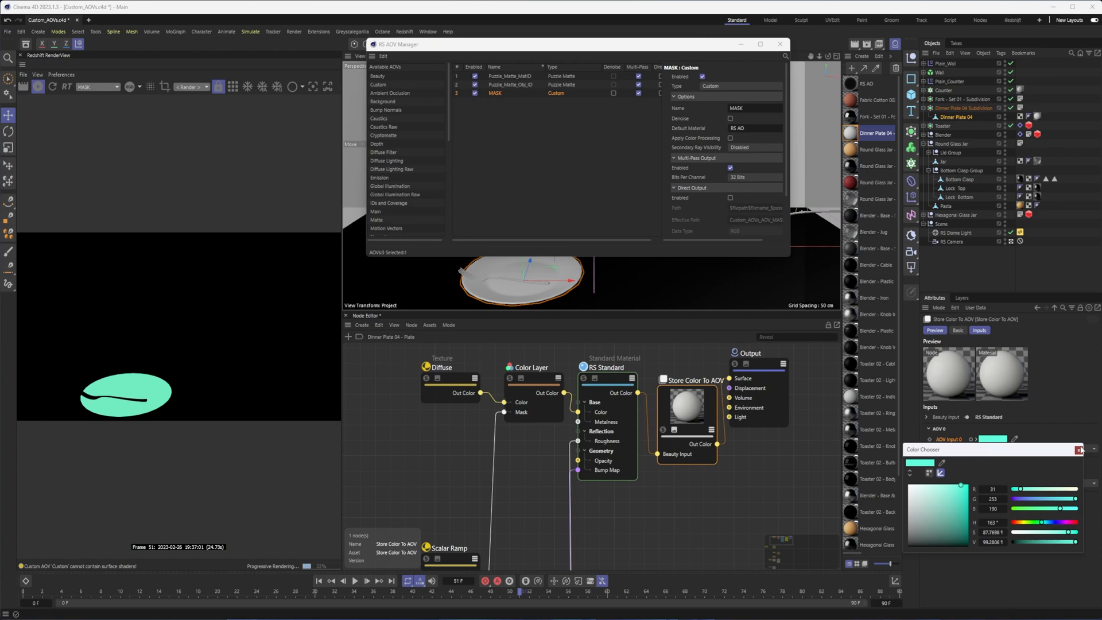
Step: Restore the stored MASK colour to white and close the Color Chooser and AOV Manager
click(908, 488)
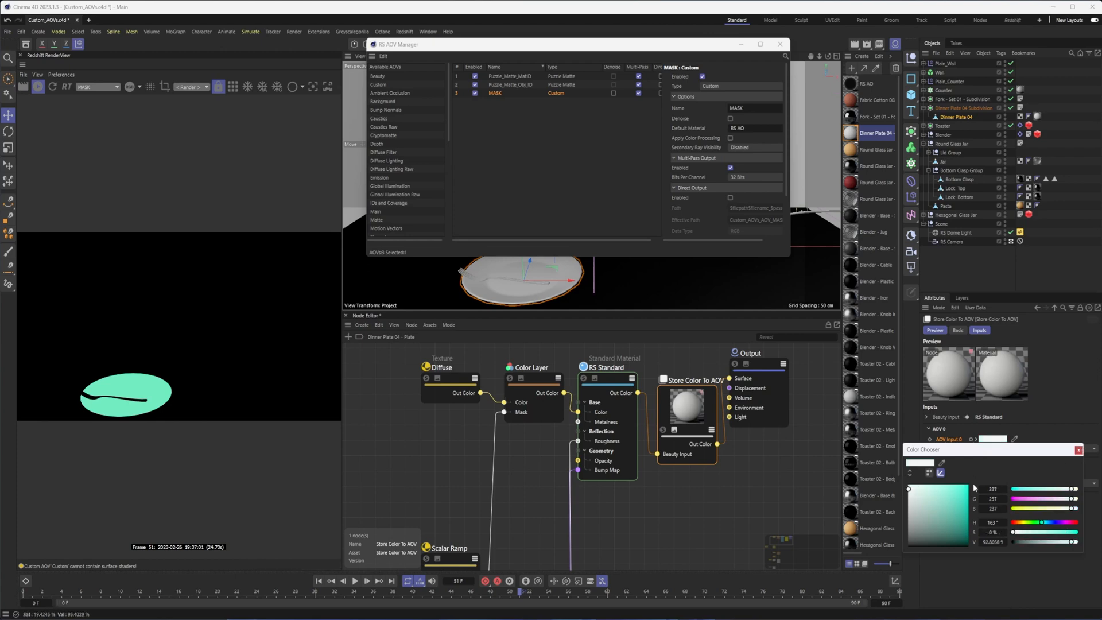
click(778, 45)
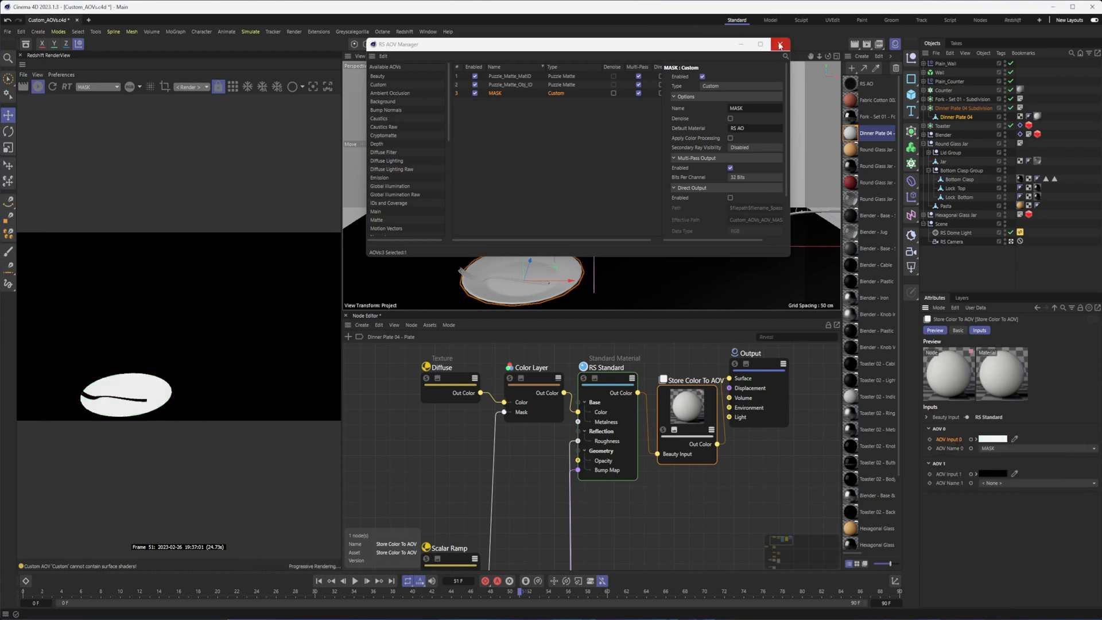
click(778, 43)
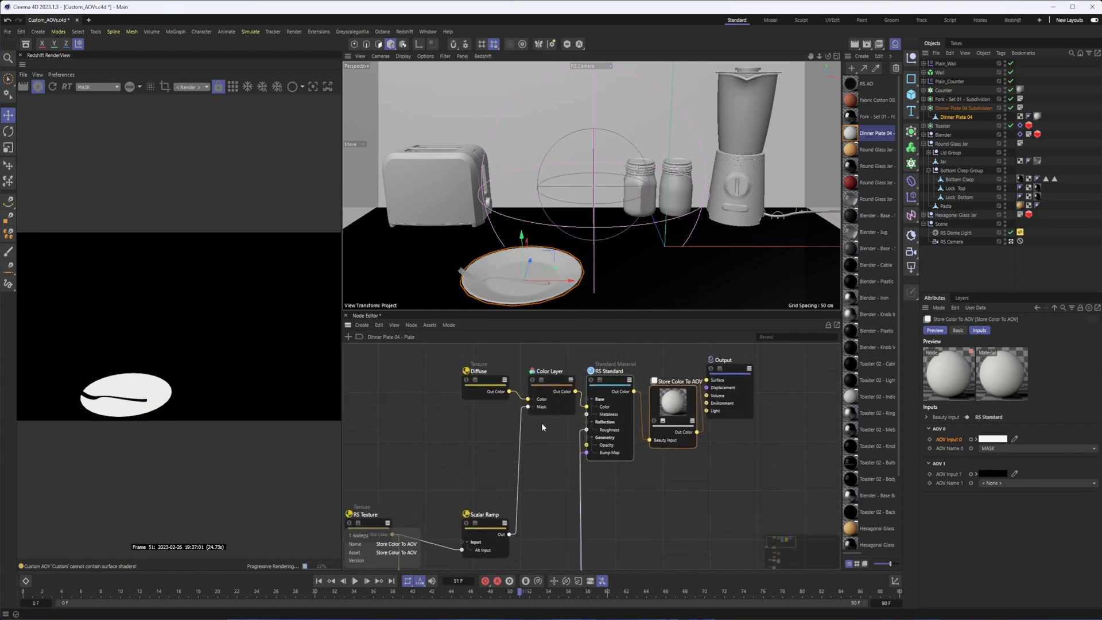
mouse_move(662, 265)
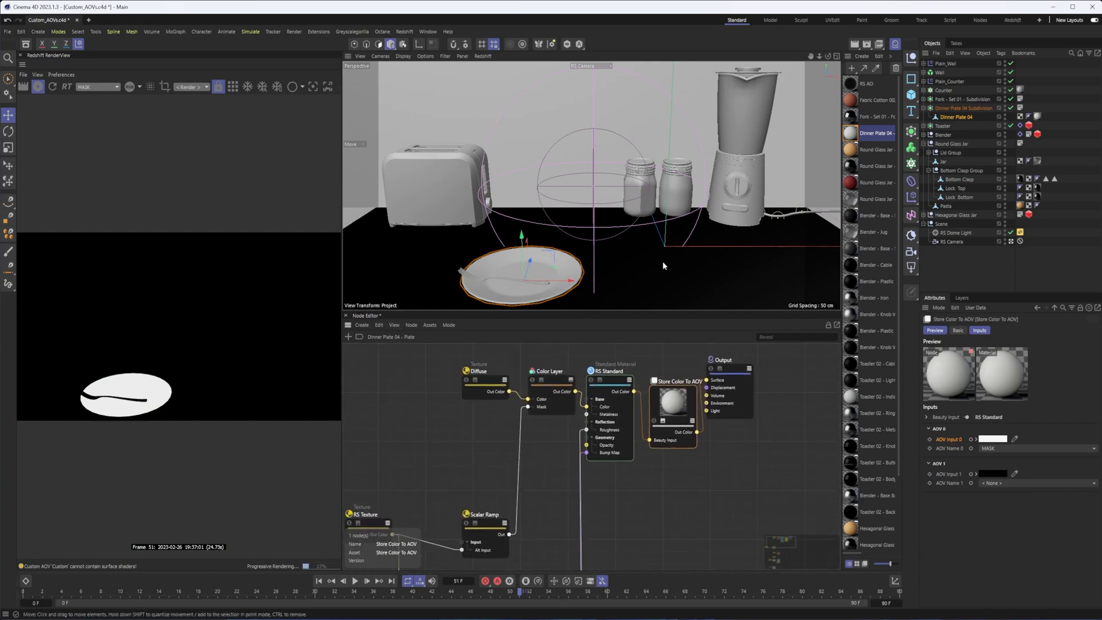
mouse_move(679, 239)
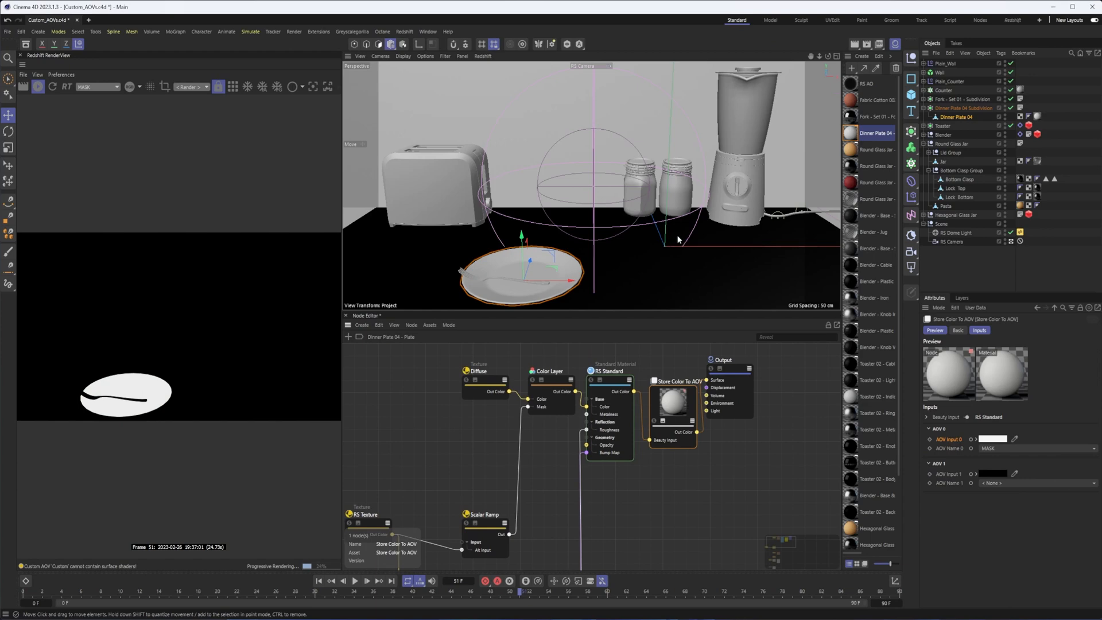
mouse_move(669, 256)
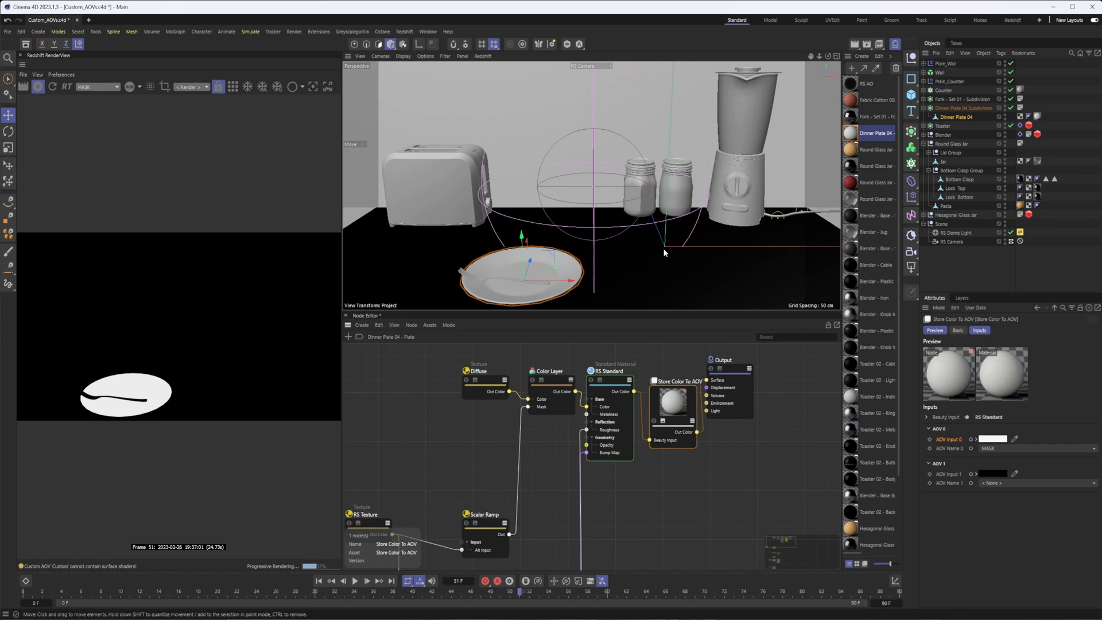
mouse_move(669, 251)
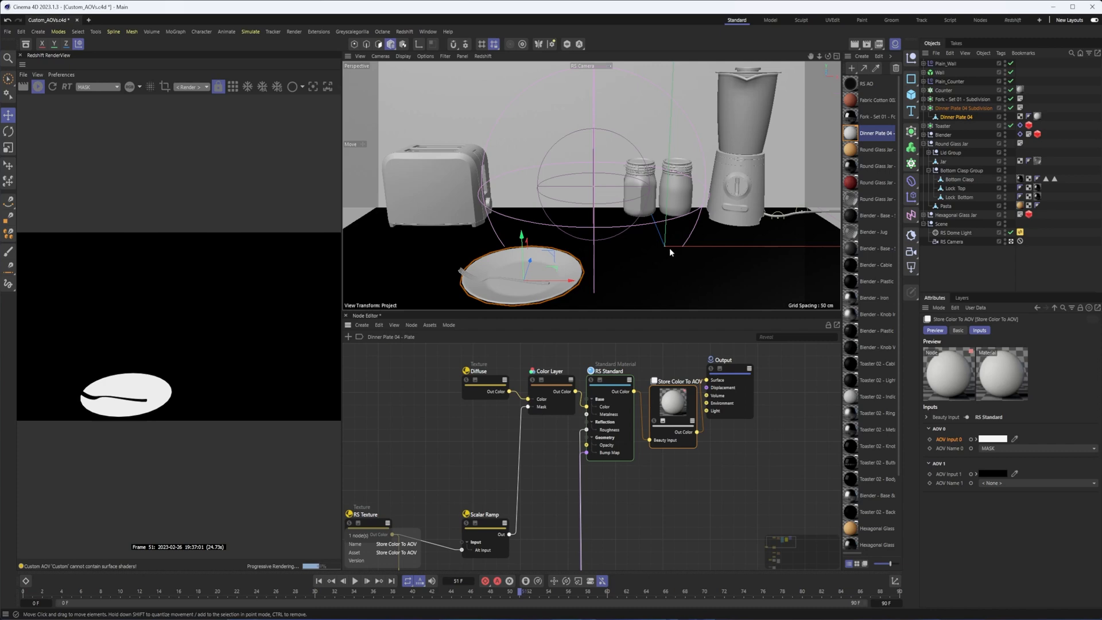
mouse_move(613, 262)
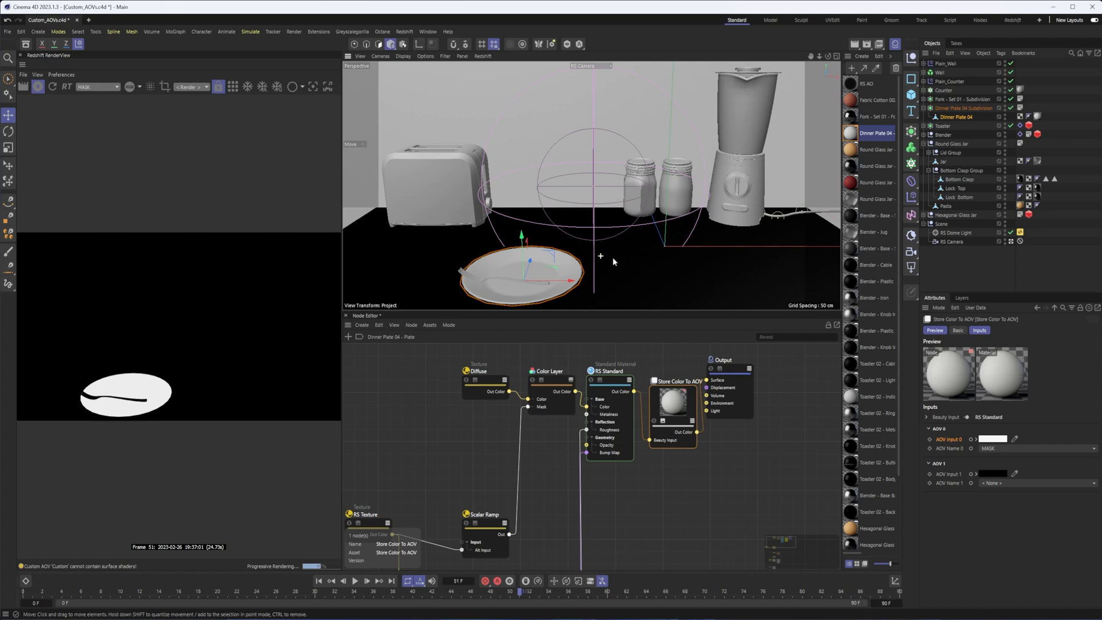
mouse_move(898, 44)
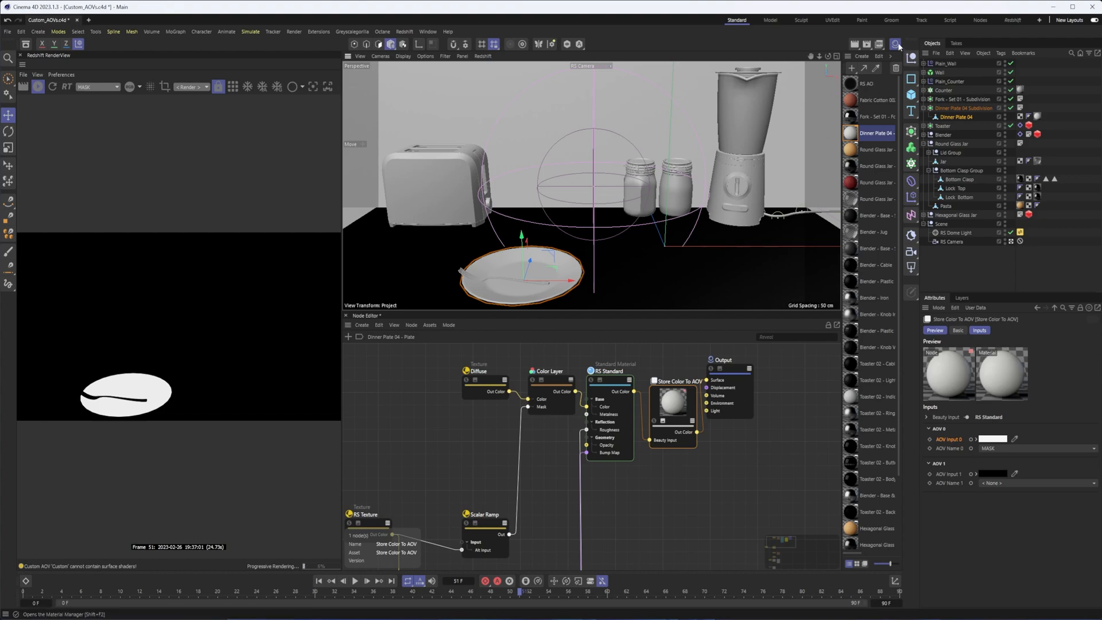
mouse_move(896, 44)
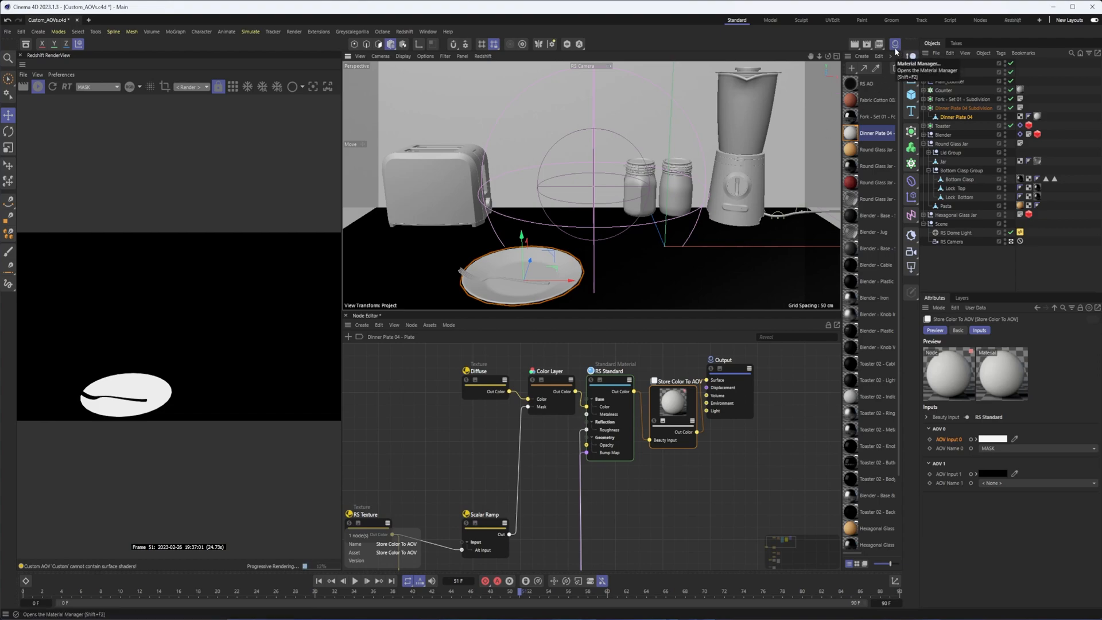